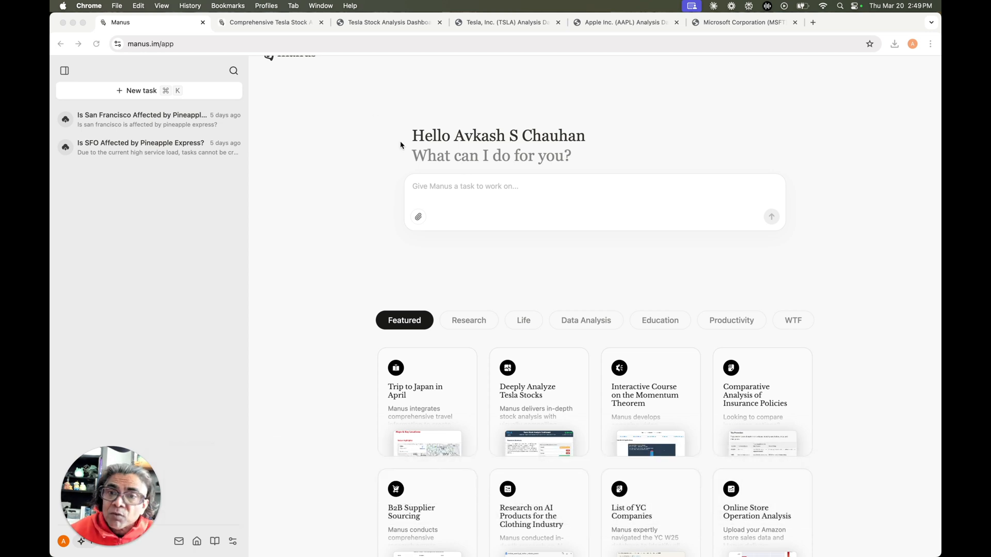
Look through the TSLA, AAPL and MSFT dashboard tabs in Chrome before moving to Cursor.
left_click(390, 22)
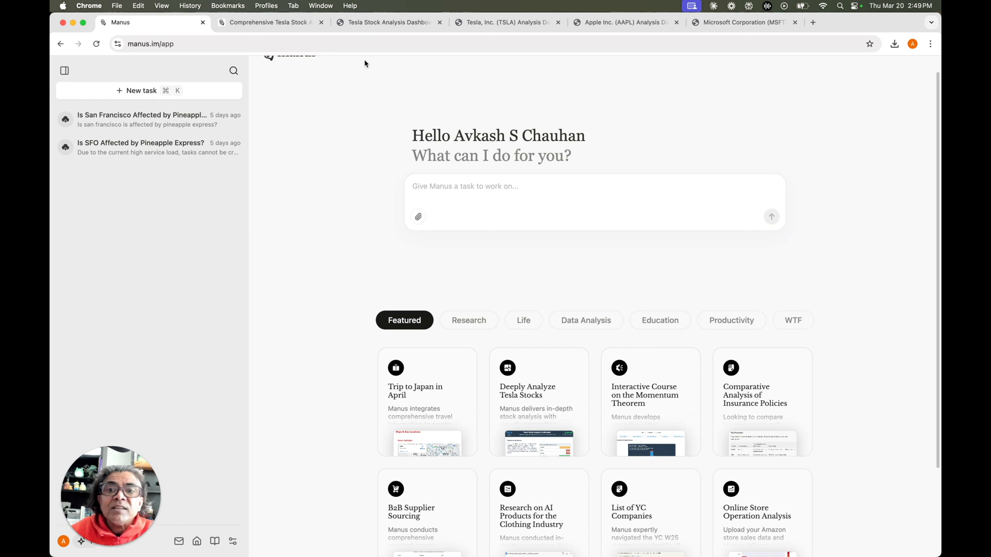
left_click(385, 21)
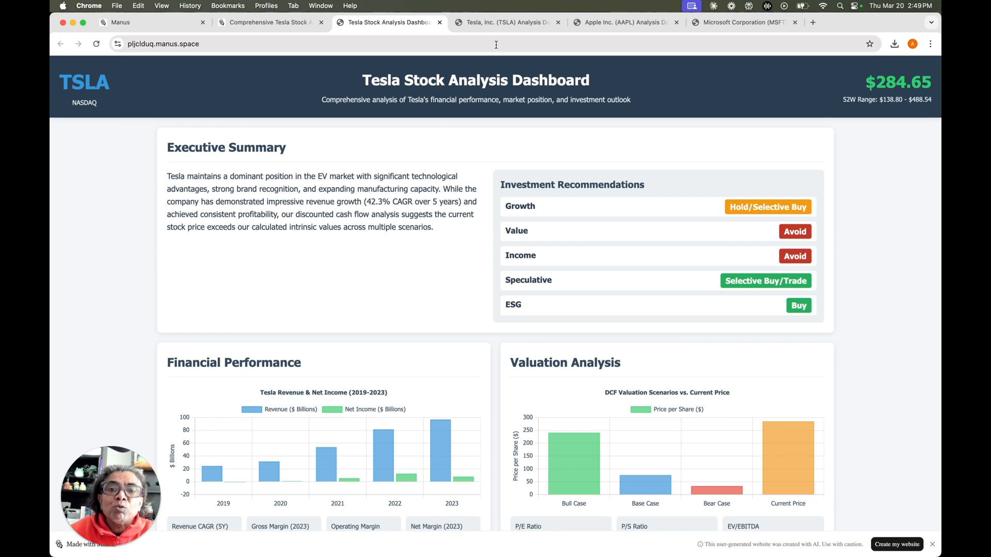
left_click(624, 22)
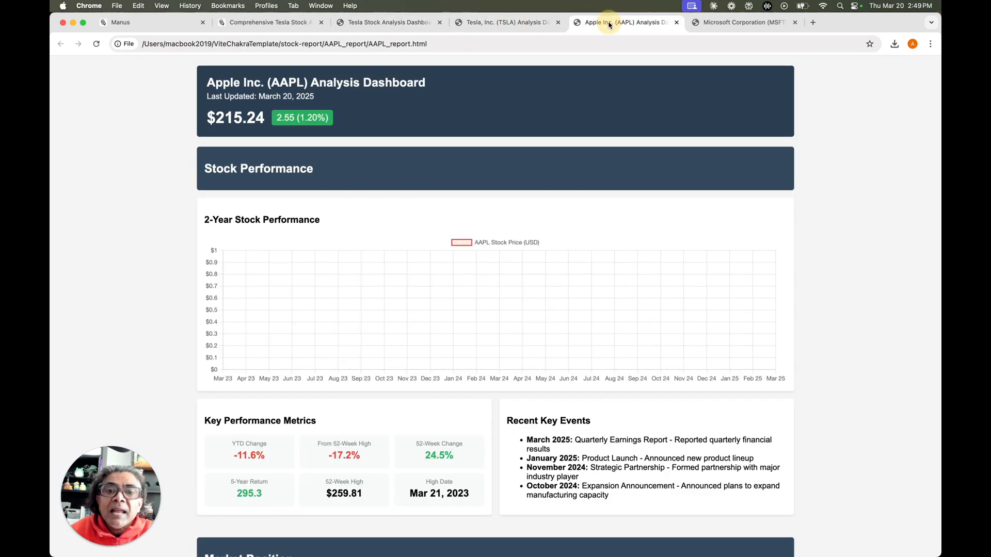
left_click(742, 21)
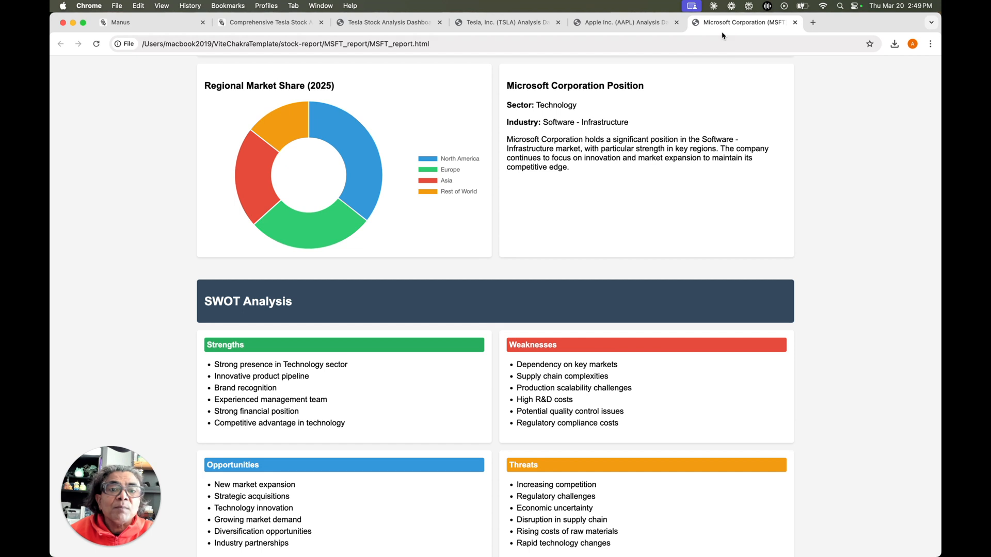
left_click(506, 21)
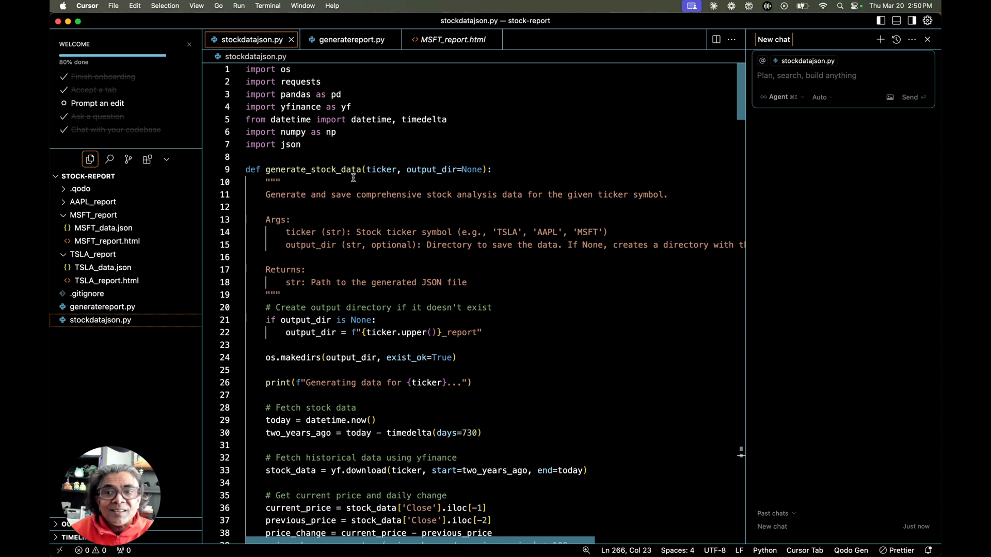
Review stockdatajson.py in Cursor, showing the two-year price history download function.
left_click(93, 201)
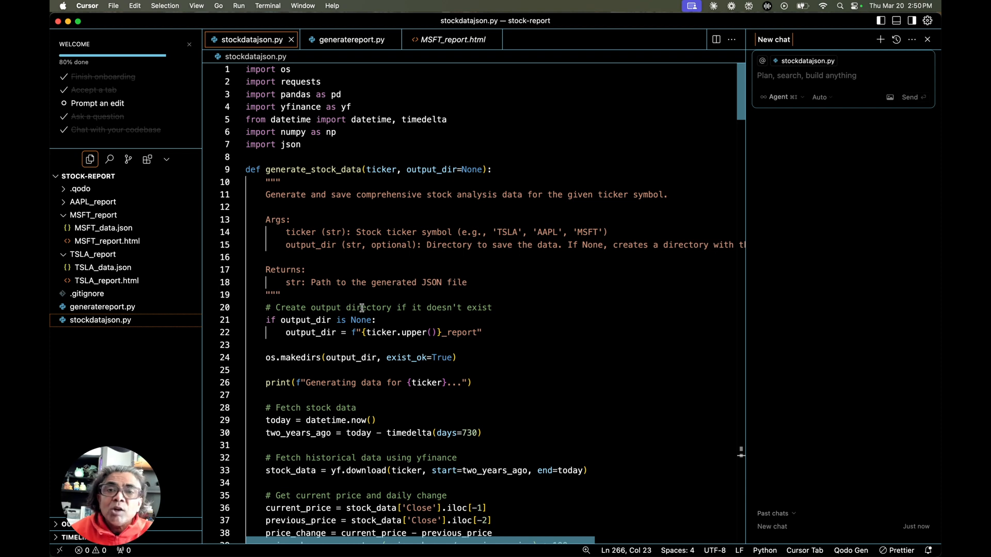
mouse_move(460, 301)
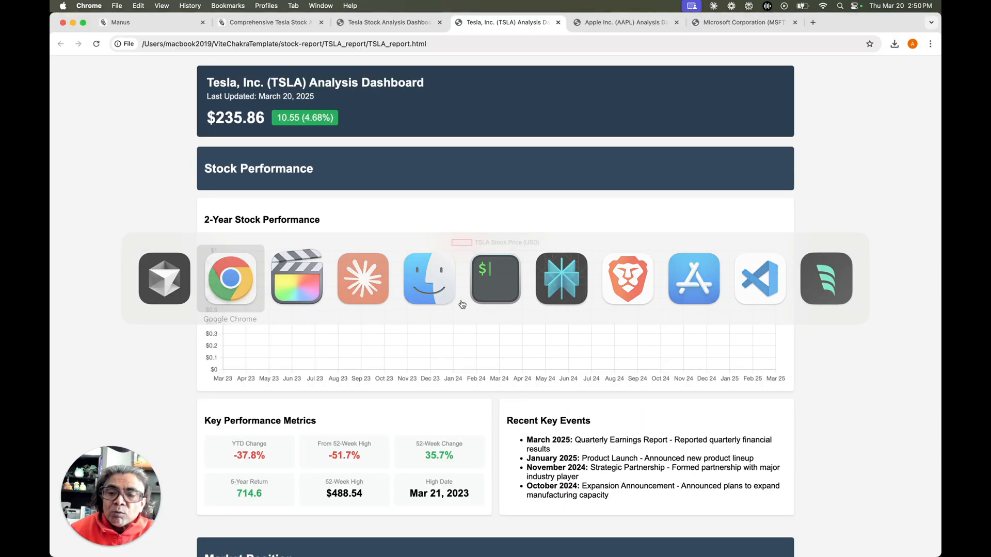
Scroll the local AAPL report through its market share charts and SWOT section, then switch to Claude.
left_click(623, 22)
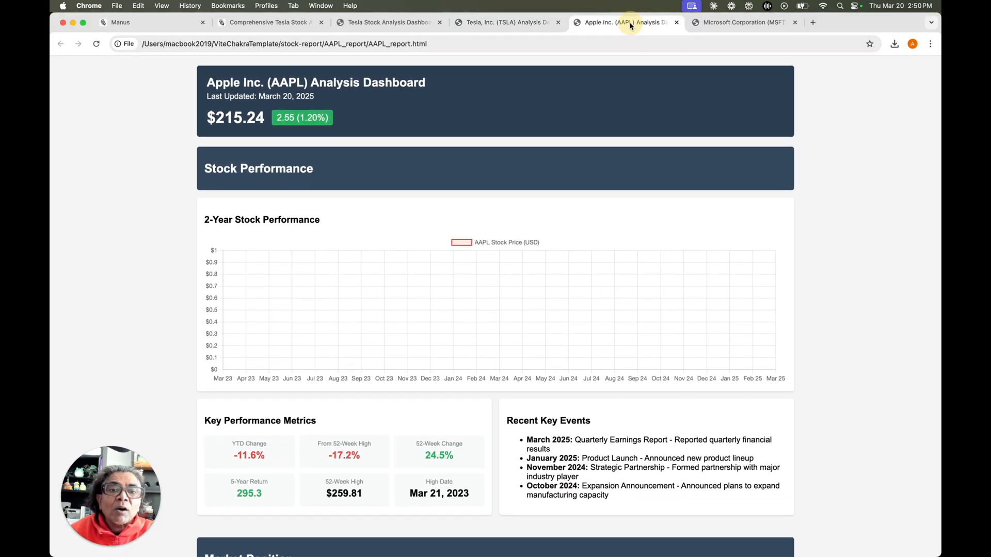
scroll("down", 3)
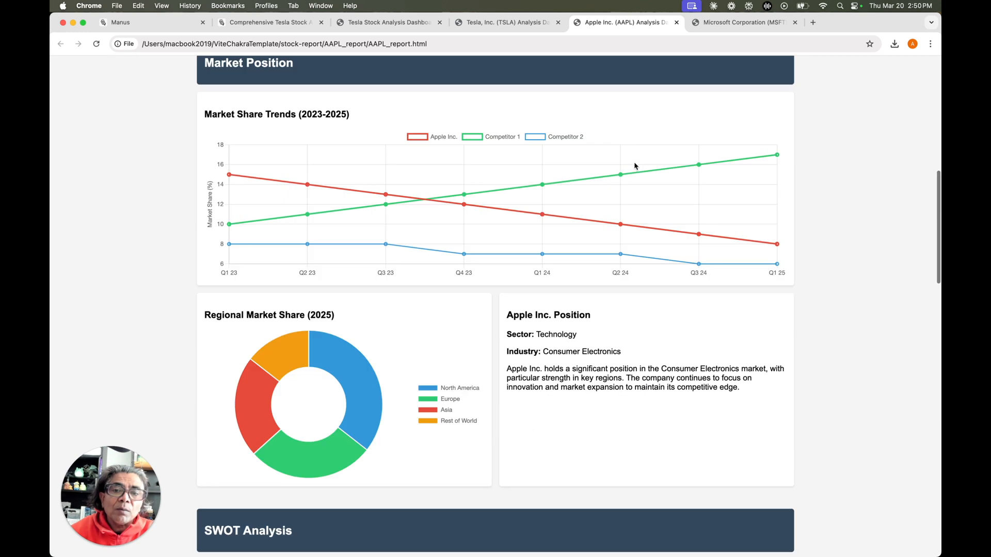
scroll("up", 3)
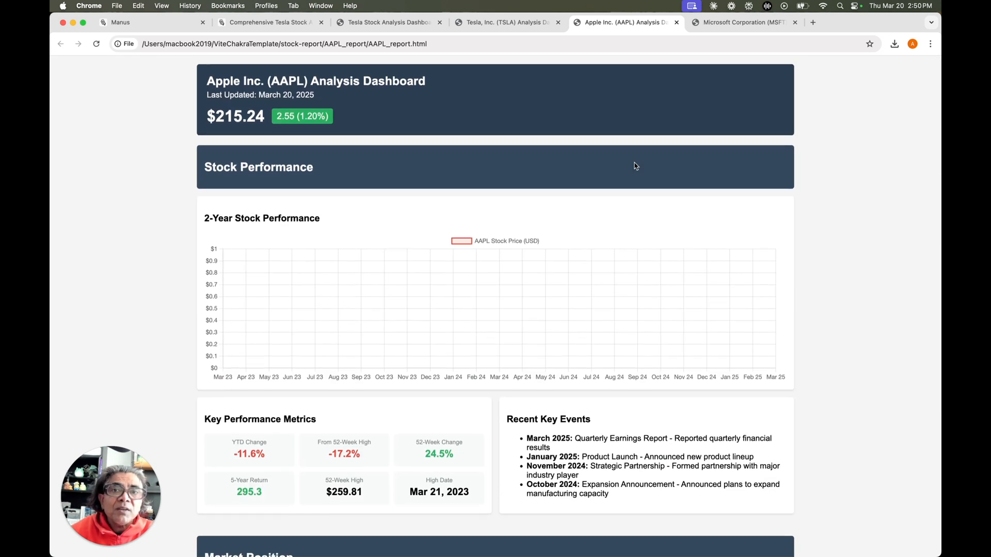
scroll("down", 3)
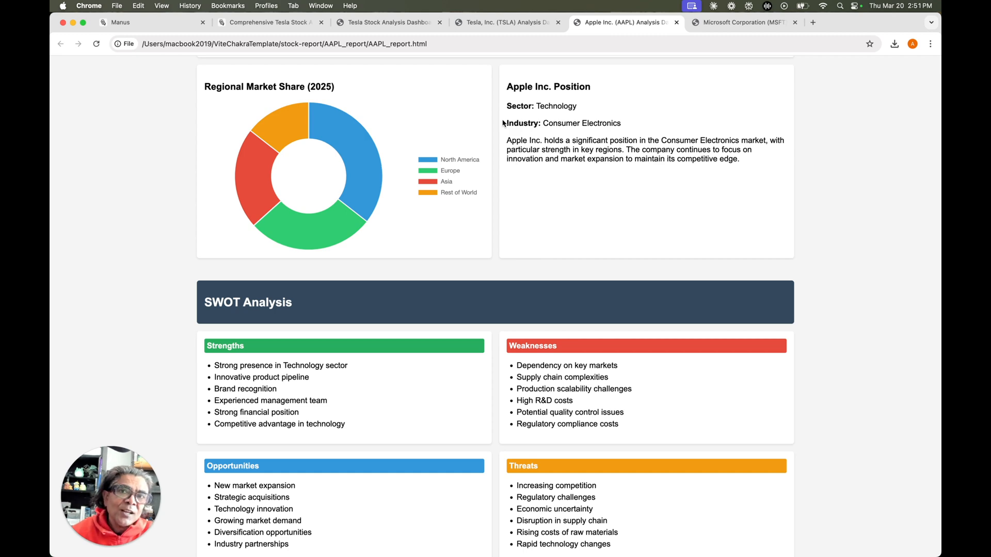
left_click(120, 22)
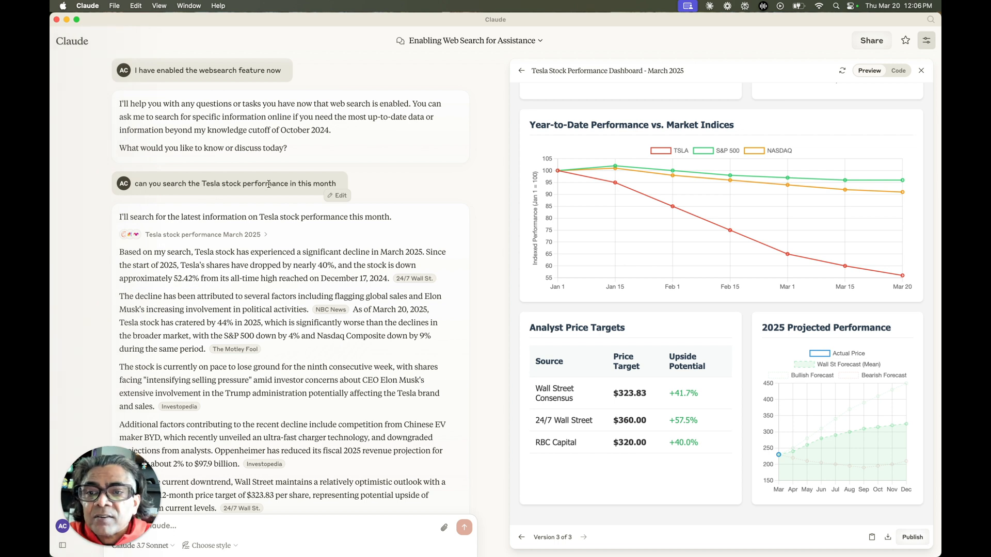
mouse_move(272, 211)
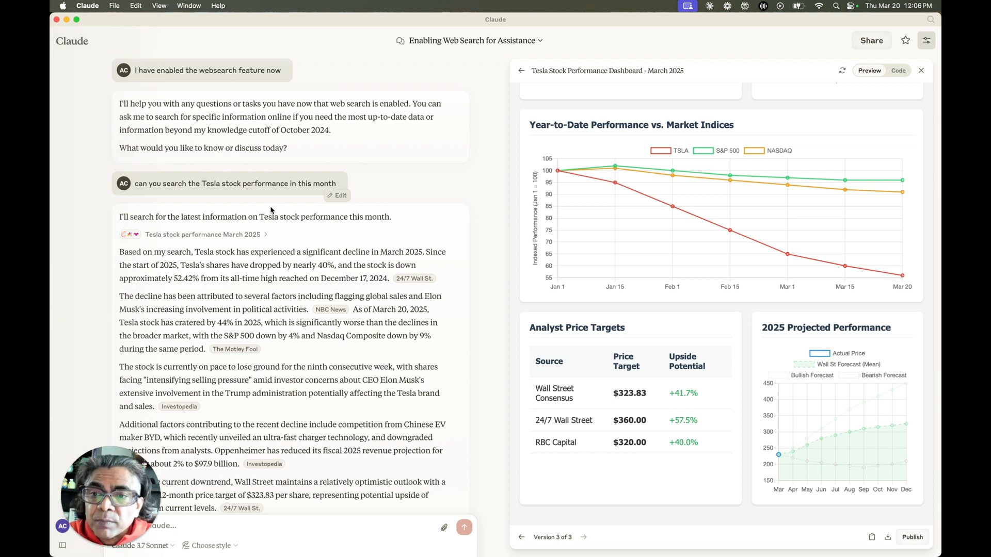
View version 1 of the Tesla Stock Performance Dashboard artifact, then return to Chrome.
scroll("down", 3)
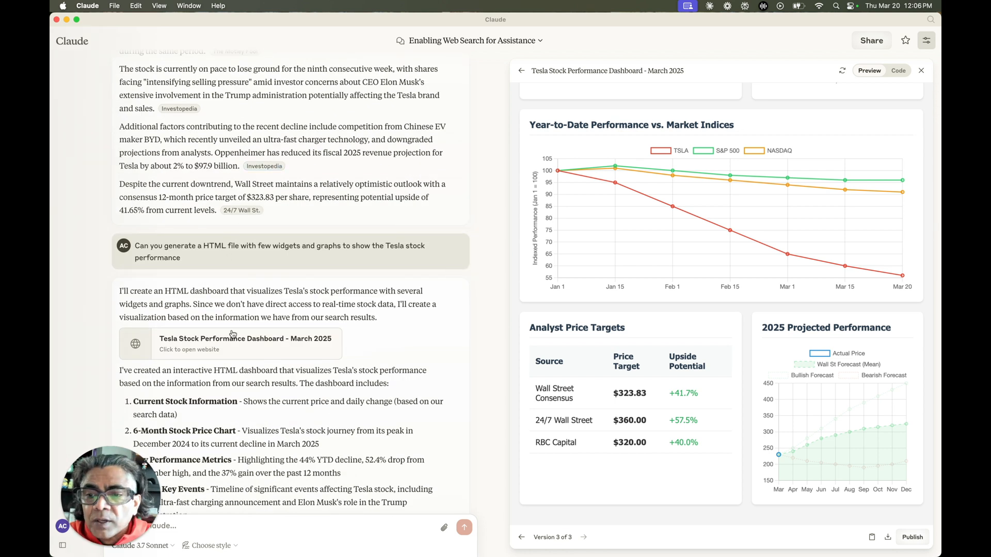
left_click(521, 537)
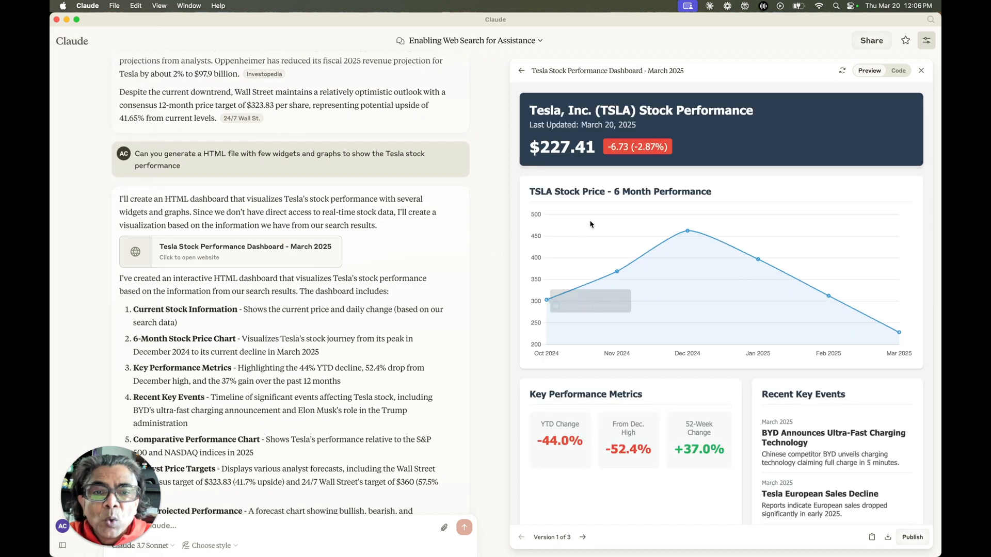
scroll("down", 3)
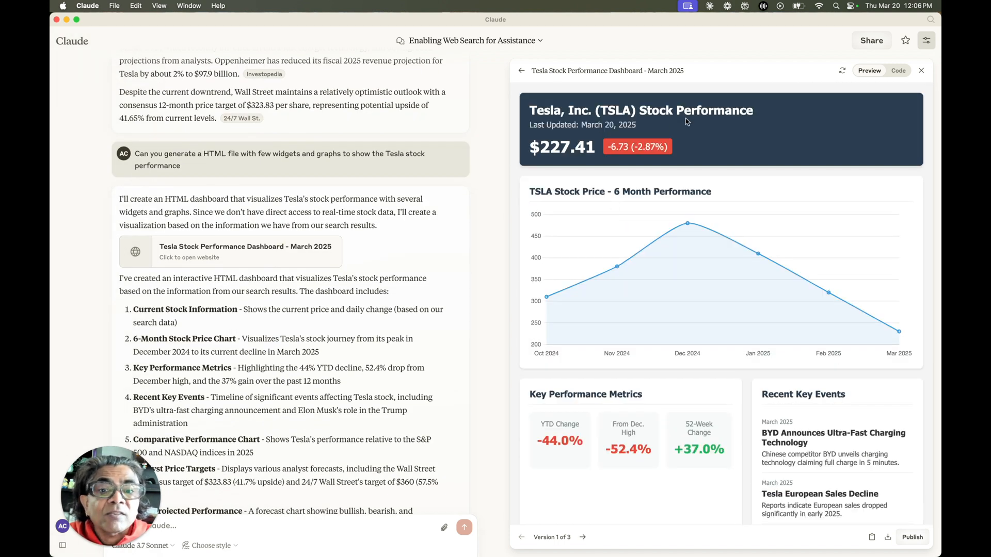
mouse_move(613, 128)
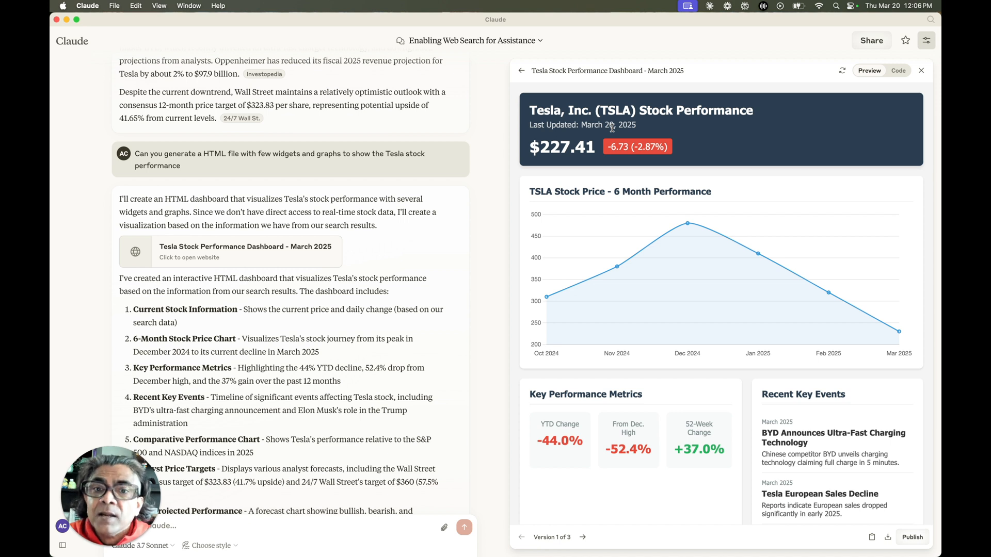
key("cmd+tab")
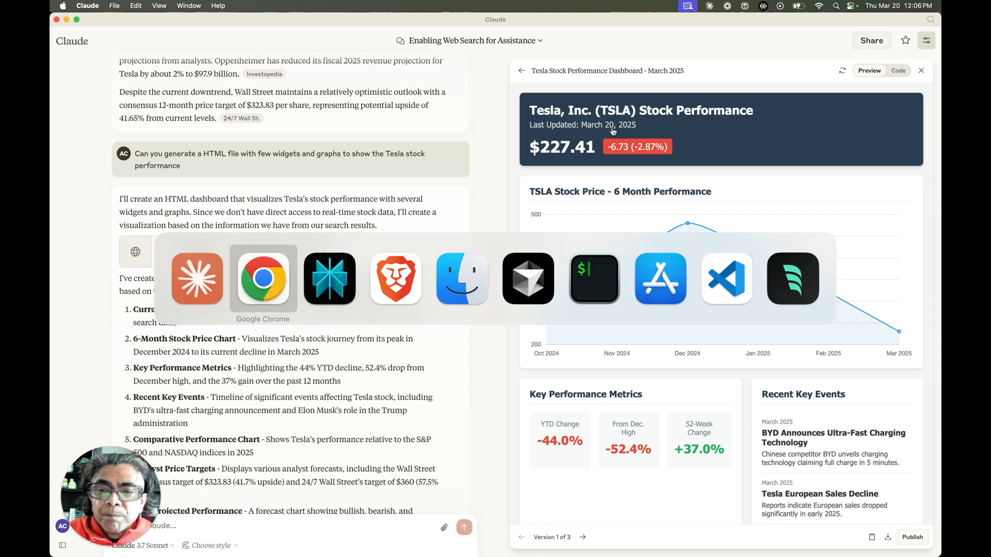
left_click(263, 278)
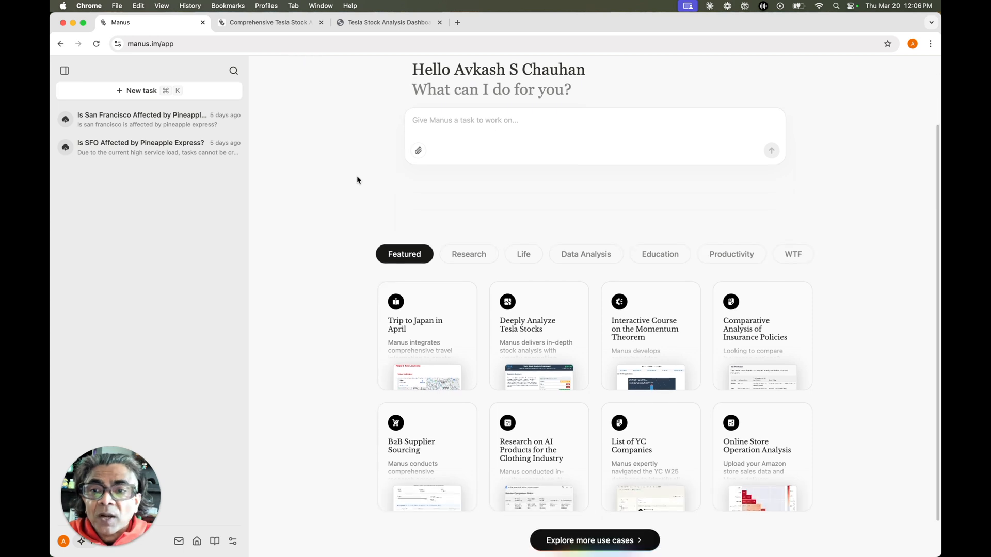
Bring up the Manus-hosted Tesla Stock Analysis Dashboard and scroll to its SWOT section.
scroll("down", 3)
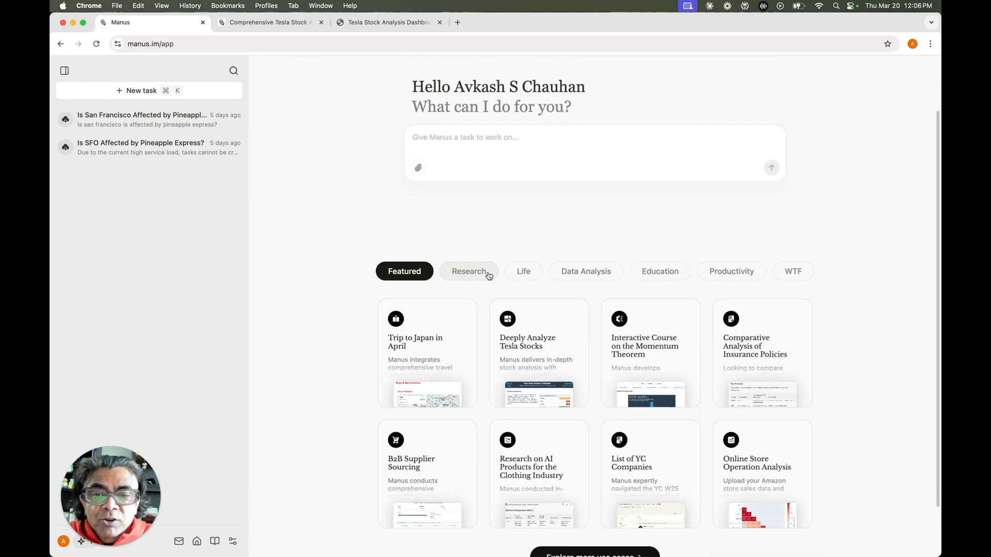
scroll("down", 3)
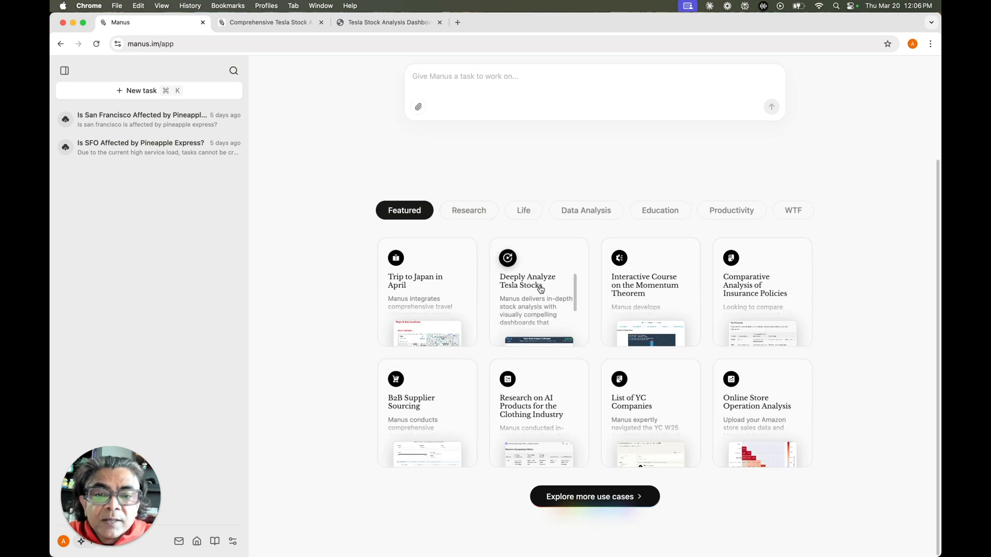
mouse_move(519, 291)
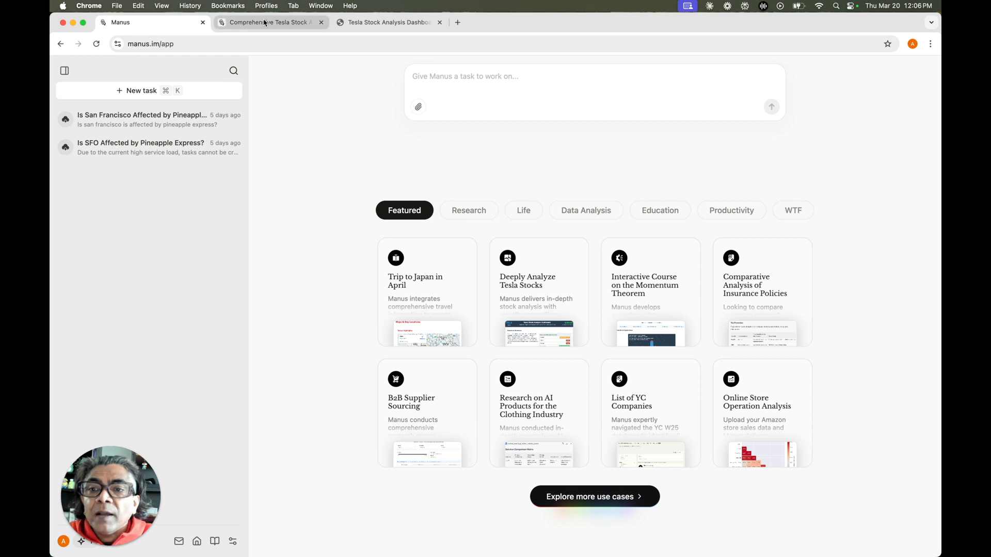
left_click(269, 21)
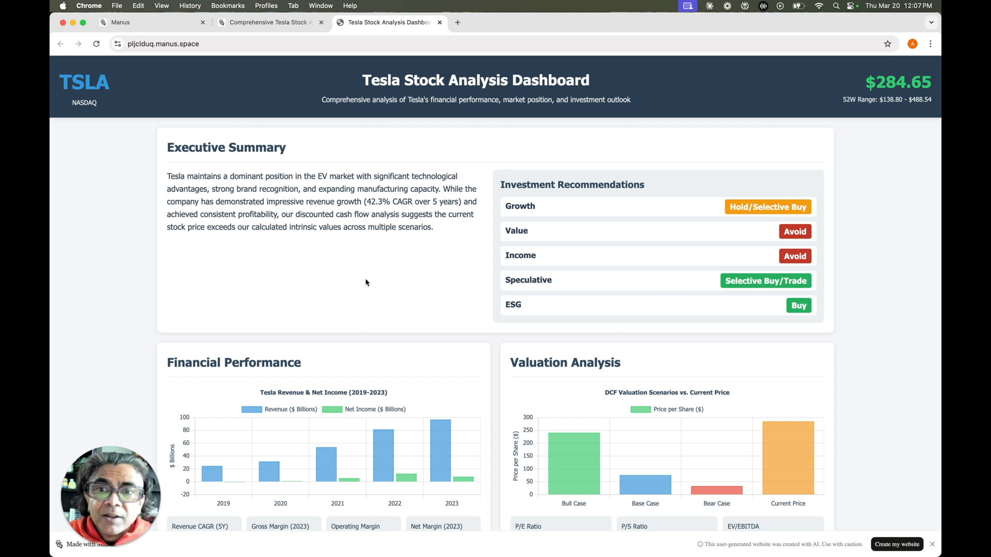
mouse_move(369, 281)
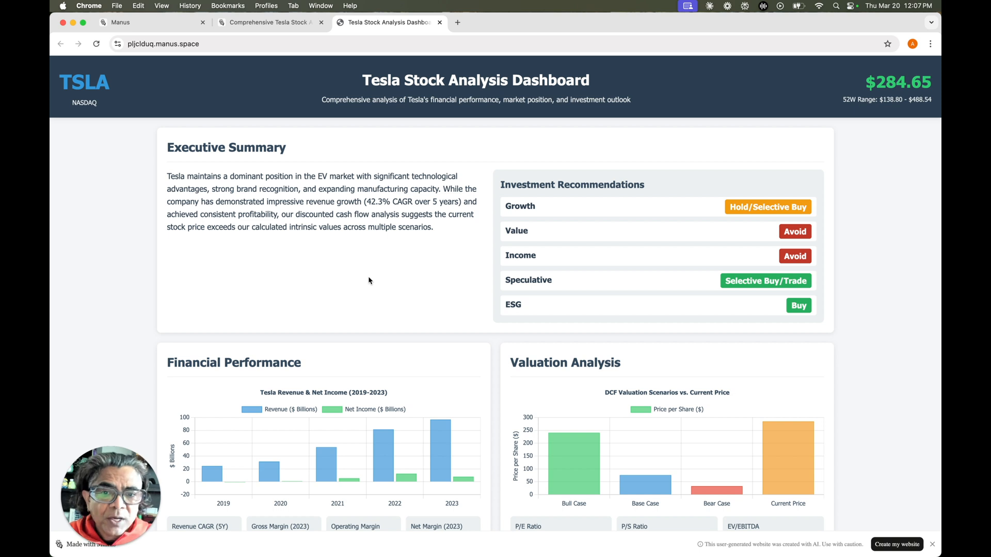
scroll("down", 3)
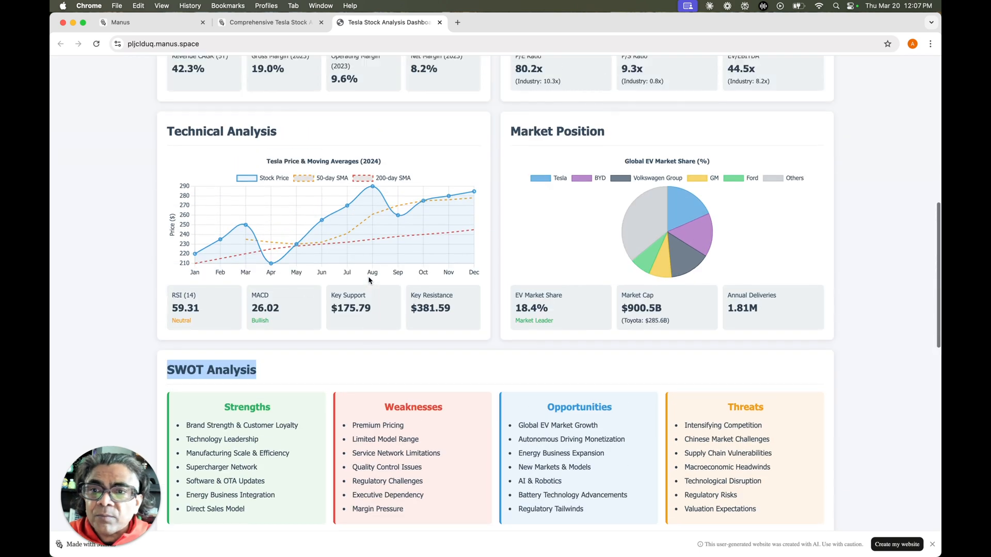
scroll("down", 3)
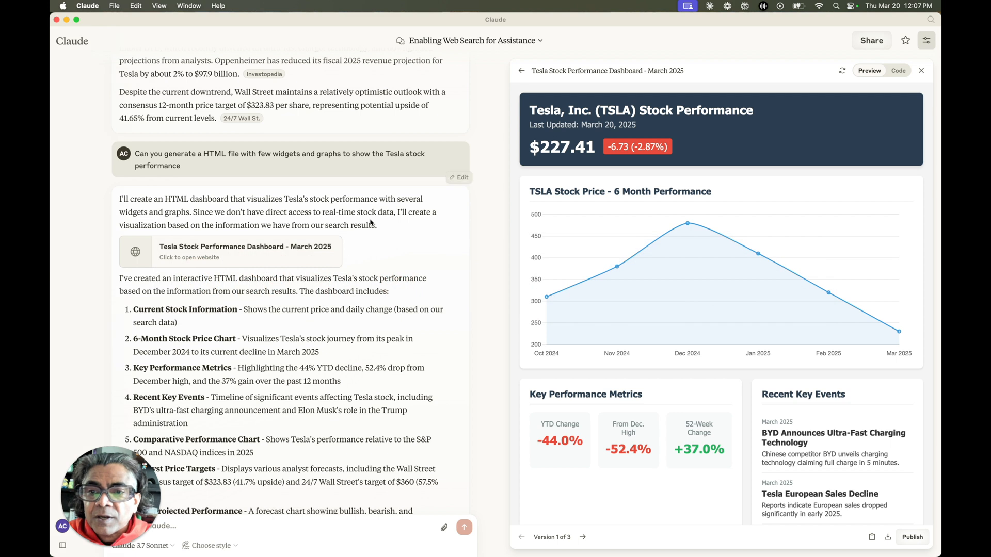
Scroll to version 3 of the Tesla dashboard with its Strengths, Weaknesses, Opportunities and Threats panels.
scroll("down", 3)
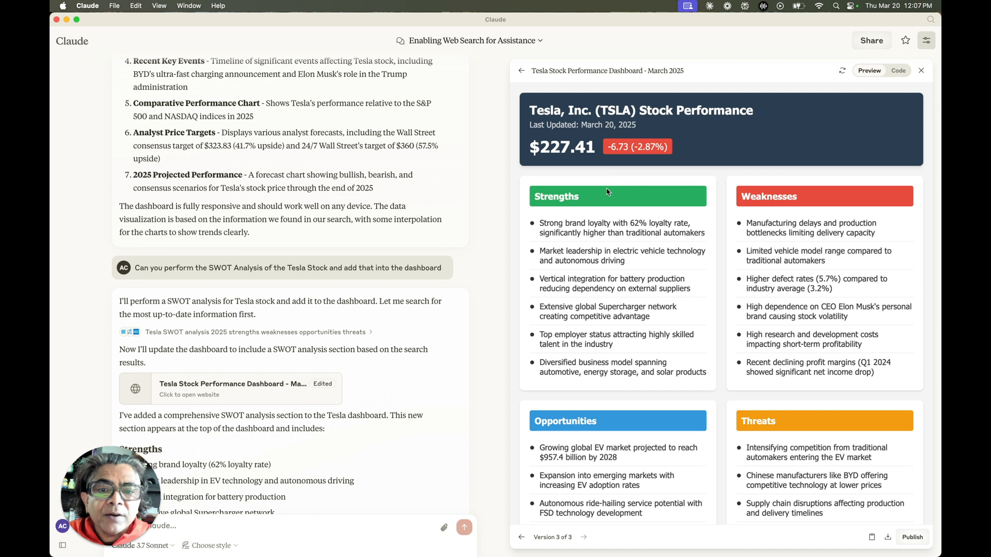
scroll("down", 3)
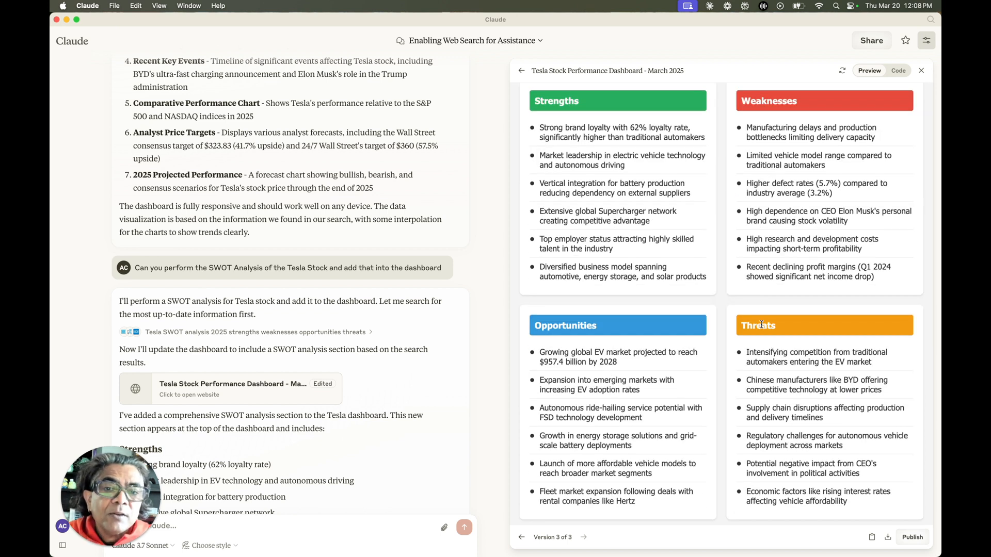
scroll("down", 3)
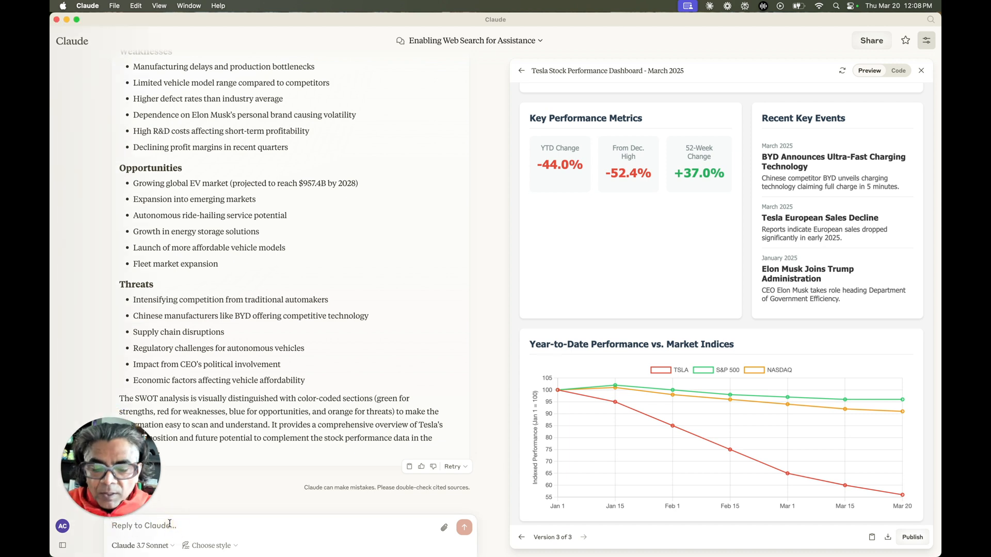
Send Claude a request to add Tesla's EV market share as a graph in the report.
type("Can yuo")
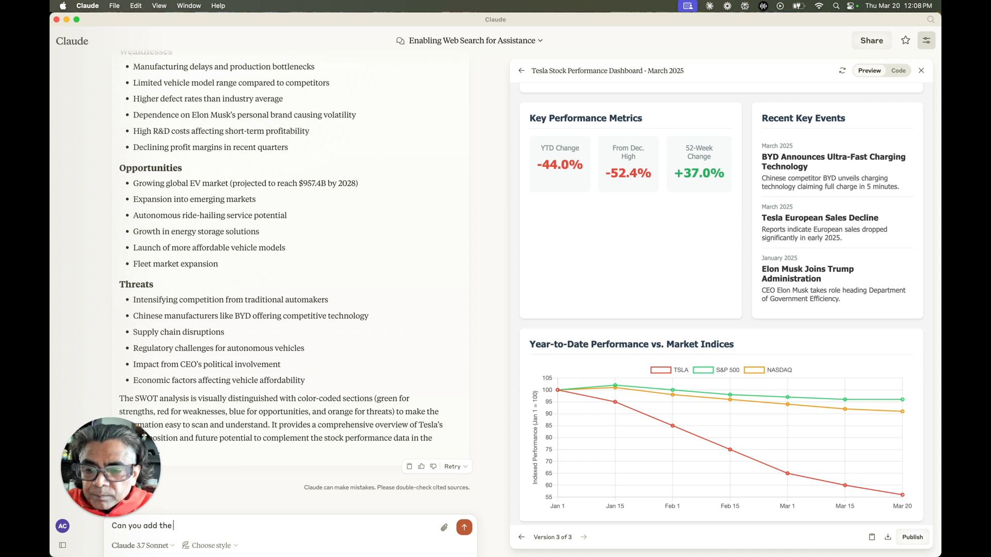
type("Tesla m")
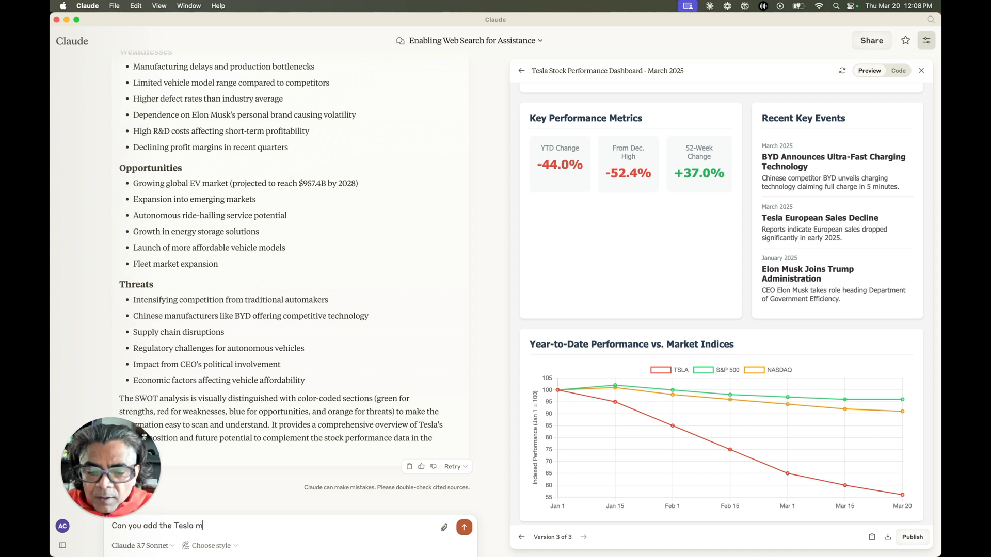
type("arket share")
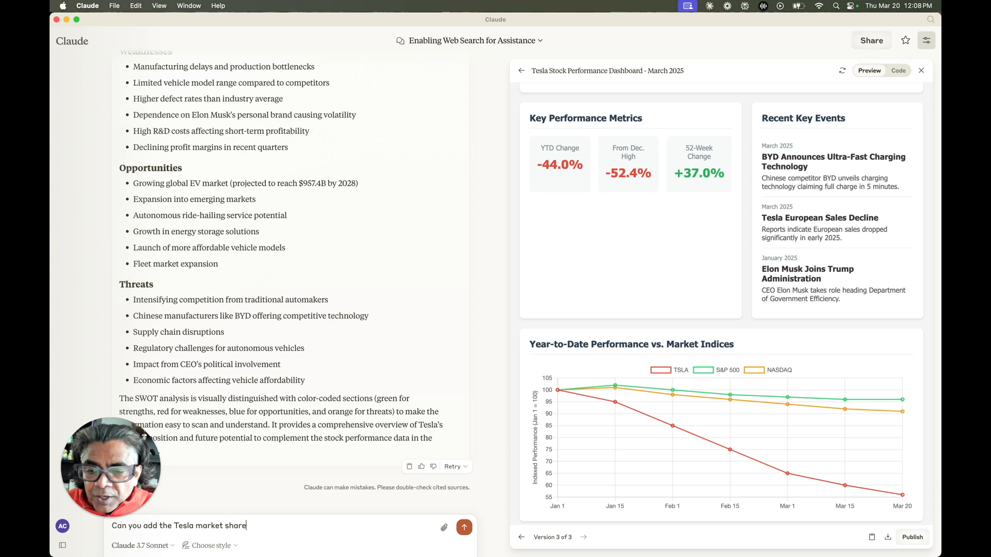
type("into the EV")
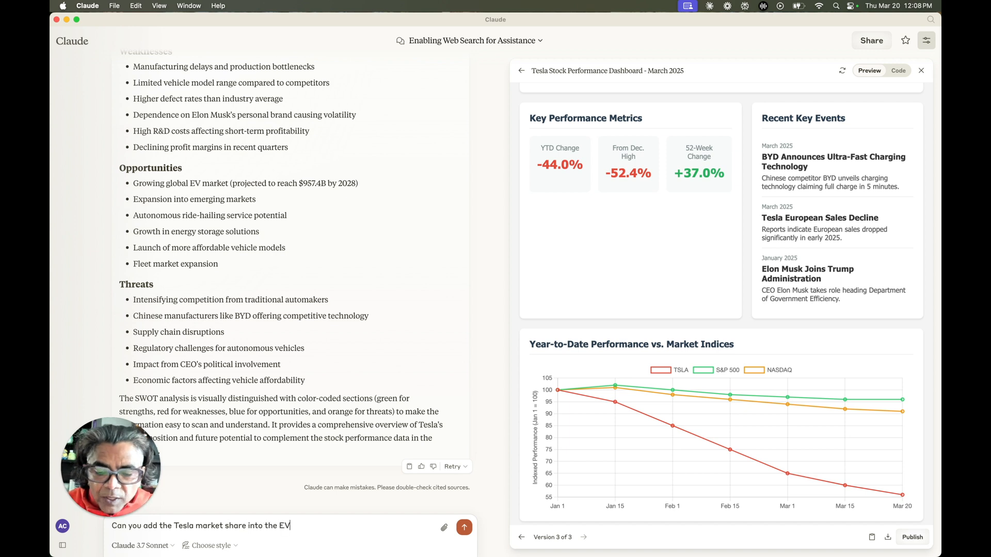
type("market and generate a graph to")
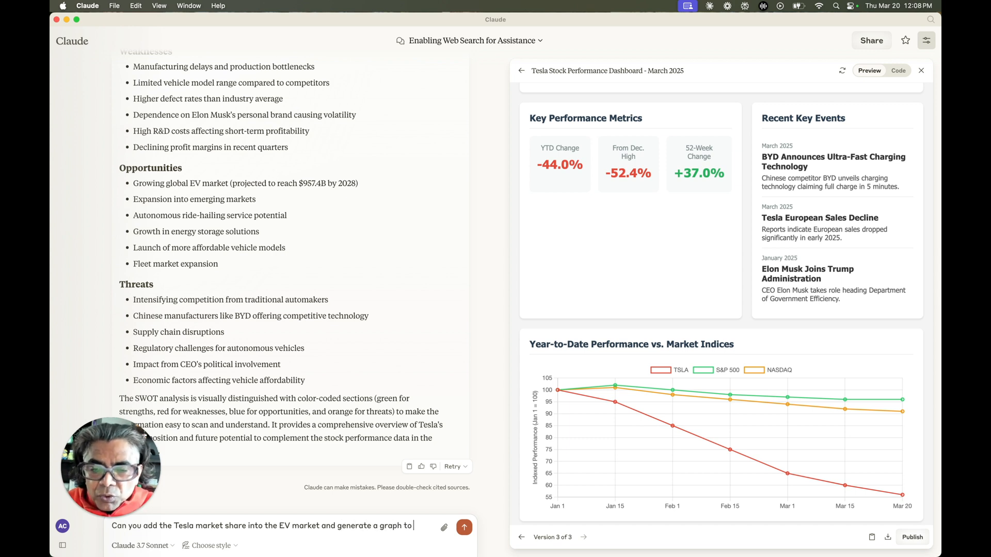
type("display th")
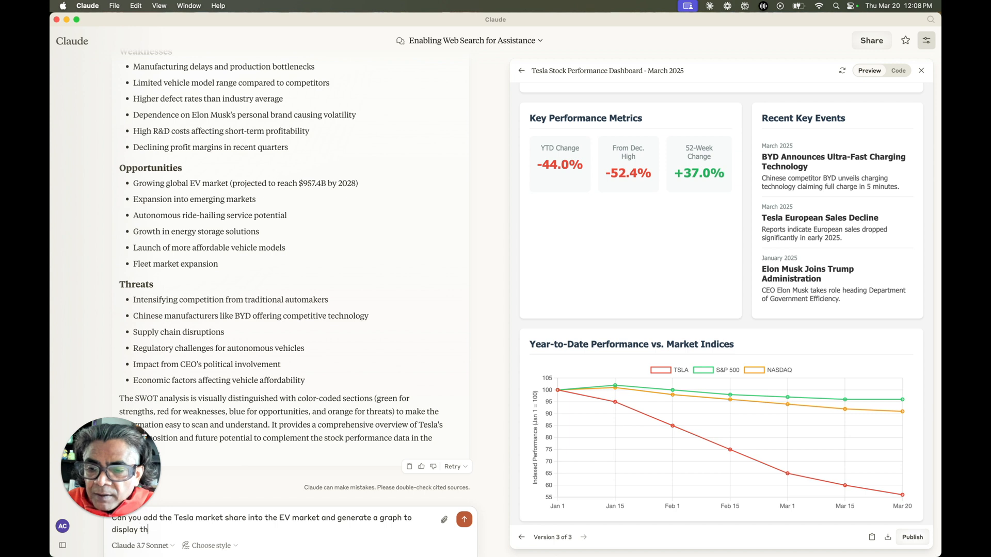
type("is information and t")
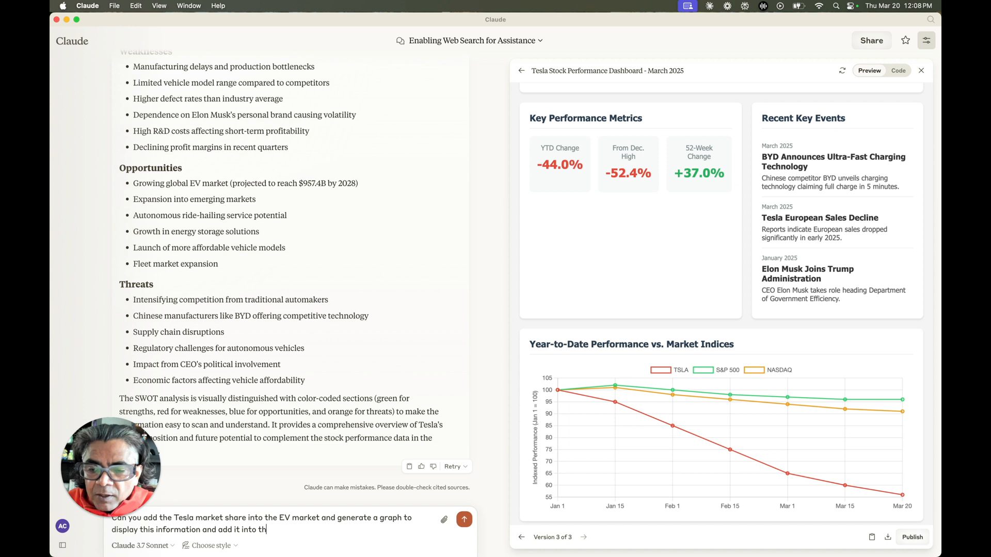
type("e report.")
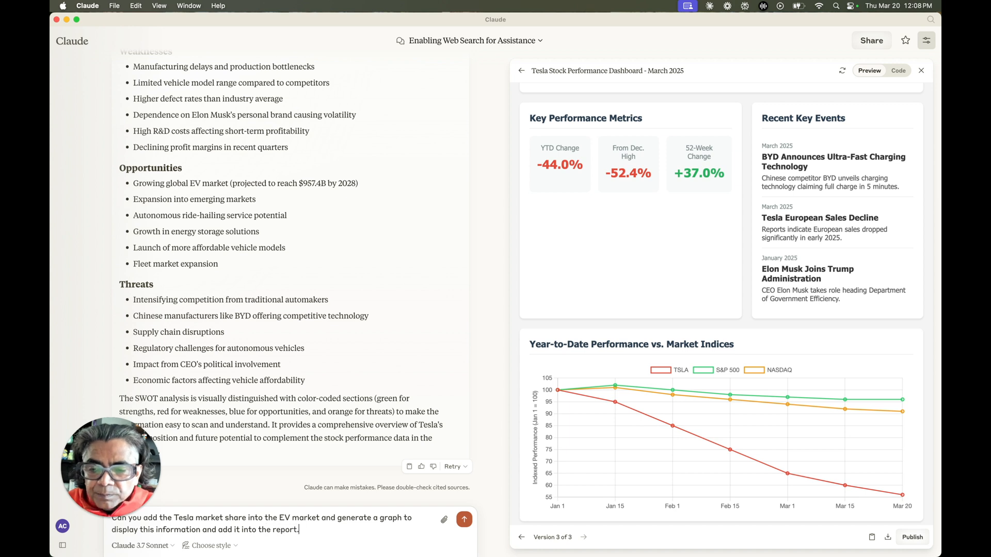
left_click(463, 520)
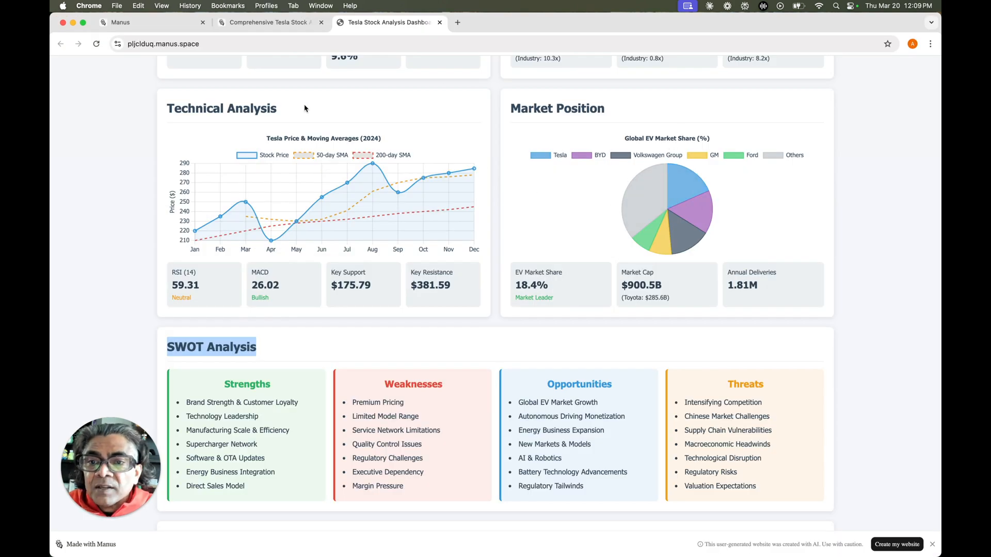
mouse_move(288, 143)
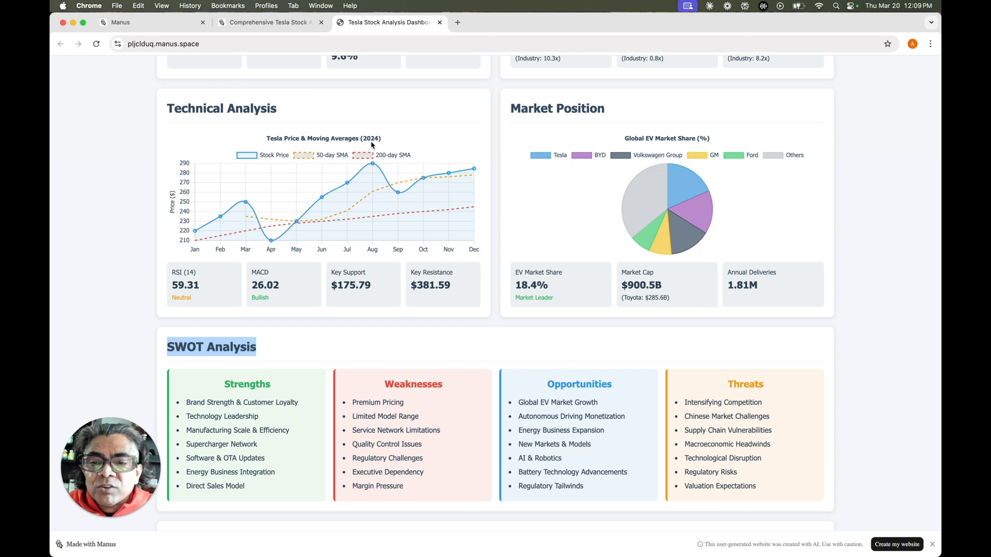
Scroll the Manus Tesla dashboard through market position, SWOT, price targets and Investment Conclusion.
scroll("down", 3)
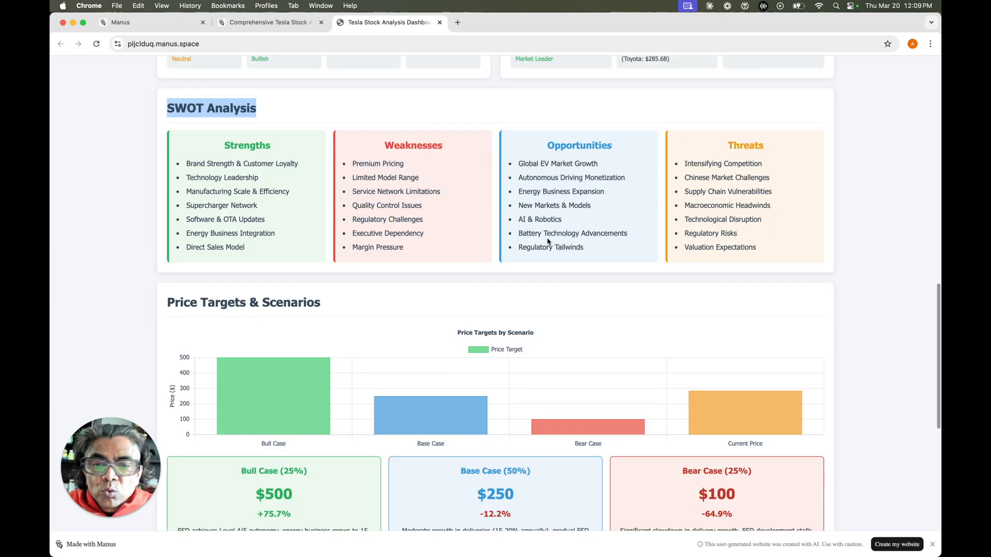
scroll("down", 3)
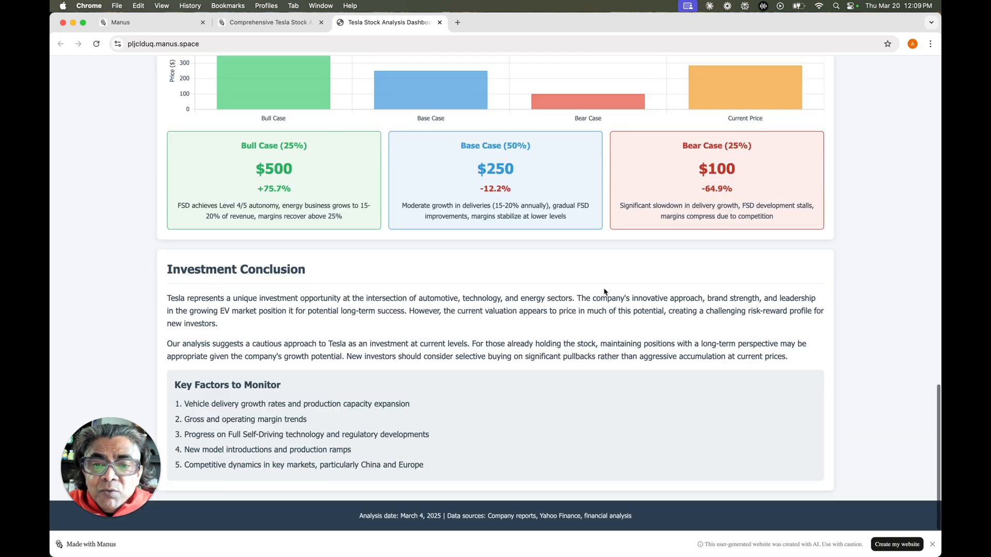
scroll("up", 3)
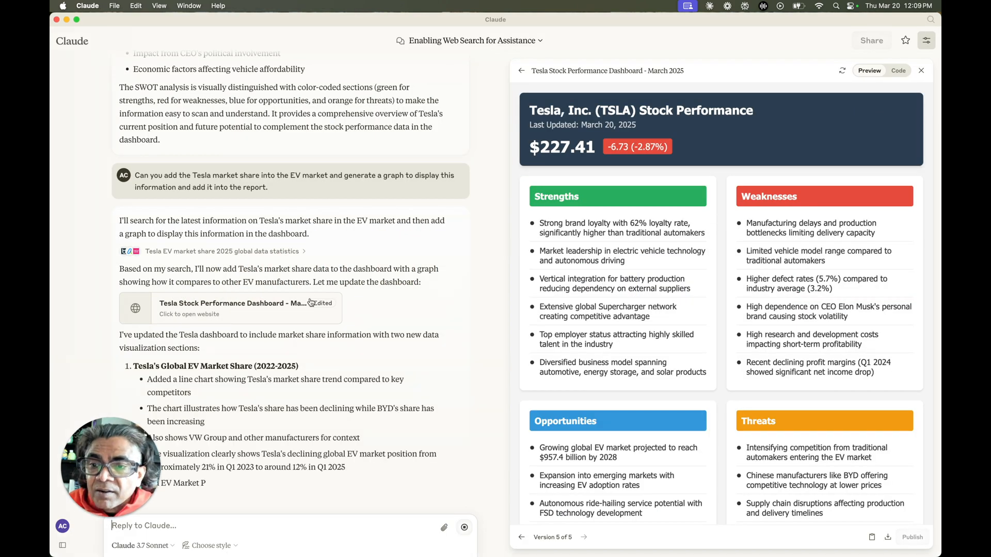
Read Claude's reply on global trends, U.S. metrics and regional share beside dashboard version 5.
scroll("down", 3)
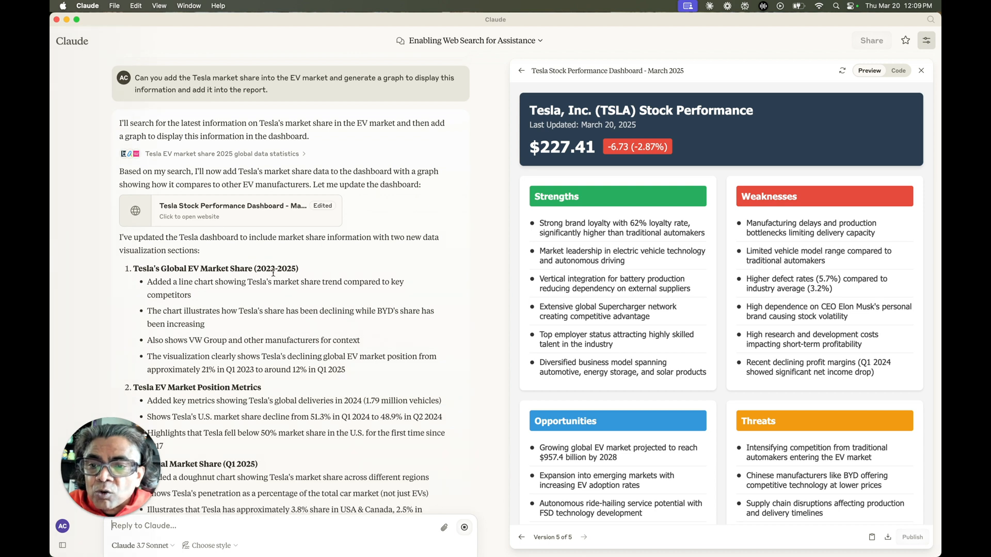
scroll("down", 3)
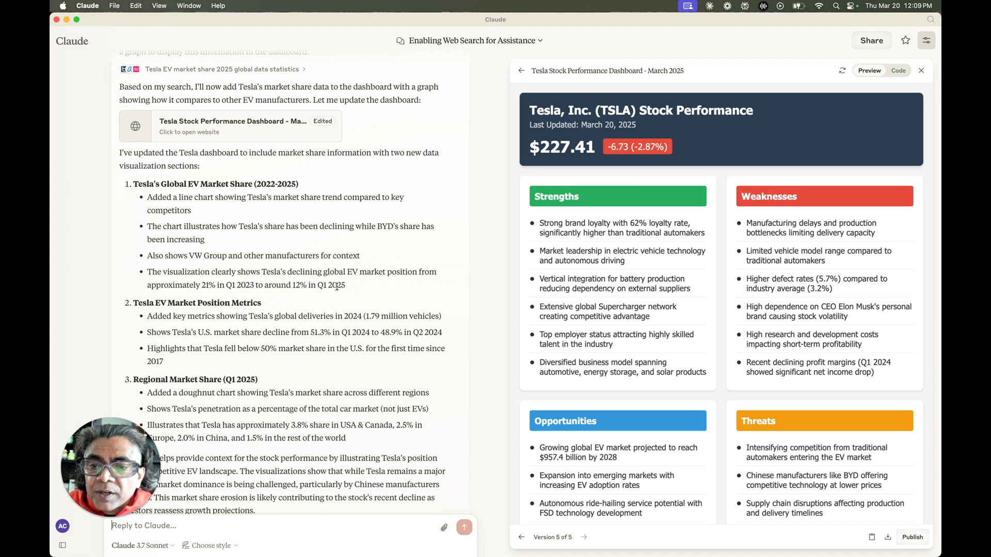
mouse_move(347, 290)
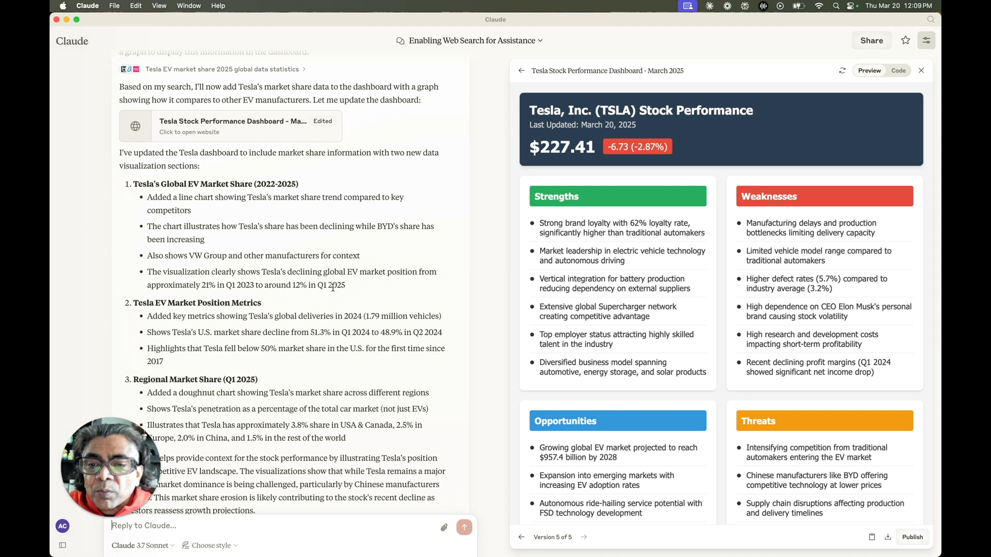
mouse_move(352, 289)
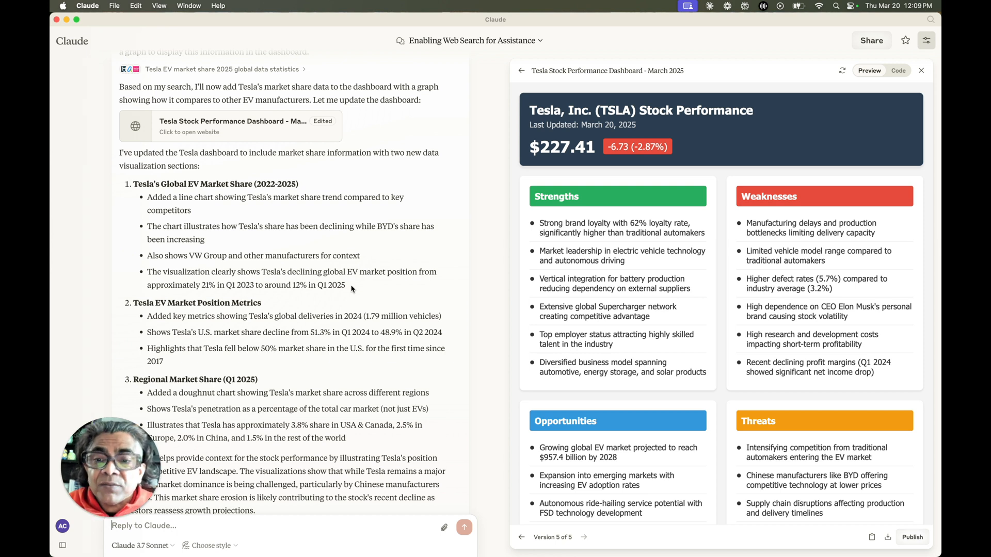
scroll("down", 3)
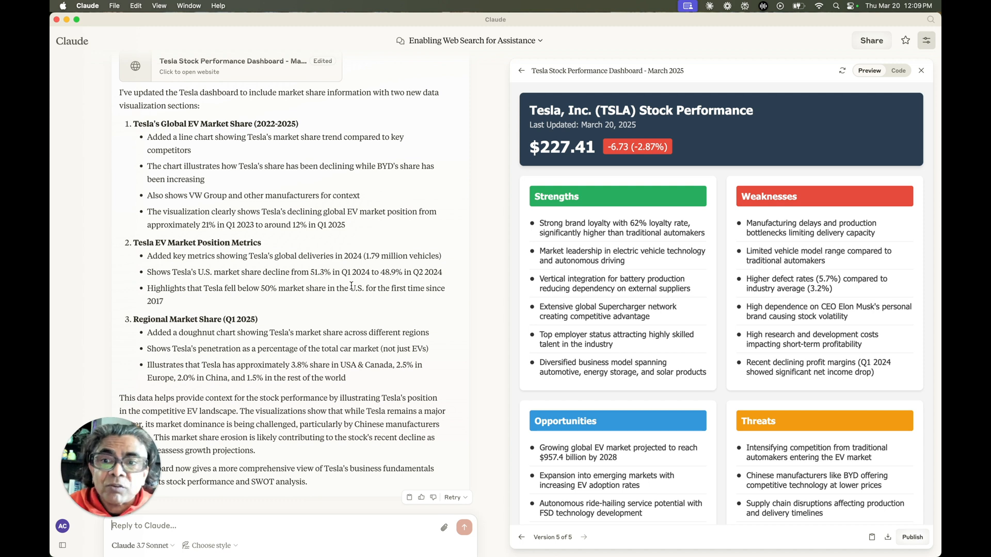
scroll("down", 3)
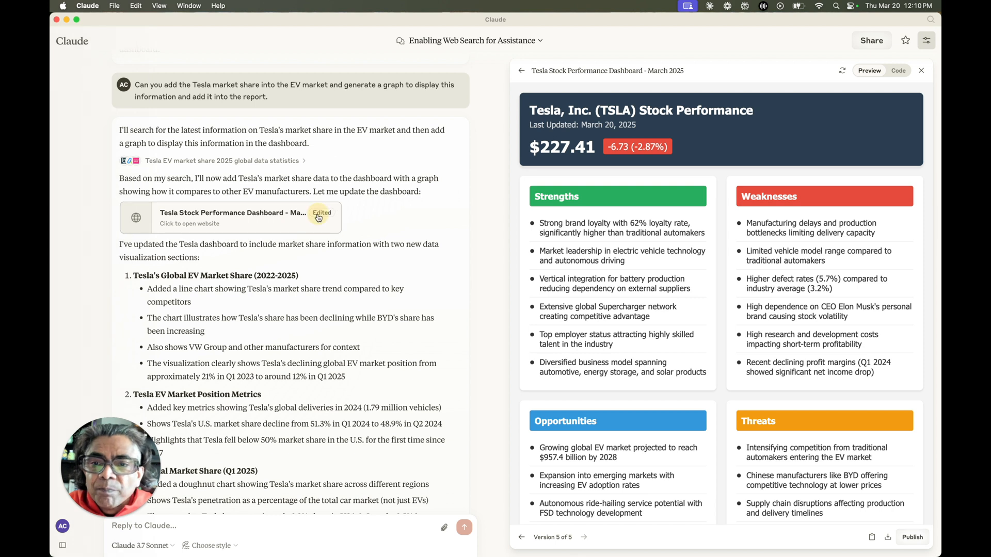
scroll("down", 3)
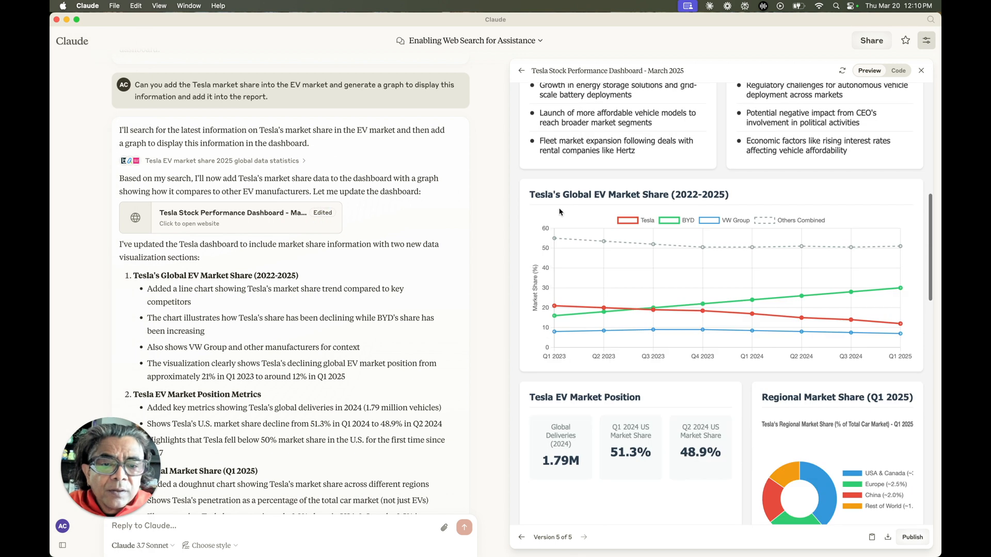
scroll("down", 3)
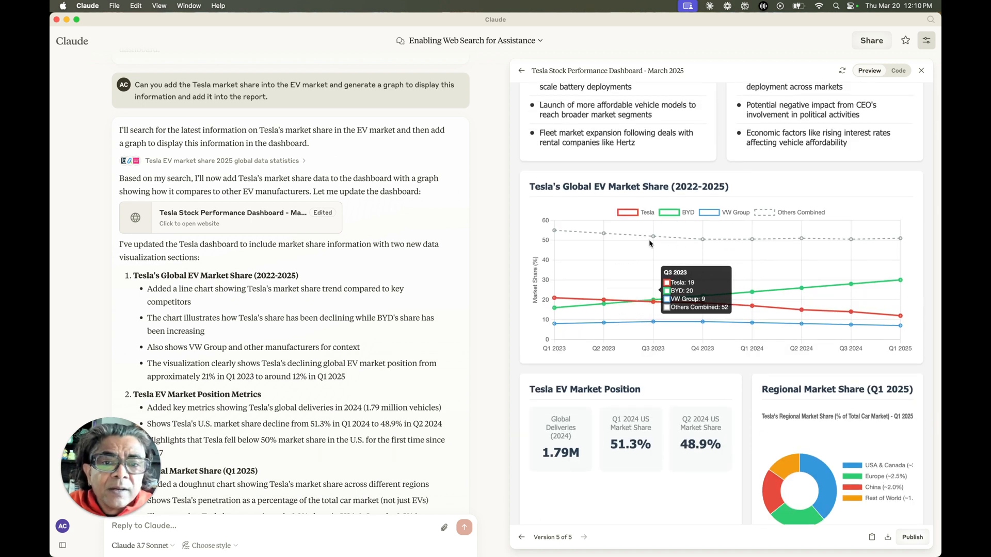
scroll("down", 3)
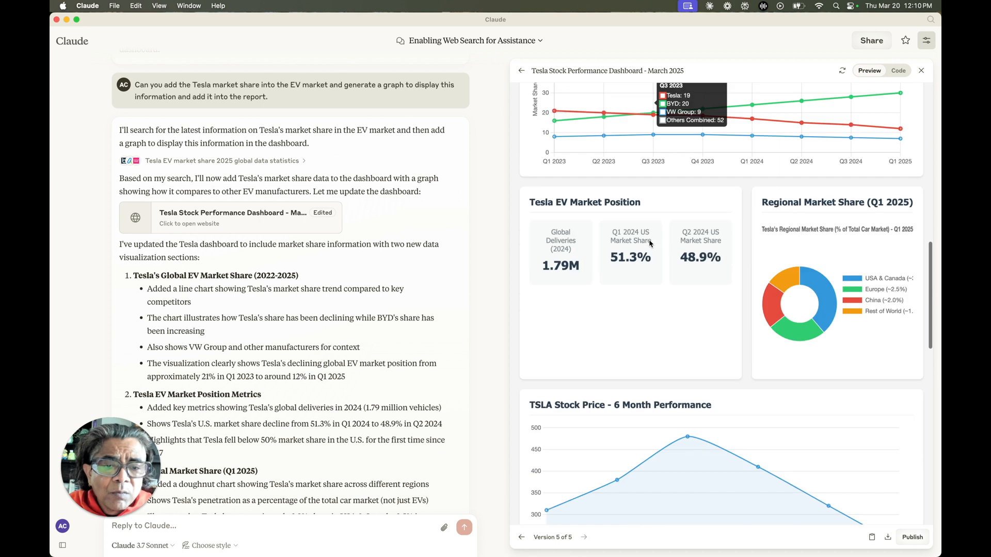
scroll("down", 3)
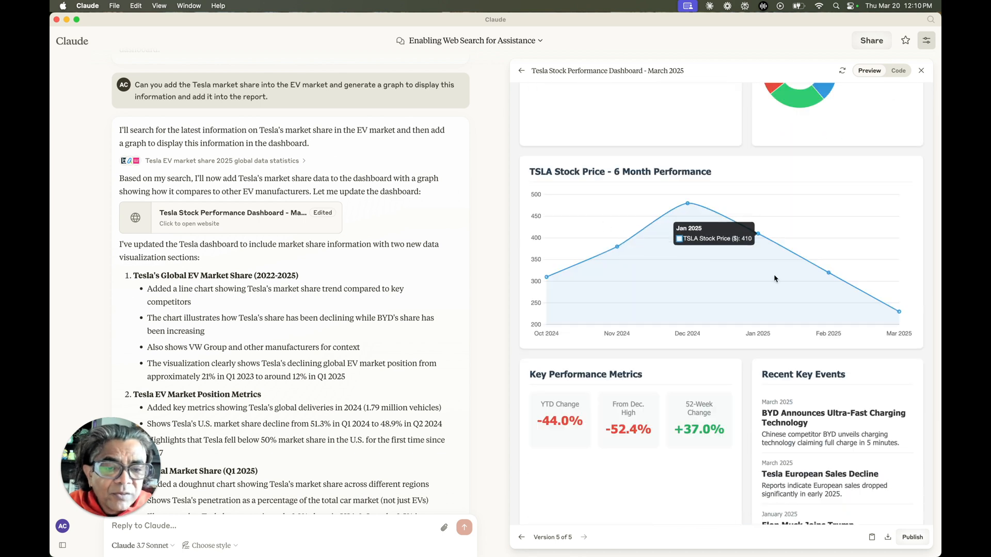
scroll("down", 3)
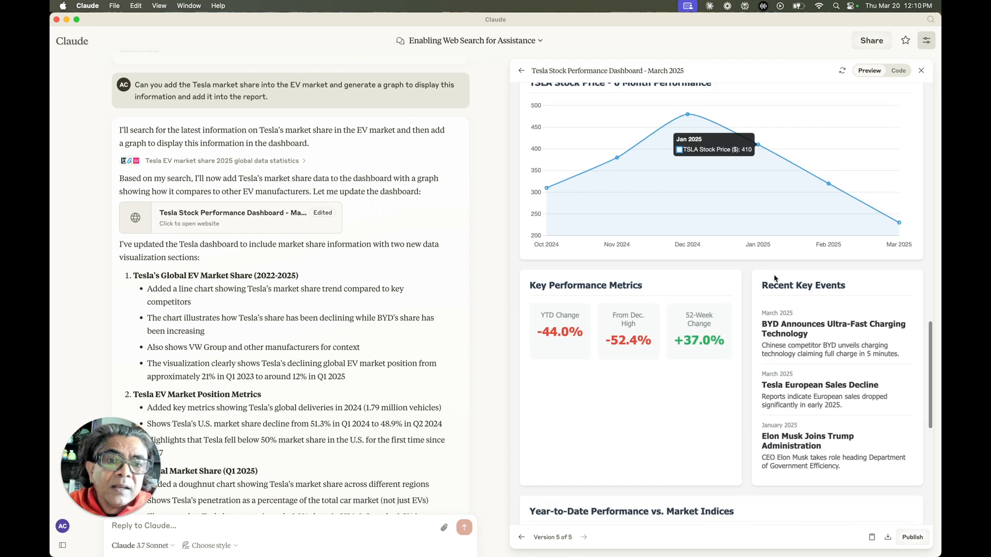
scroll("down", 3)
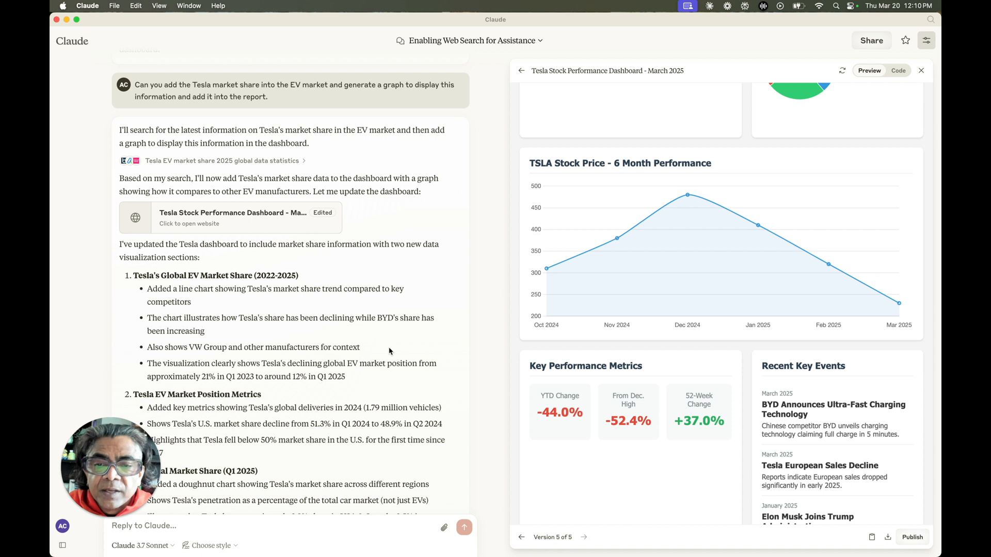
scroll("down", 3)
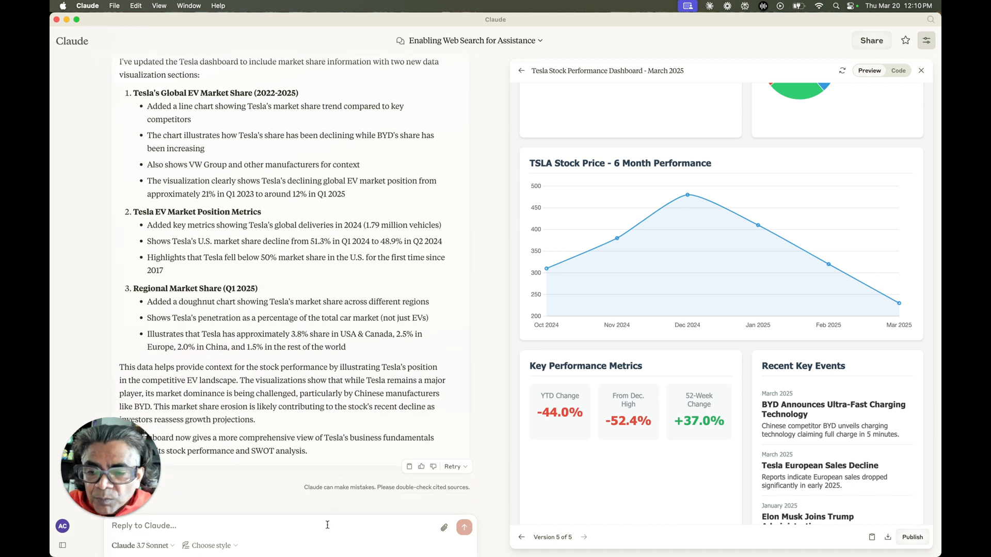
Draft a follow-up asking for Tesla's stock performance over the last 2 years.
type("Can you also add the Tesla stock")
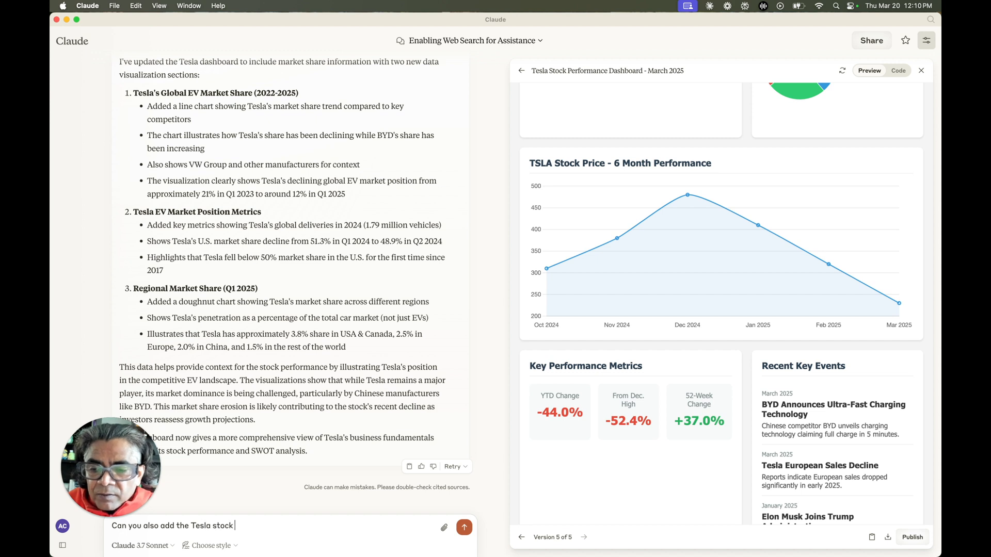
type("perforance")
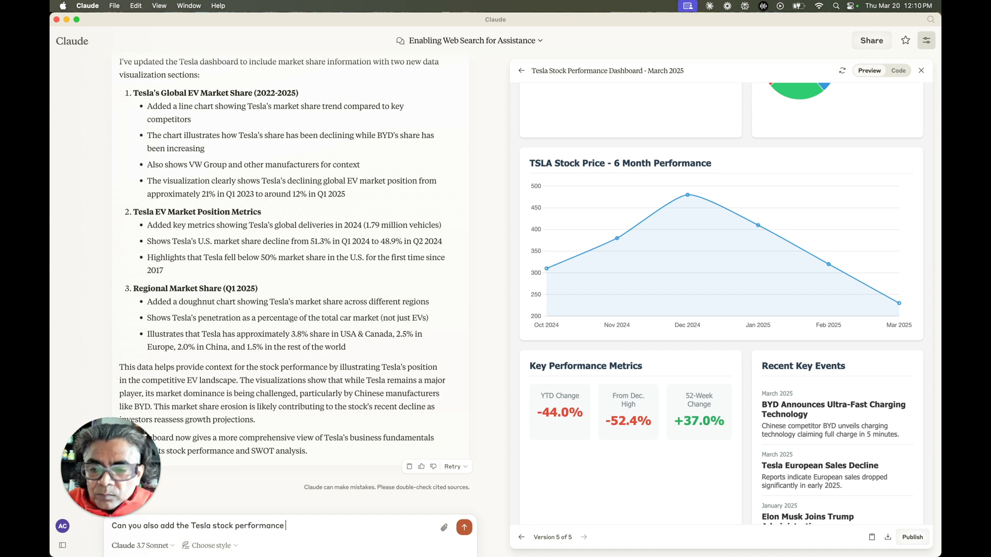
type("in last 2 ye")
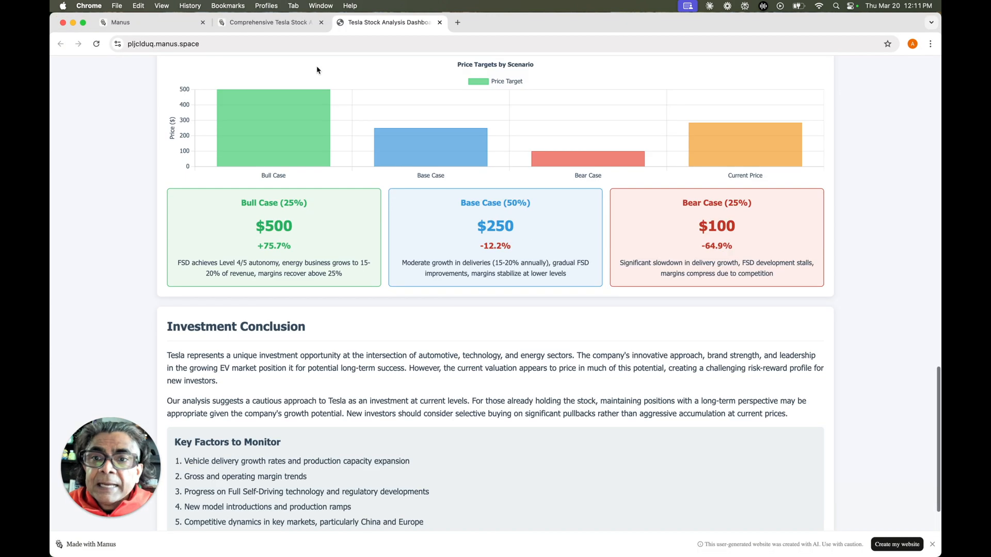
Review the Manus Tesla task log down to the deployed dashboard URL and project files.
left_click(268, 21)
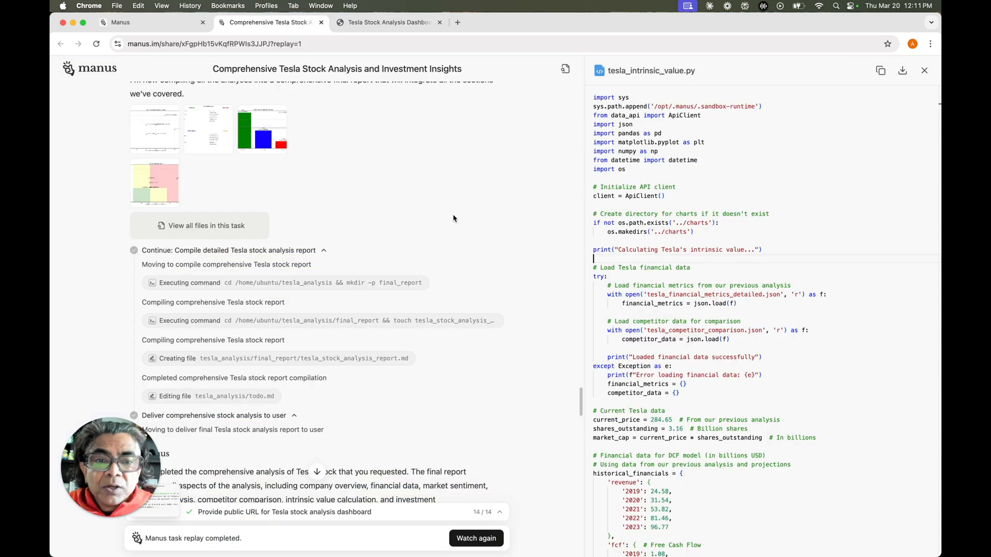
scroll("down", 3)
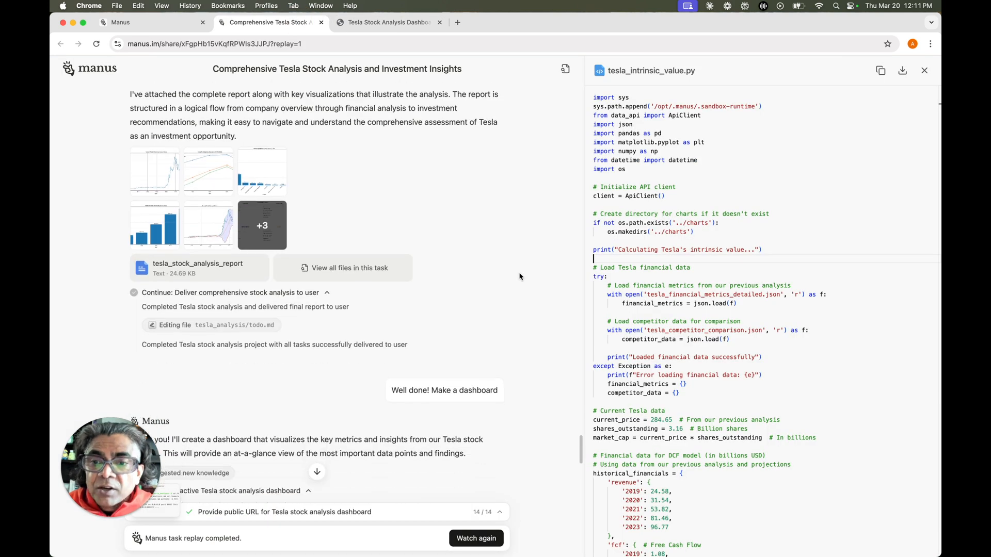
scroll("down", 3)
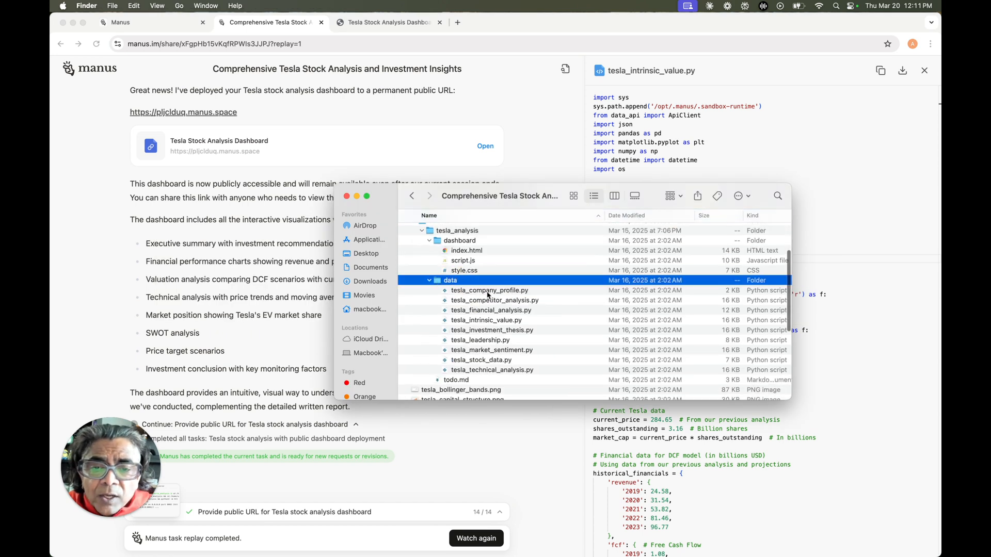
mouse_move(489, 358)
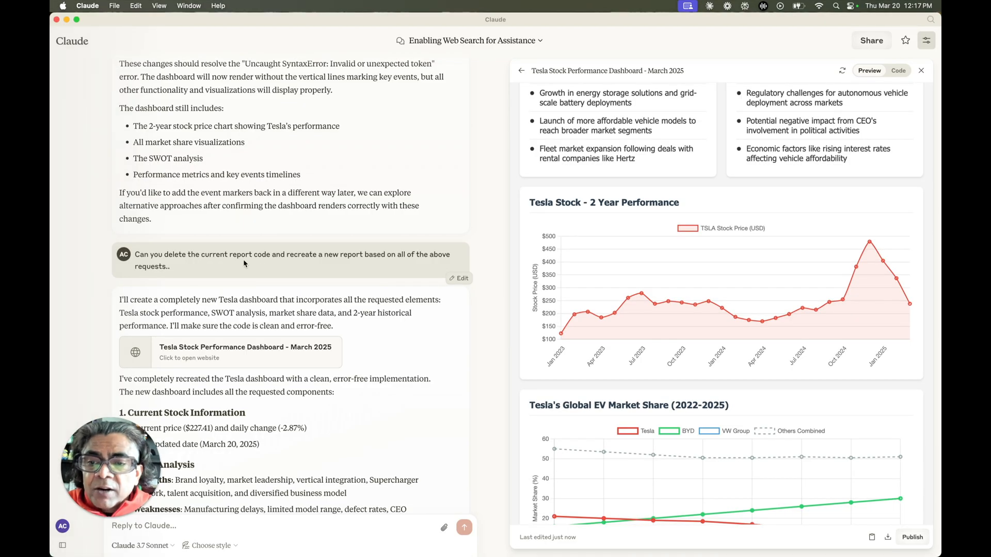
Scroll the rebuilt Tesla dashboard preview past the 2-year performance chart to the EV market share chart.
scroll("down", 3)
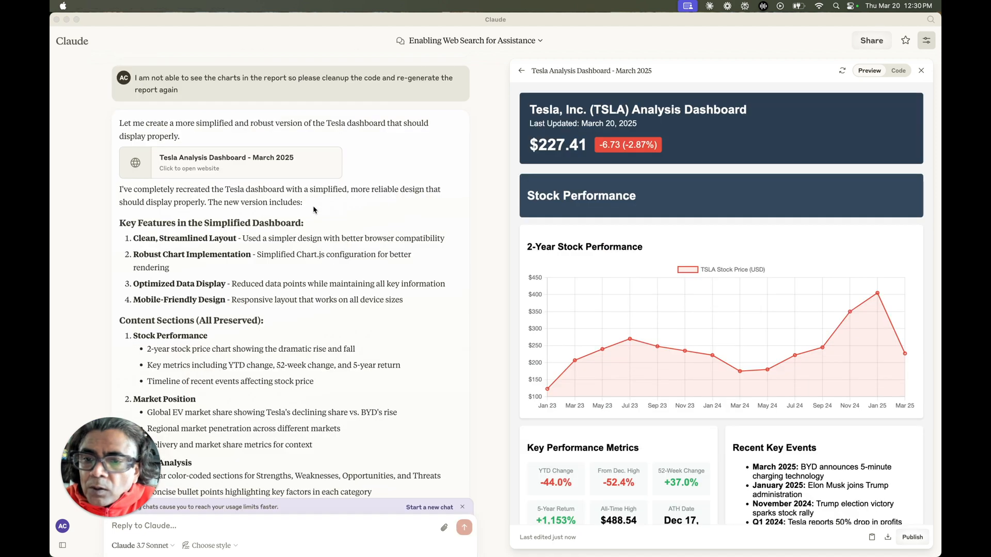
scroll("down", 3)
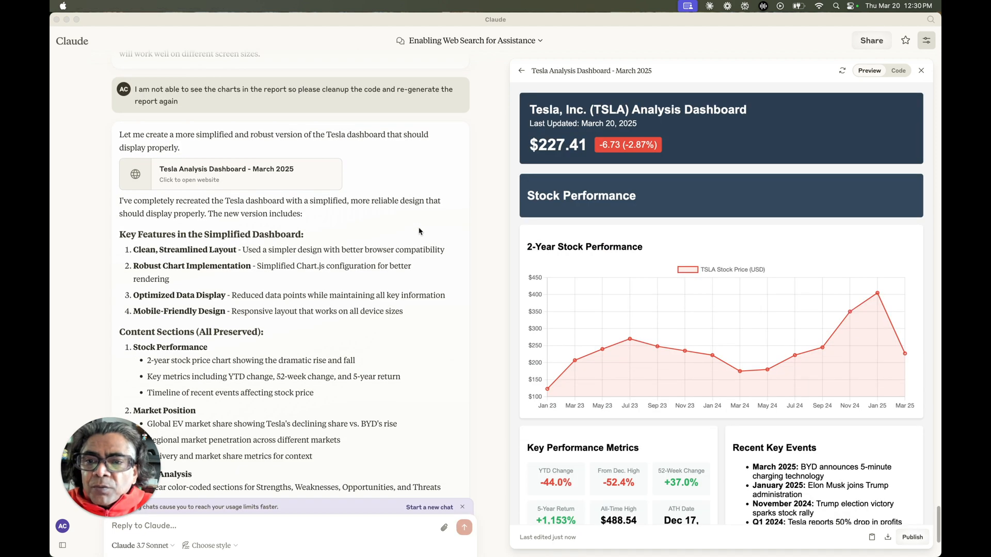
scroll("down", 3)
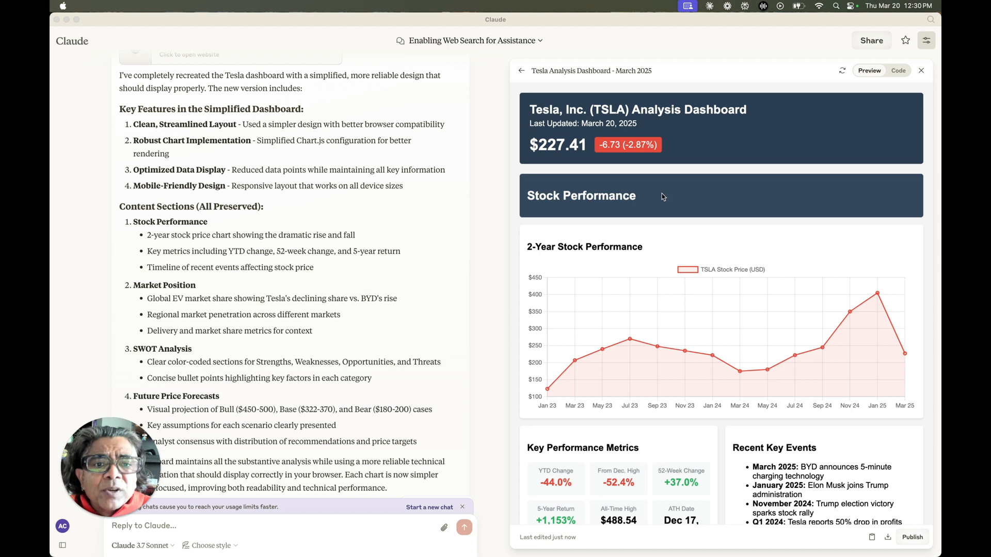
scroll("down", 3)
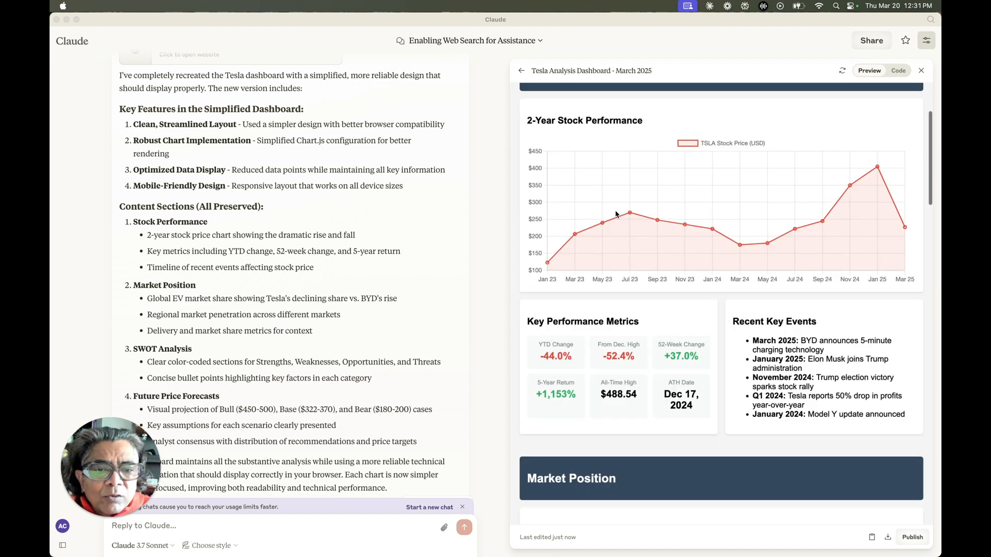
scroll("down", 3)
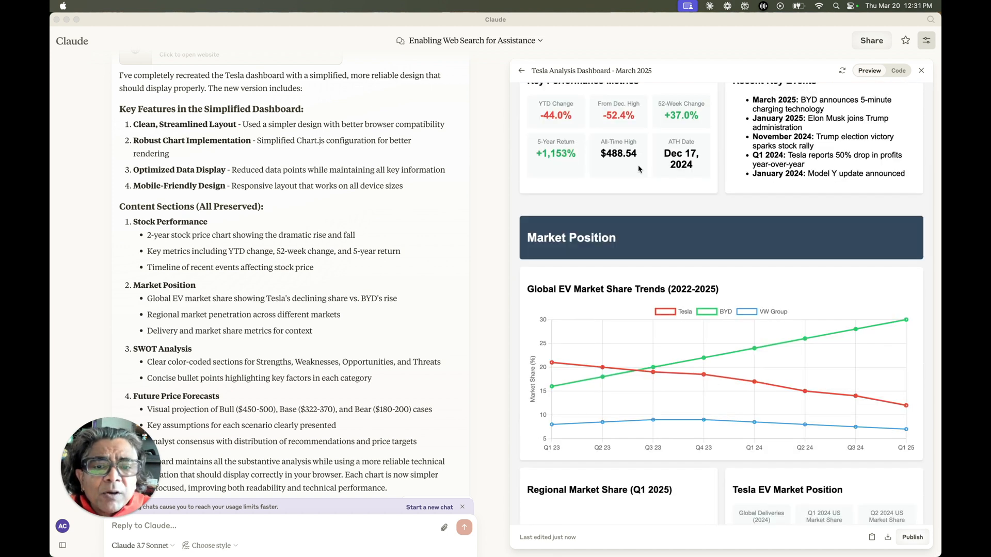
scroll("down", 3)
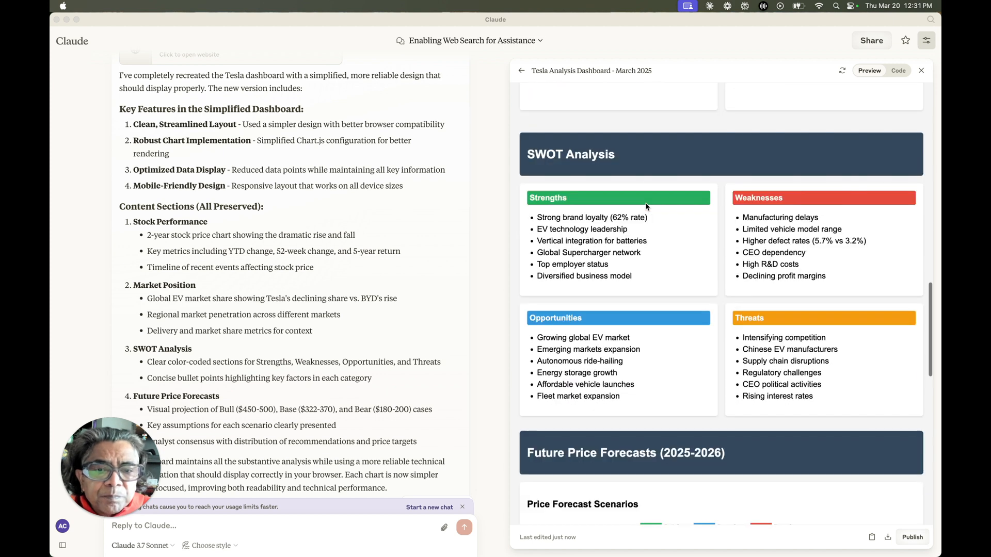
scroll("down", 3)
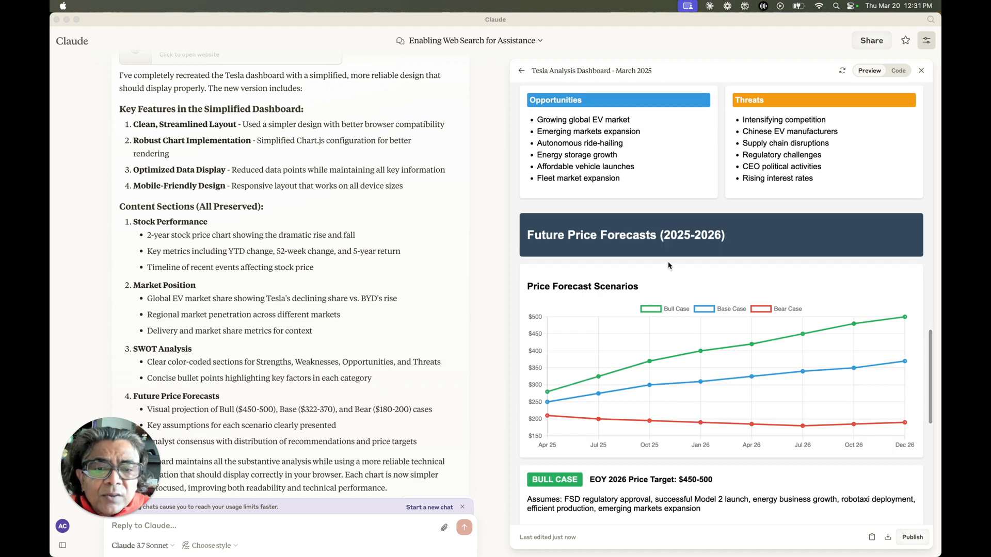
scroll("down", 3)
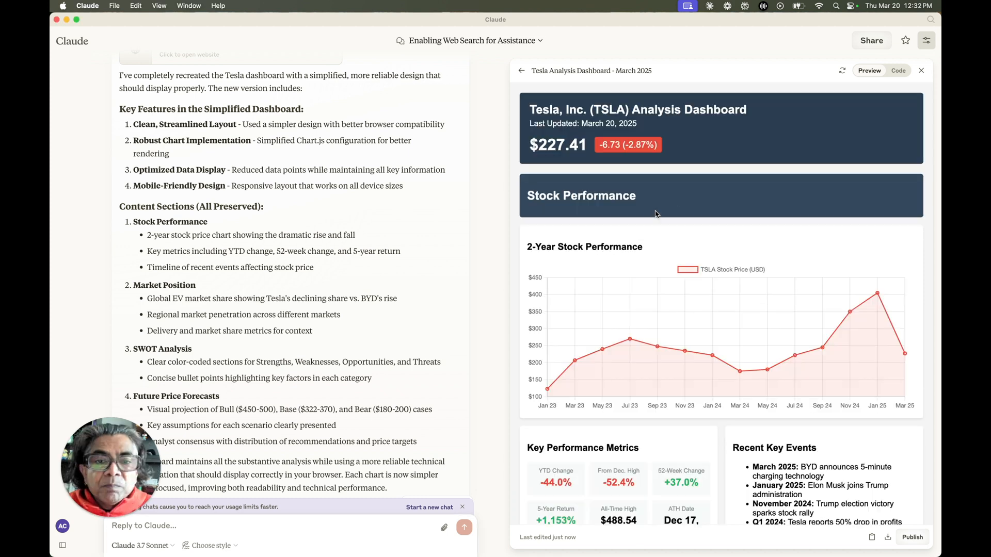
scroll("down", 3)
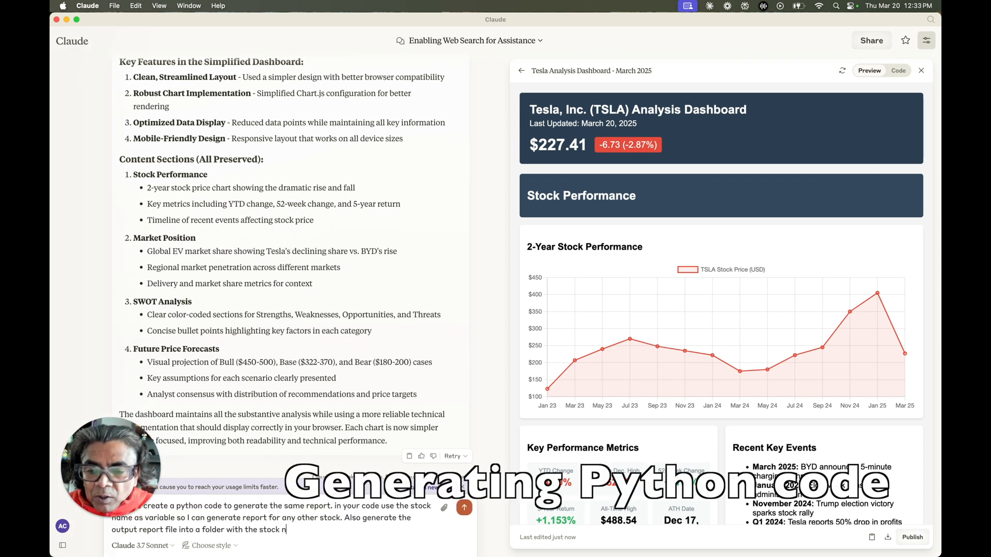
Send the prompt for a ticker-parameterised stock report script saving into a per-stock folder.
left_click(463, 508)
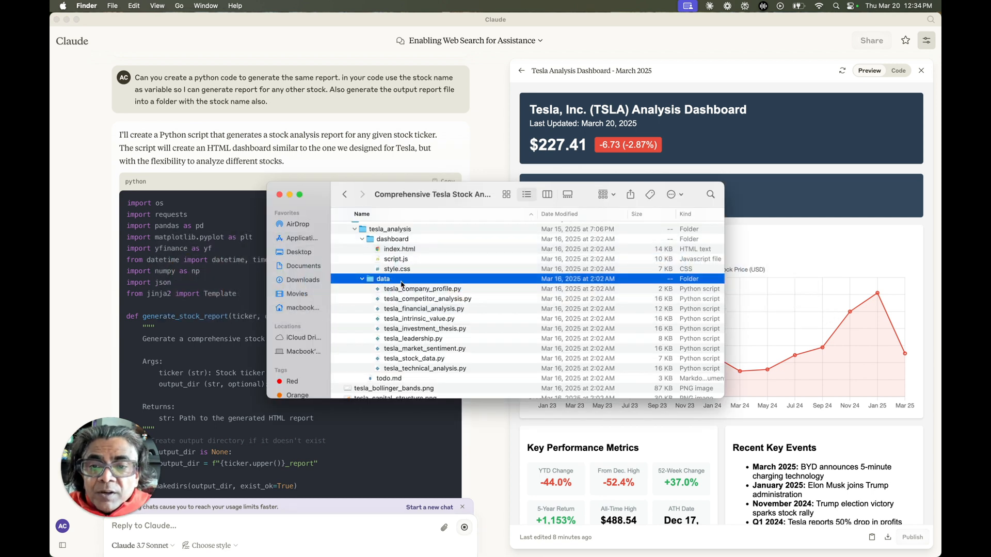
mouse_move(454, 299)
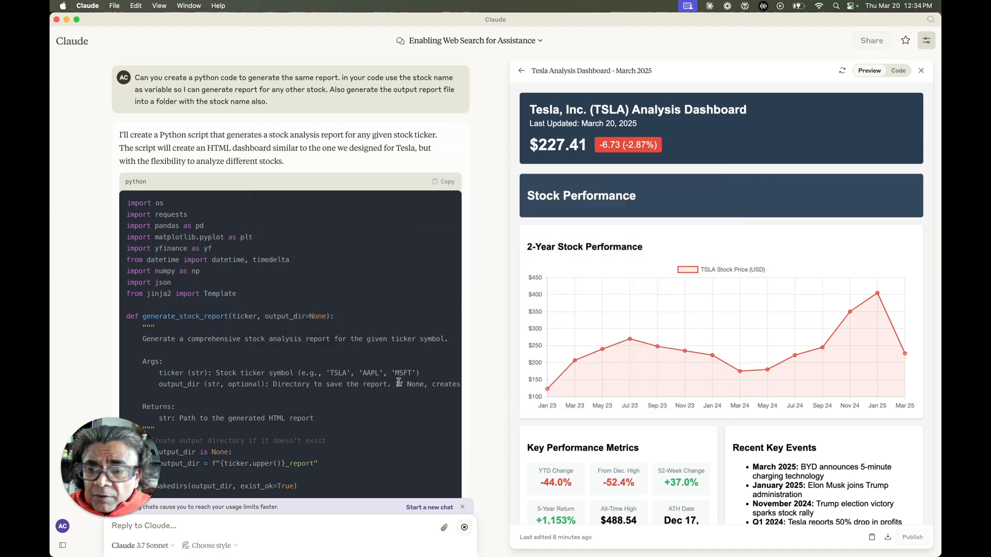
left_click(921, 70)
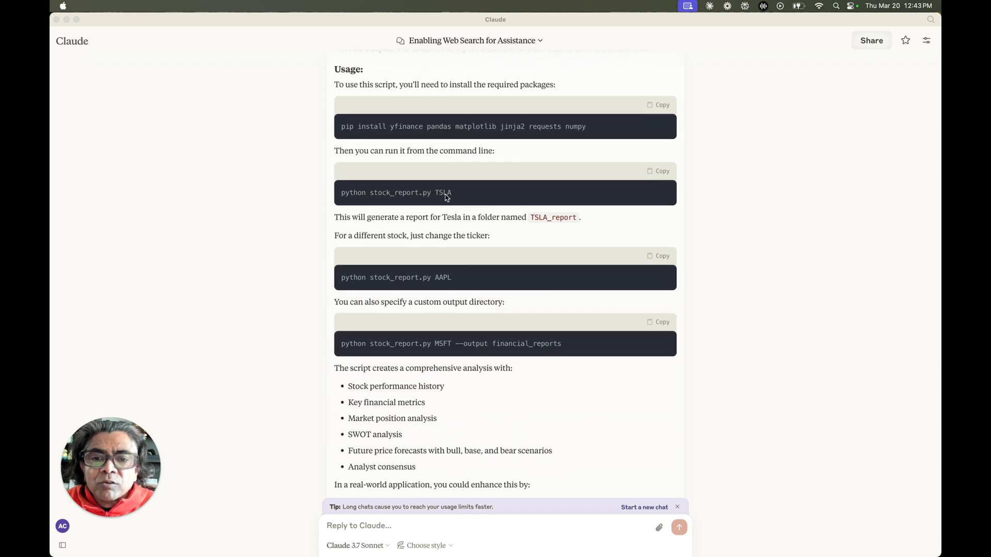
Scroll to the Usage section with pip install and python stock_report.py commands for TSLA, AAPL and MSFT.
scroll("down", 3)
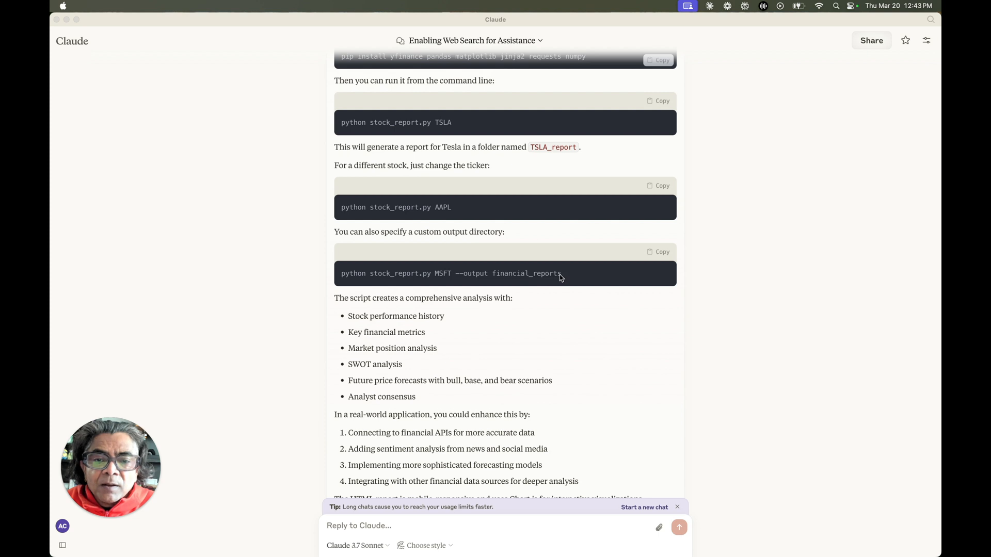
mouse_move(567, 279)
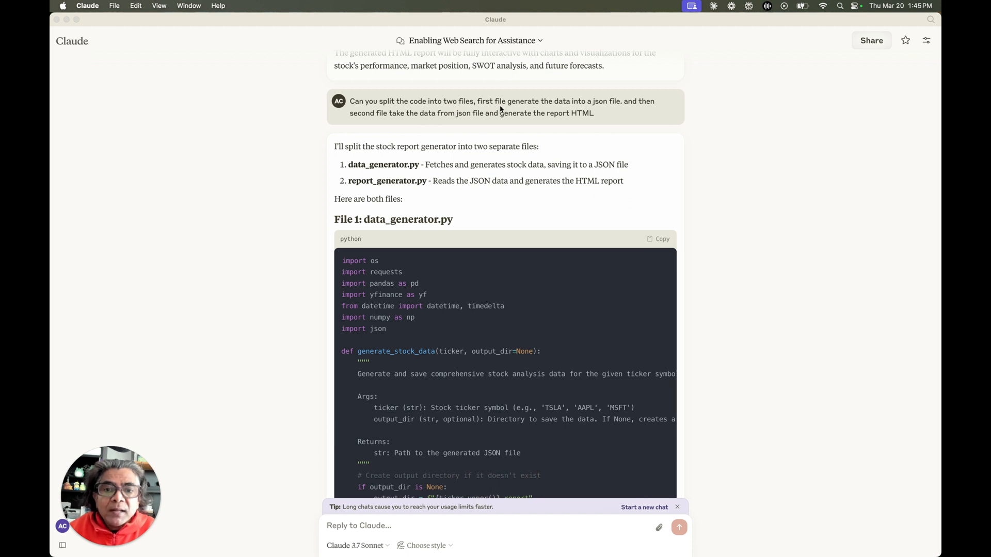
mouse_move(596, 110)
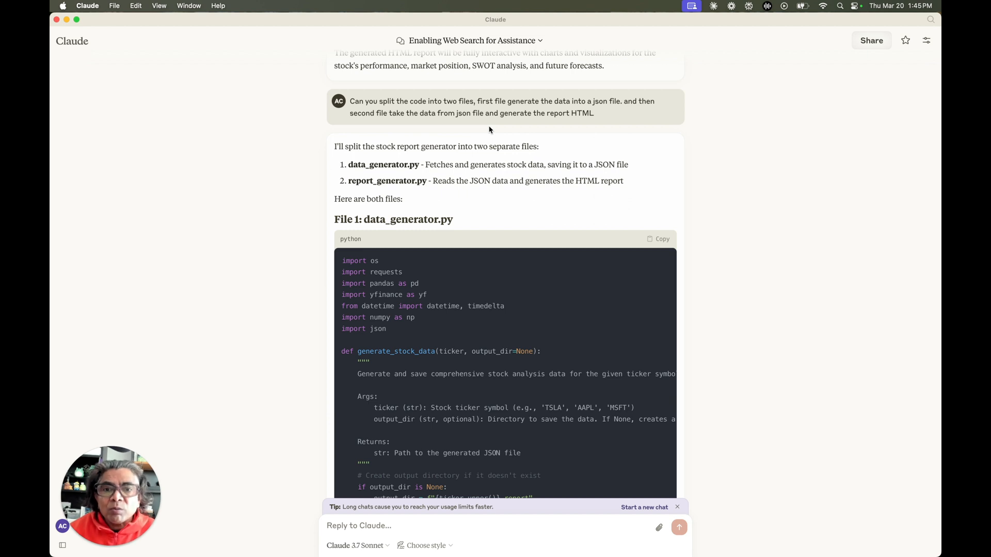
mouse_move(430, 165)
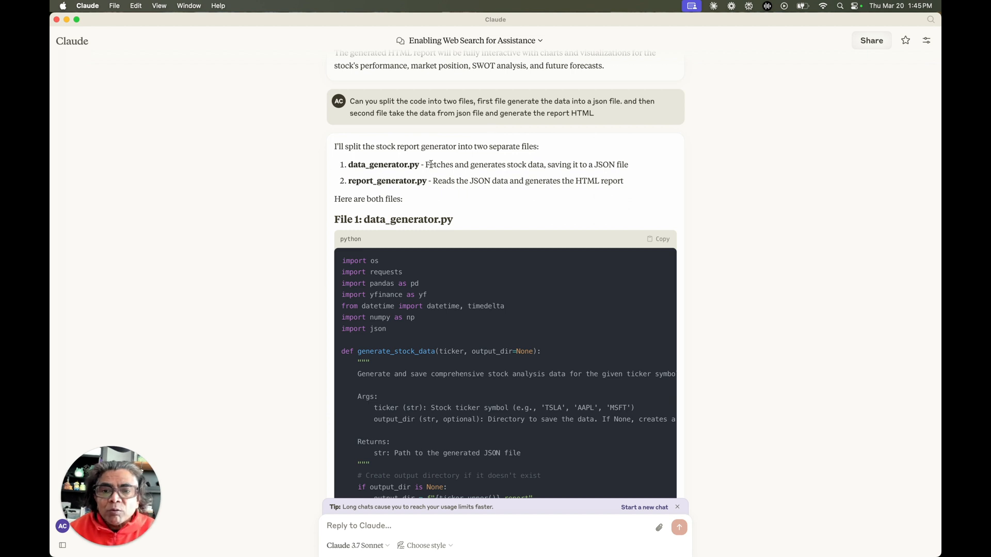
Read through data_generator.py and report_generator.py in Claude's split-code reply.
scroll("down", 3)
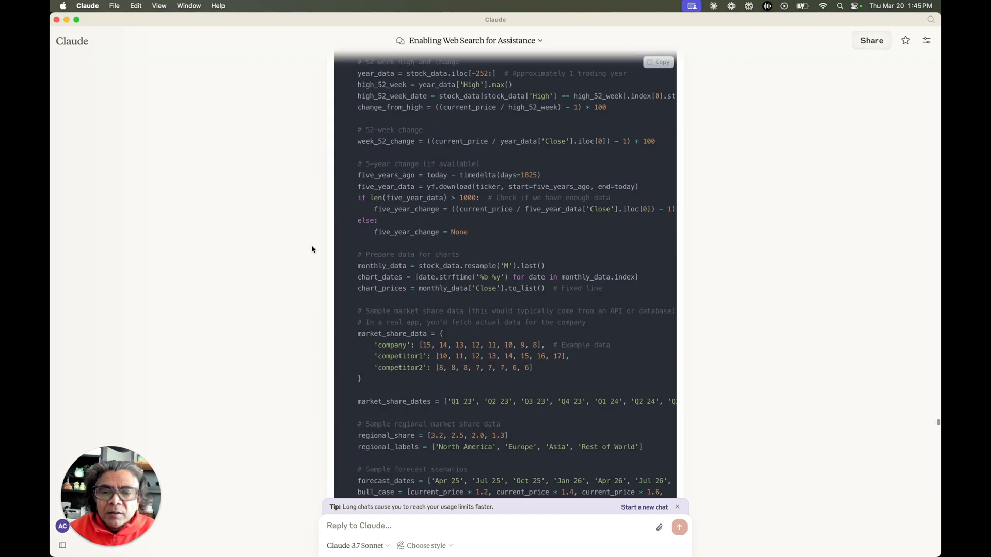
scroll("down", 3)
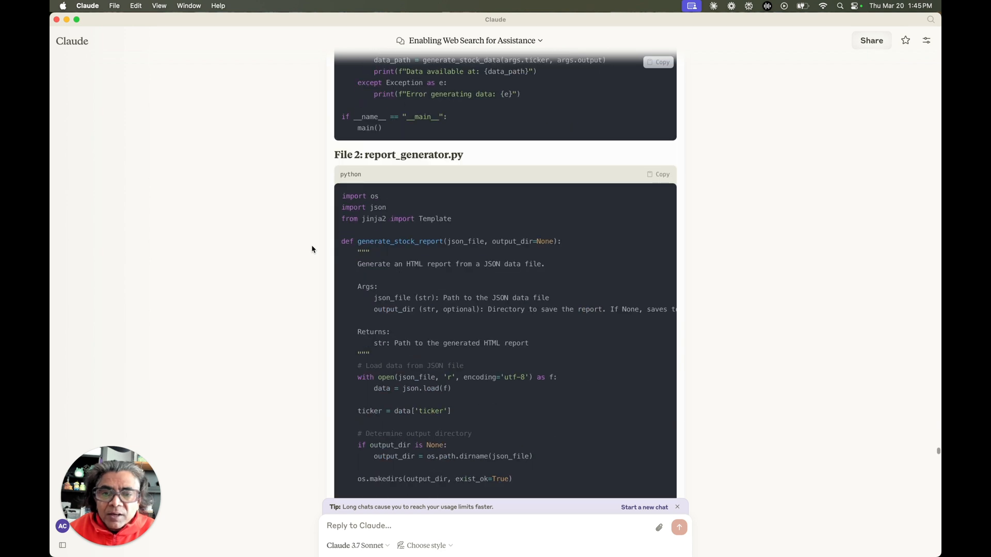
scroll("down", 3)
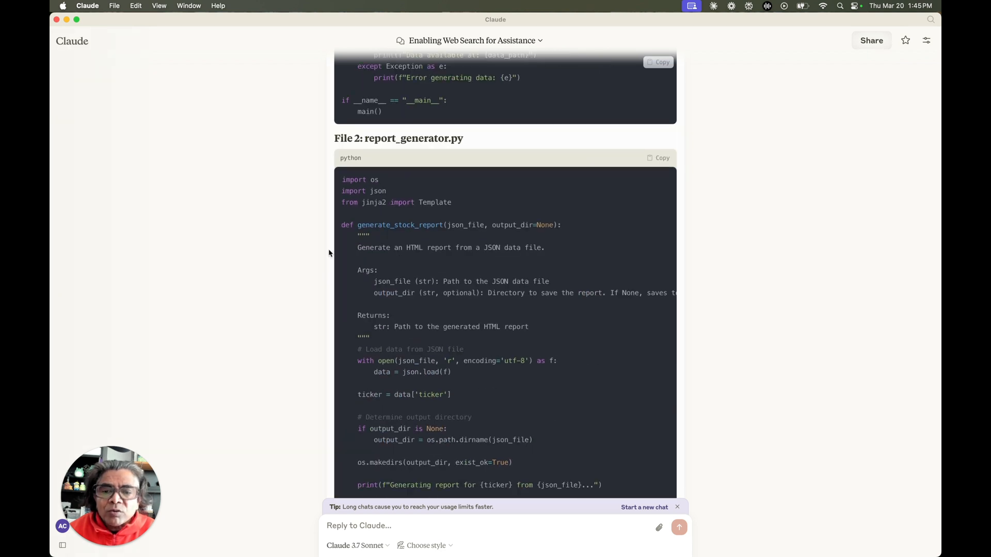
scroll("down", 3)
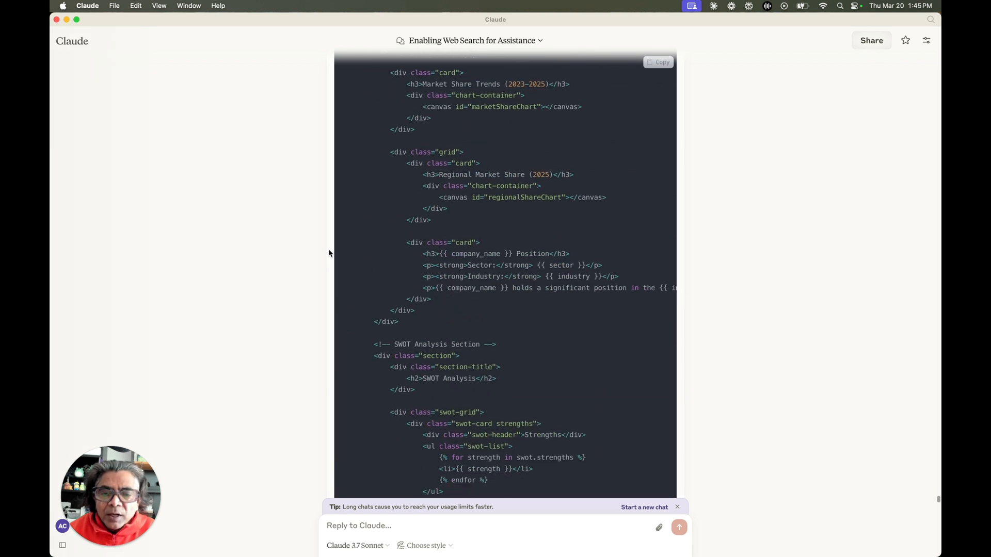
scroll("down", 3)
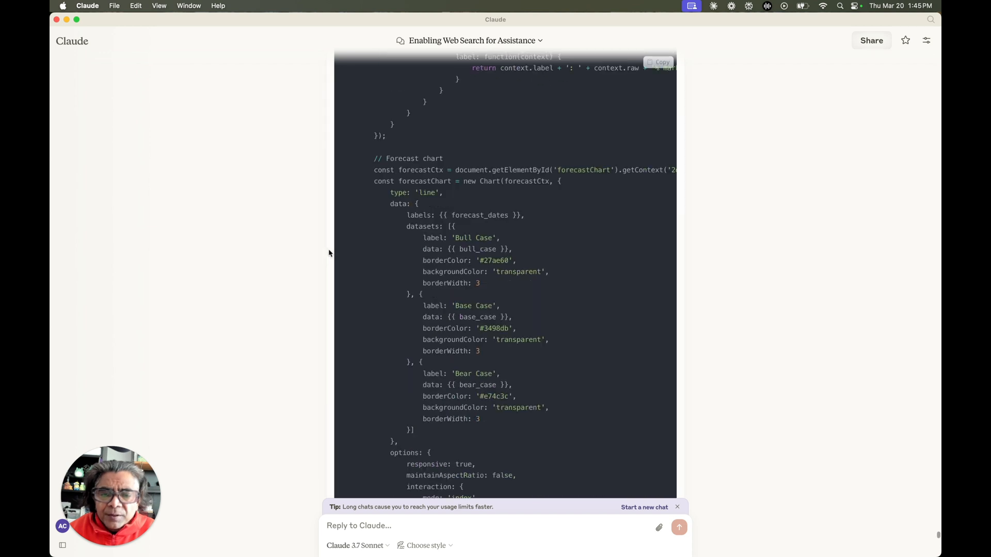
scroll("down", 3)
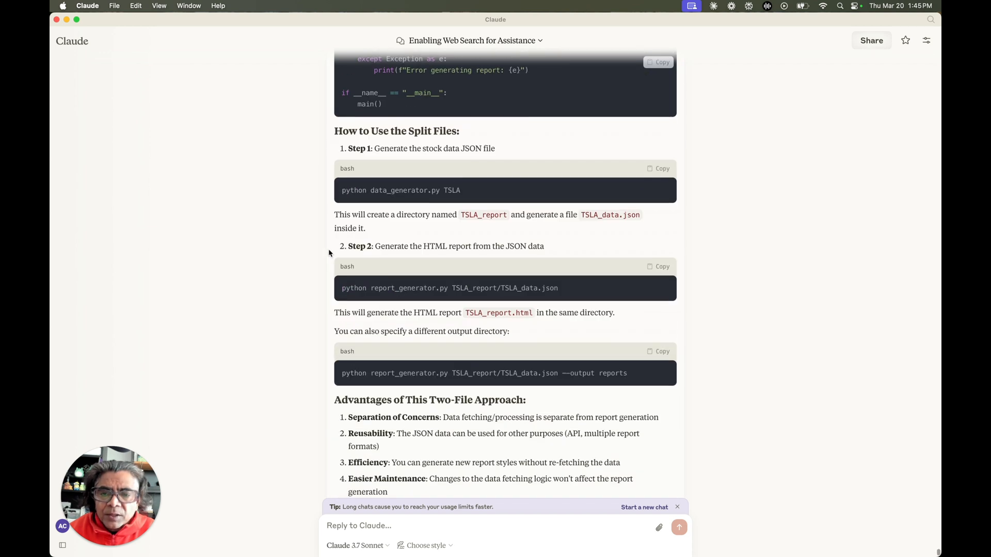
scroll("down", 3)
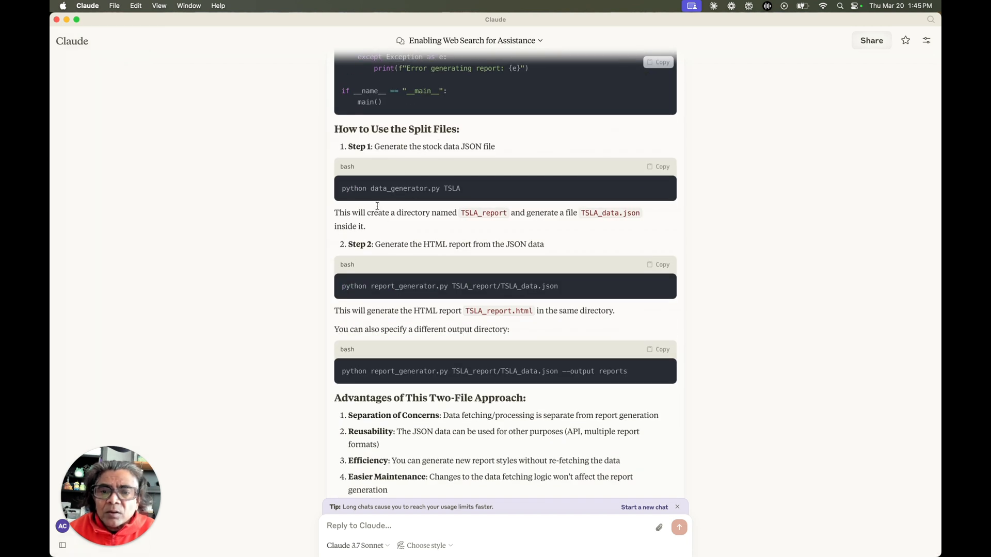
Pick out TSLA in the Step 1 run command and read the usage steps and advantages list.
double_click(452, 188)
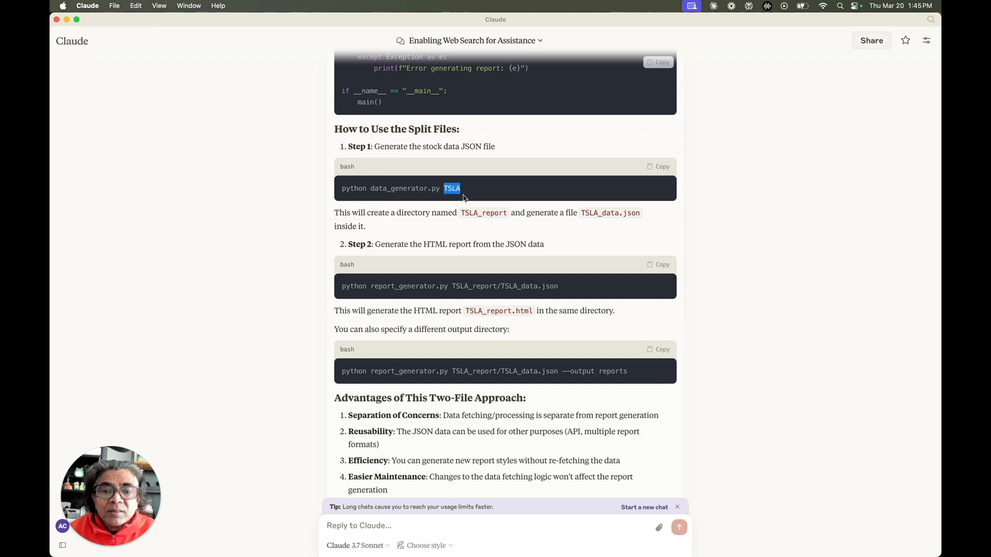
mouse_move(494, 234)
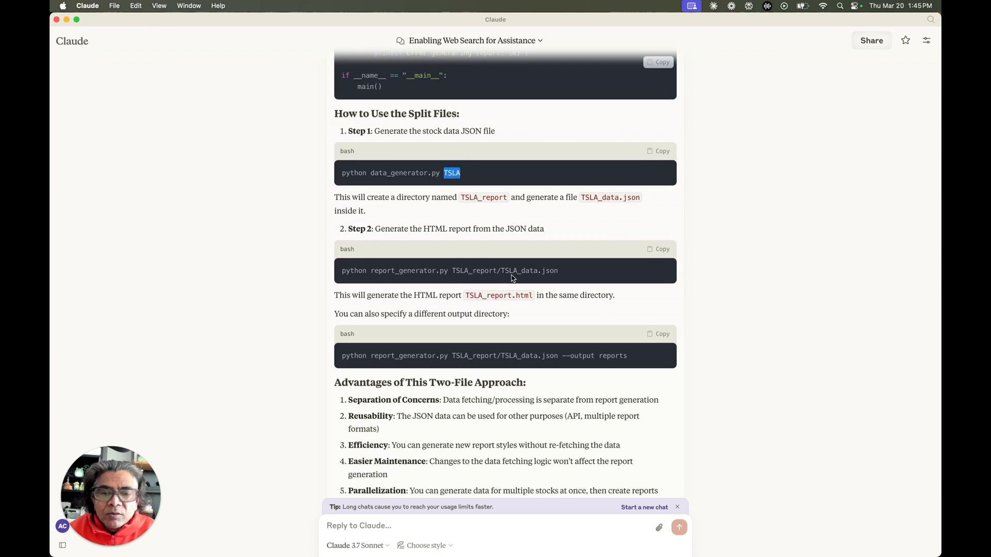
scroll("down", 3)
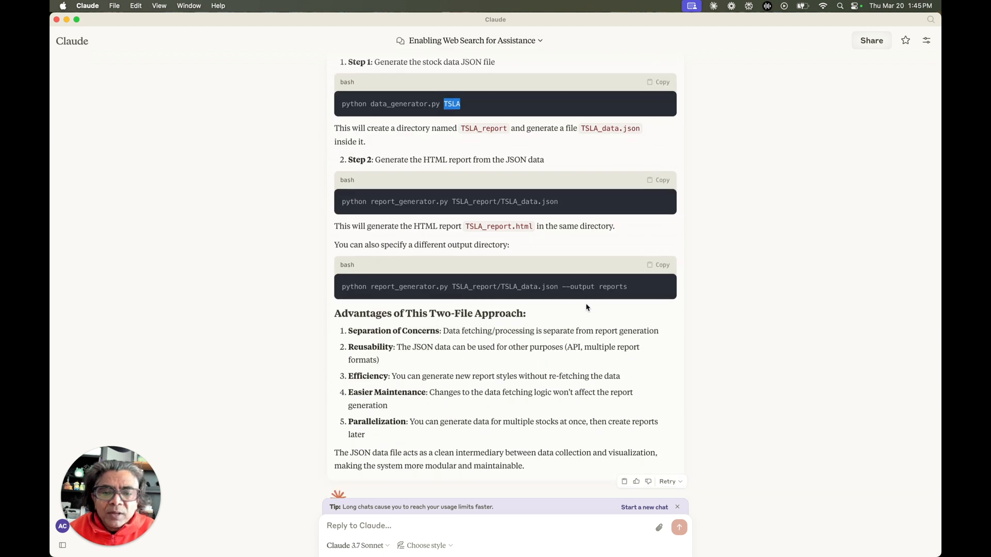
scroll("down", 3)
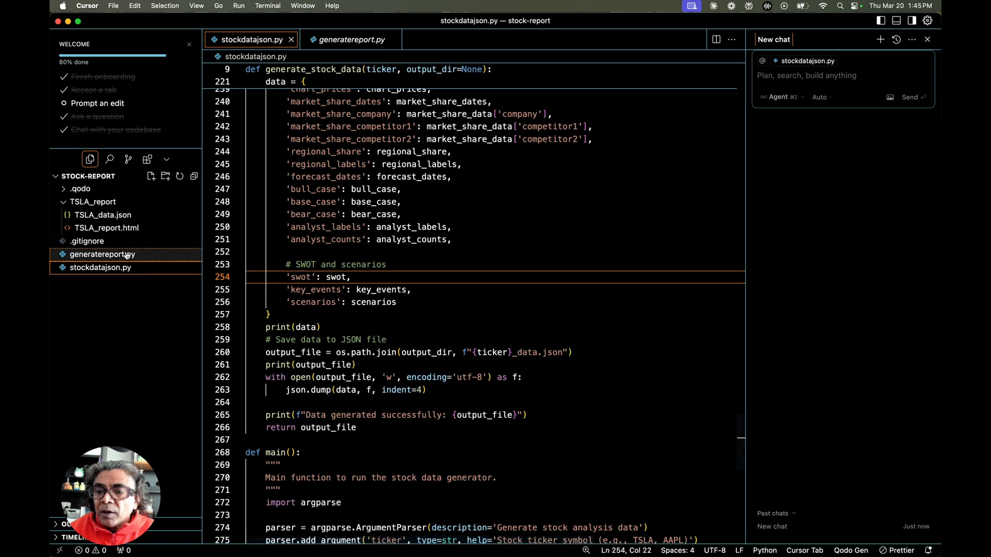
Look over generatereport.py, stockdatajson.py, TSLA_data.json and TSLA_report.html, then move to the terminal.
left_click(349, 39)
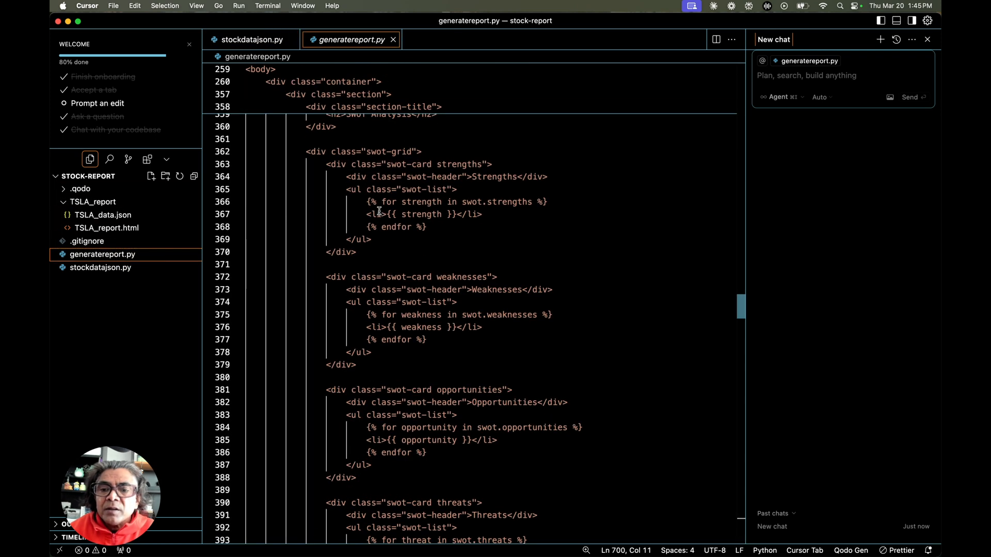
left_click(100, 267)
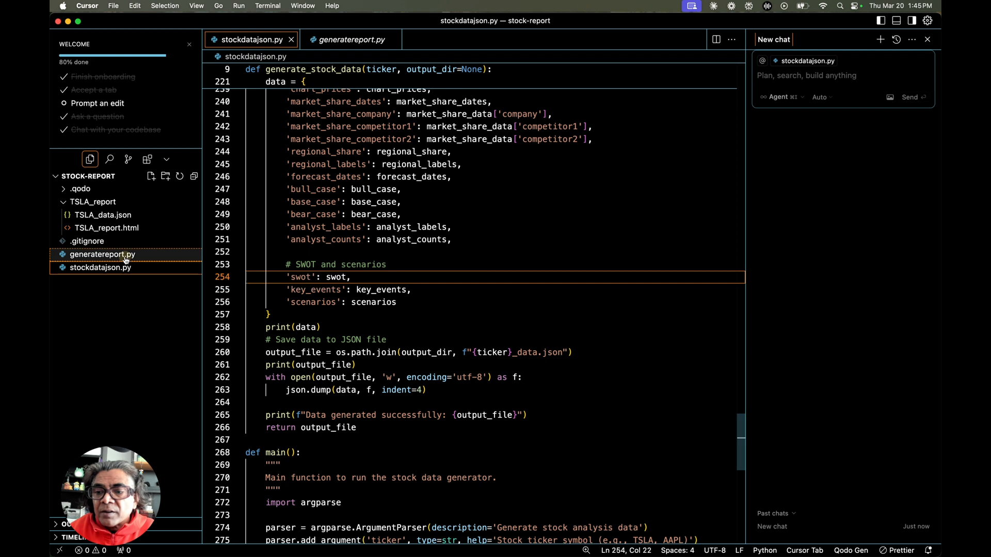
left_click(102, 215)
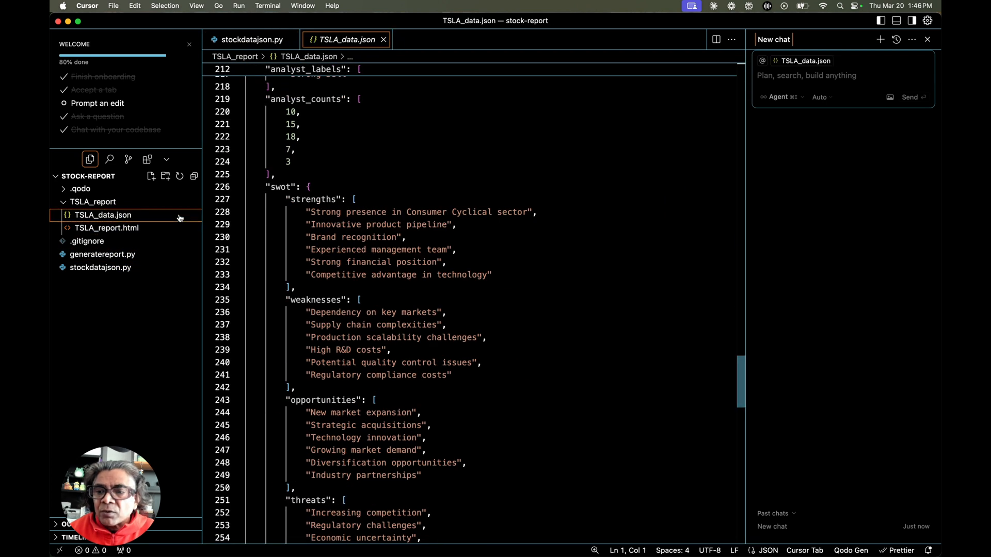
left_click(107, 227)
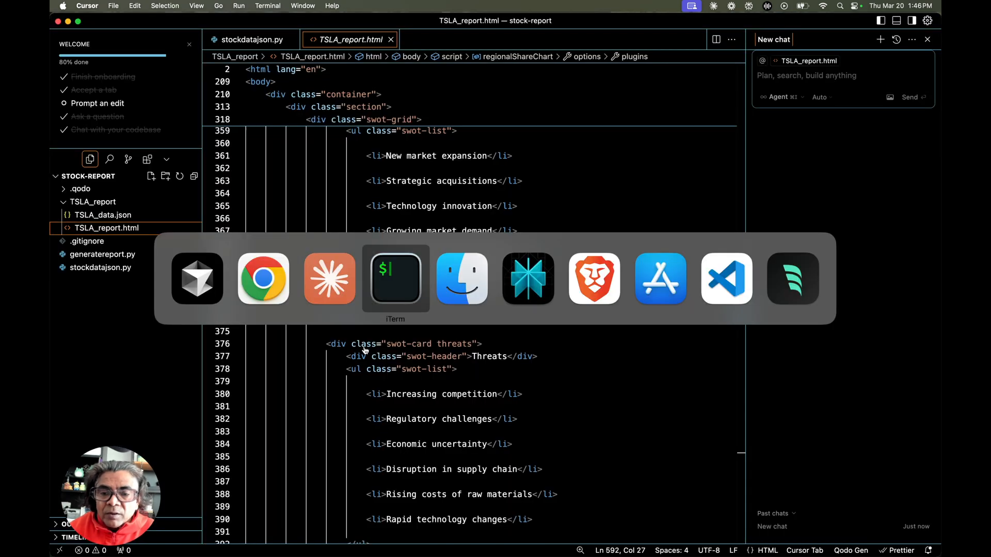
left_click(396, 280)
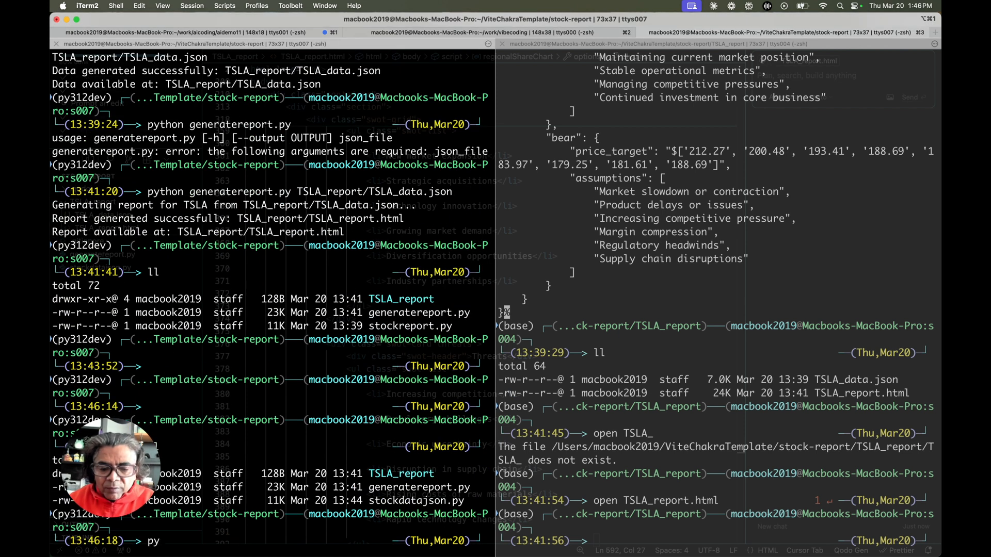
Run python stockdatajson.py AAPL and list the project folders to find AAPL_report.
type("ython s")
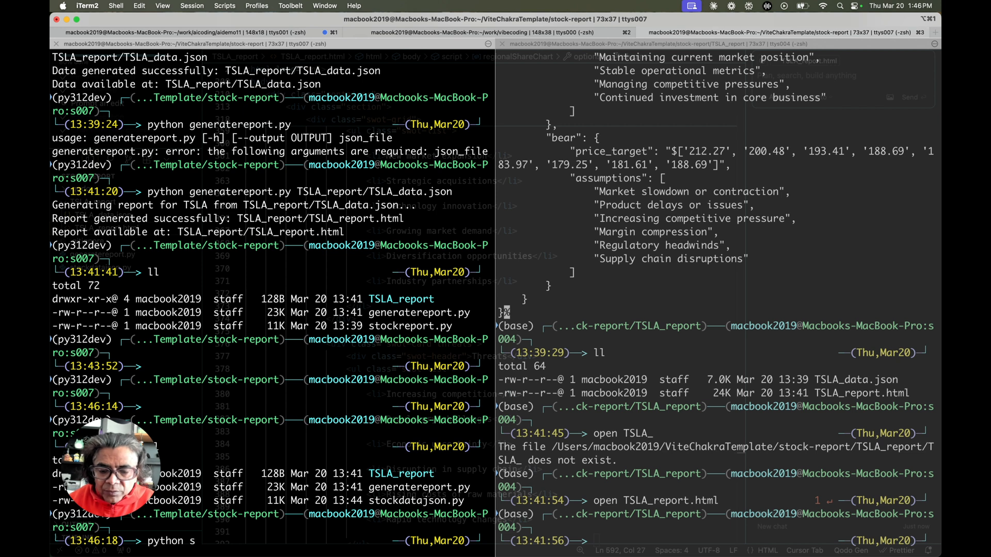
type("tockdatajson.py")
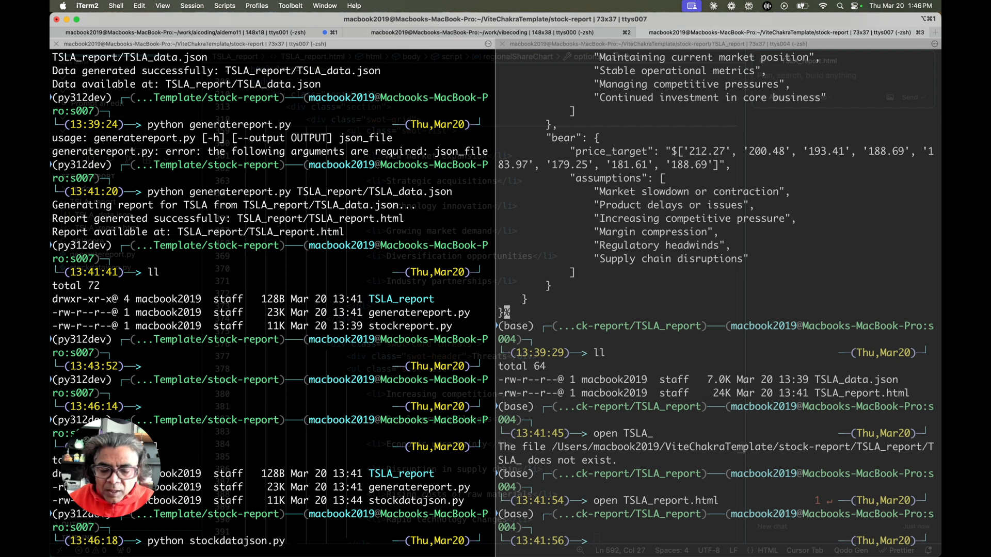
type("AAPL")
left_click(717, 541)
type("cd ..")
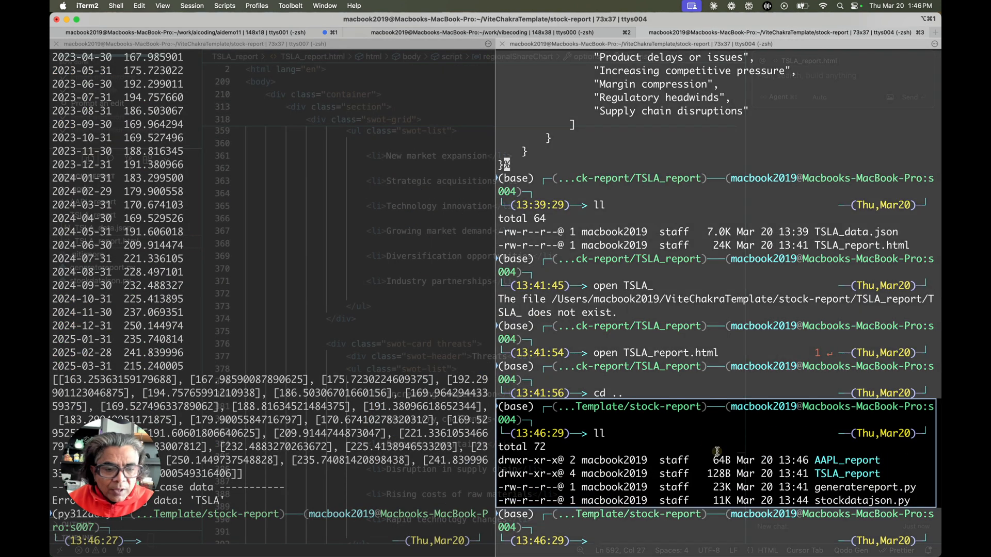
type("Aa")
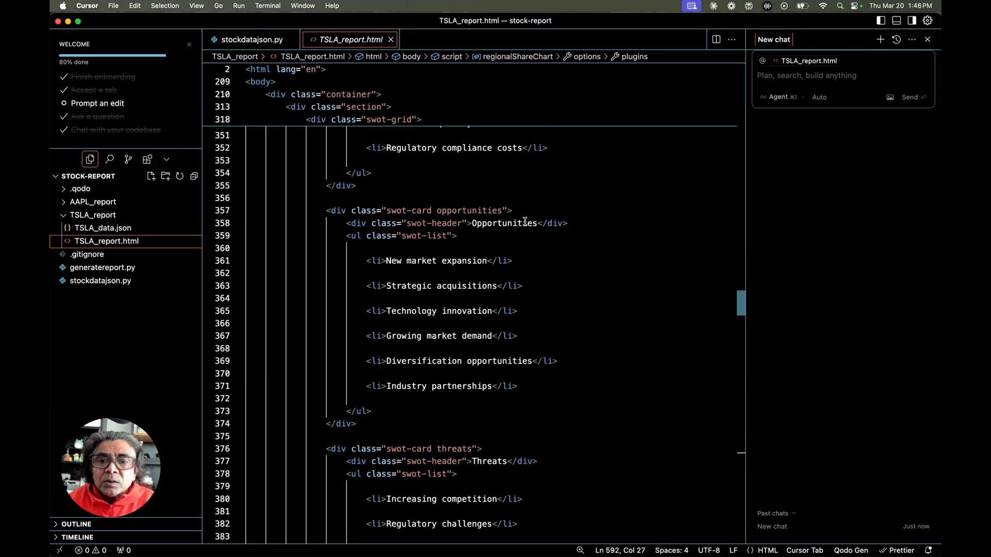
Search stockdatajson.py for TSLA and step through its matches.
left_click(252, 39)
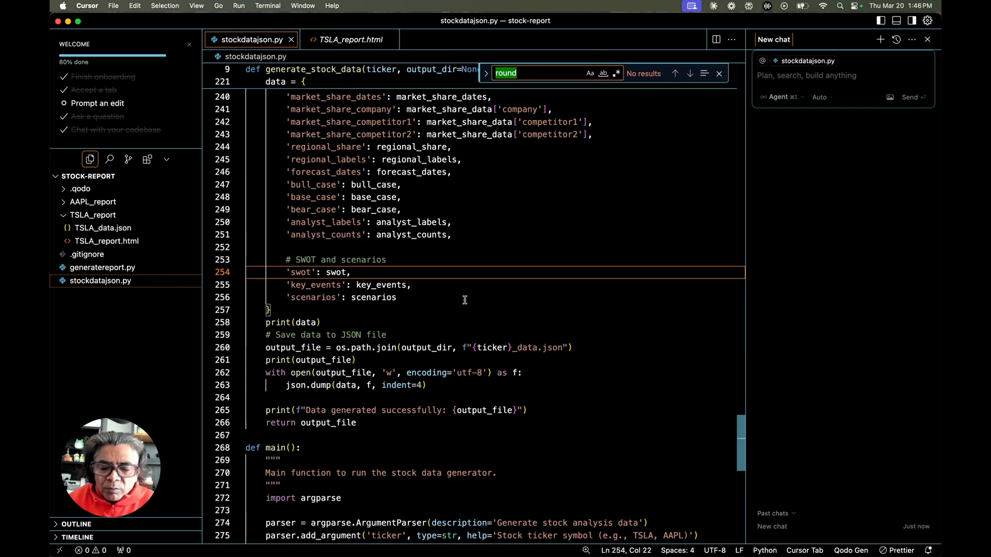
type("TSLA")
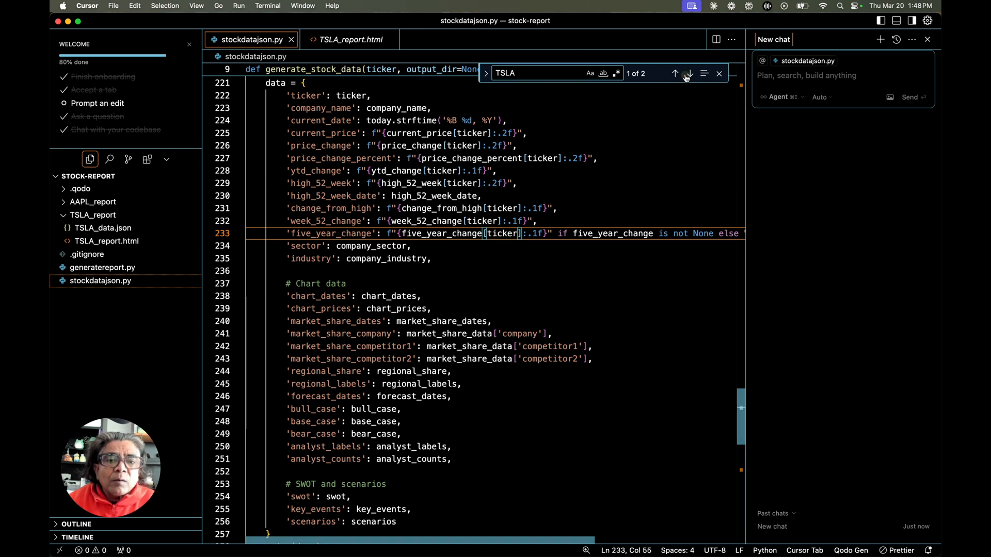
left_click(690, 73)
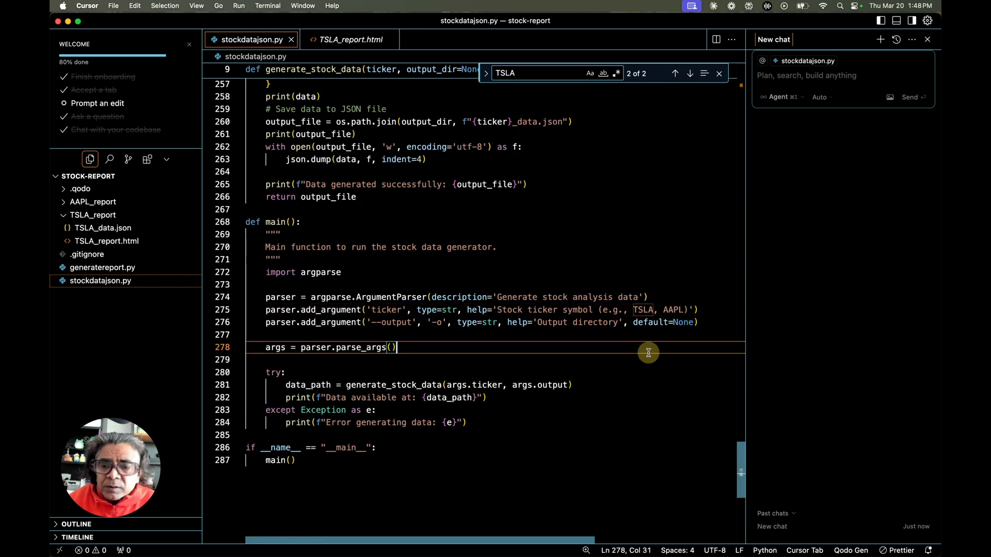
left_click(674, 72)
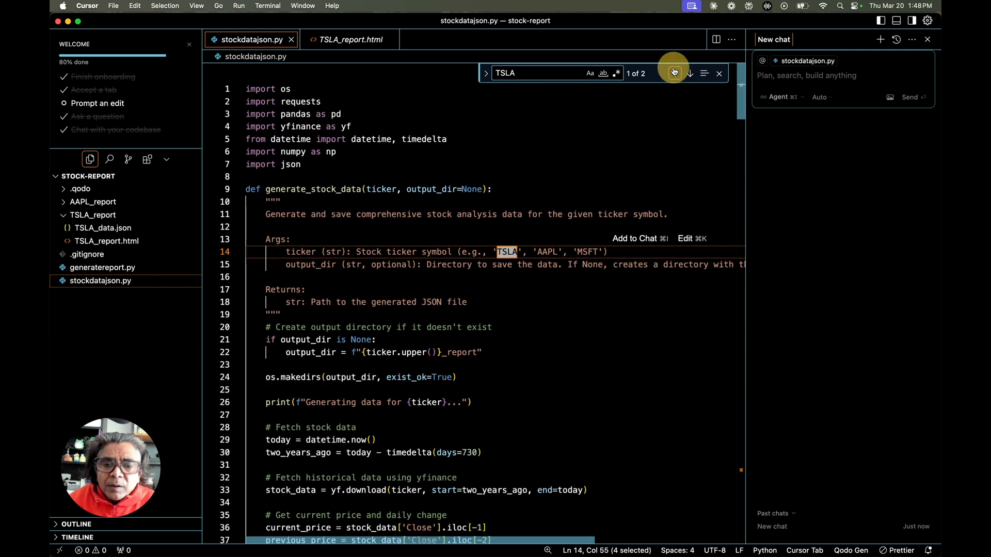
left_click(689, 73)
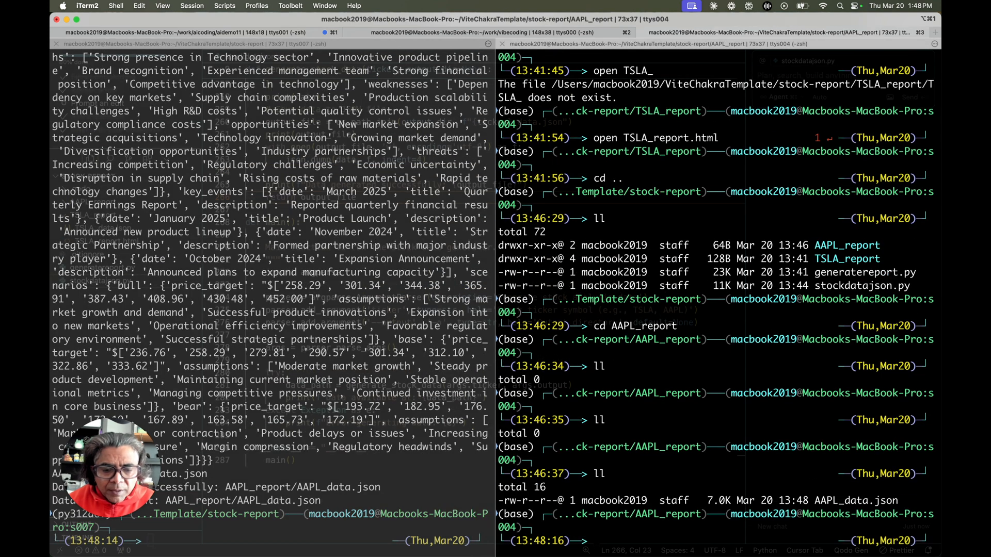
Inspect the generated AAPL_data.json inside the AAPL_report folder in Cursor.
key("cmd+tab")
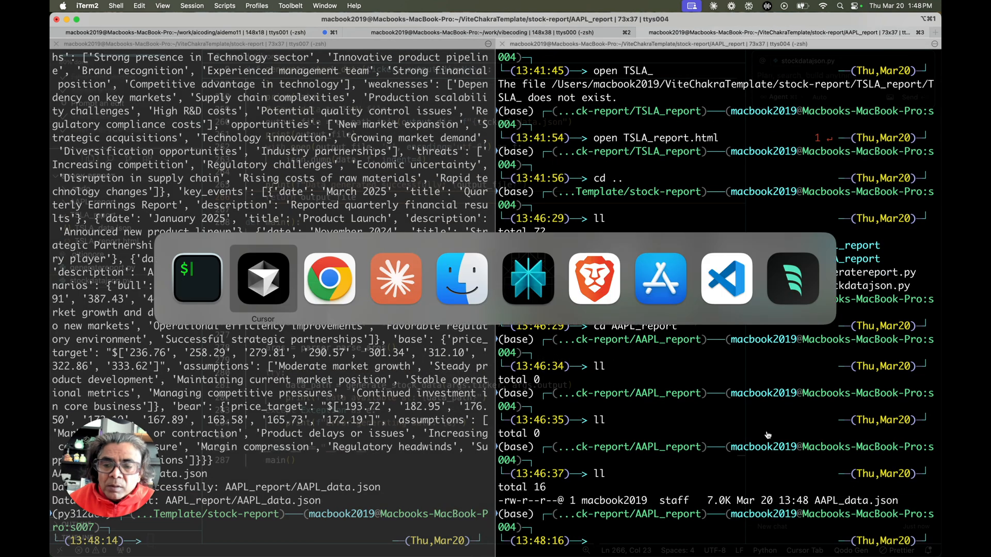
left_click(262, 277)
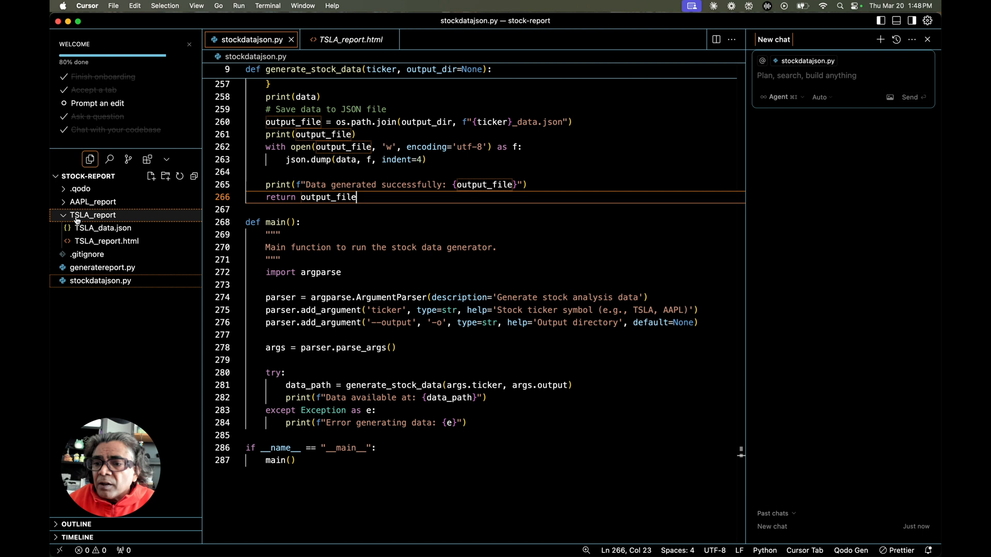
left_click(94, 202)
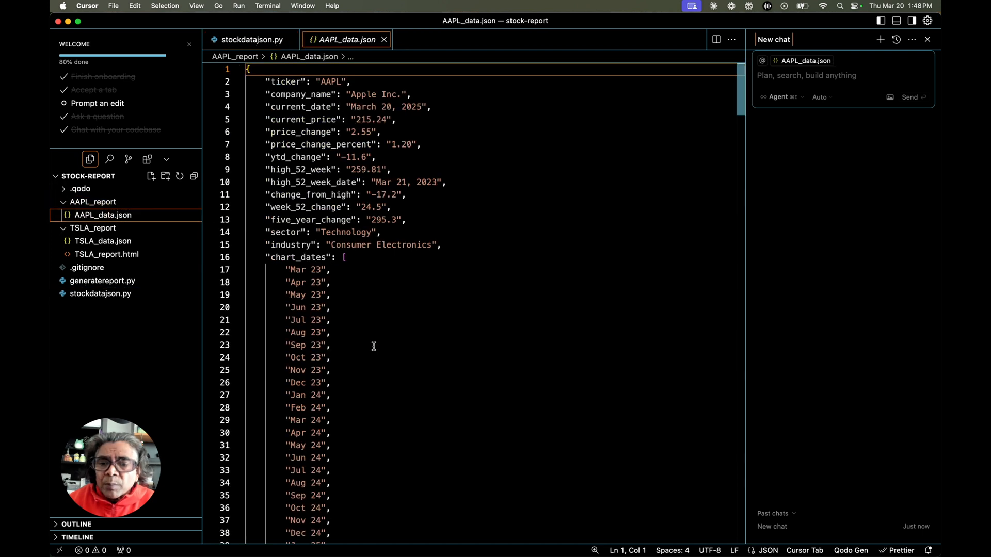
scroll("down", 3)
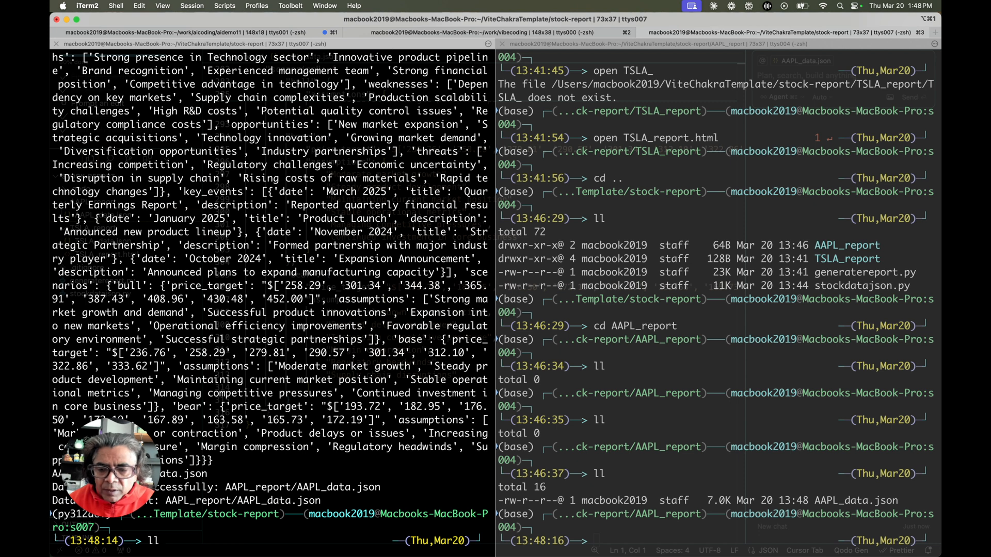
Run python generatereport.py AAPL_report/AAPL_data.json and open AAPL_report.html.
type("python")
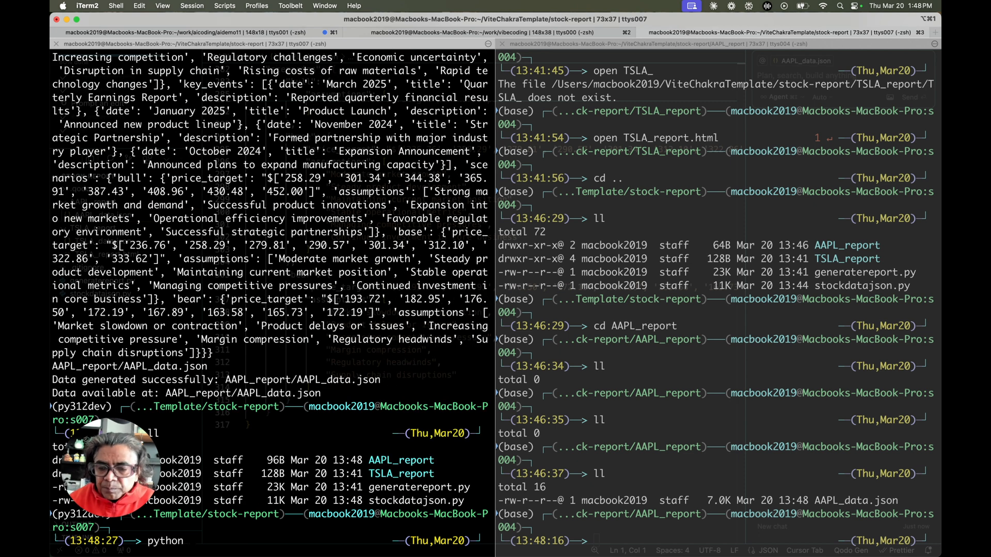
type("generatereport.py")
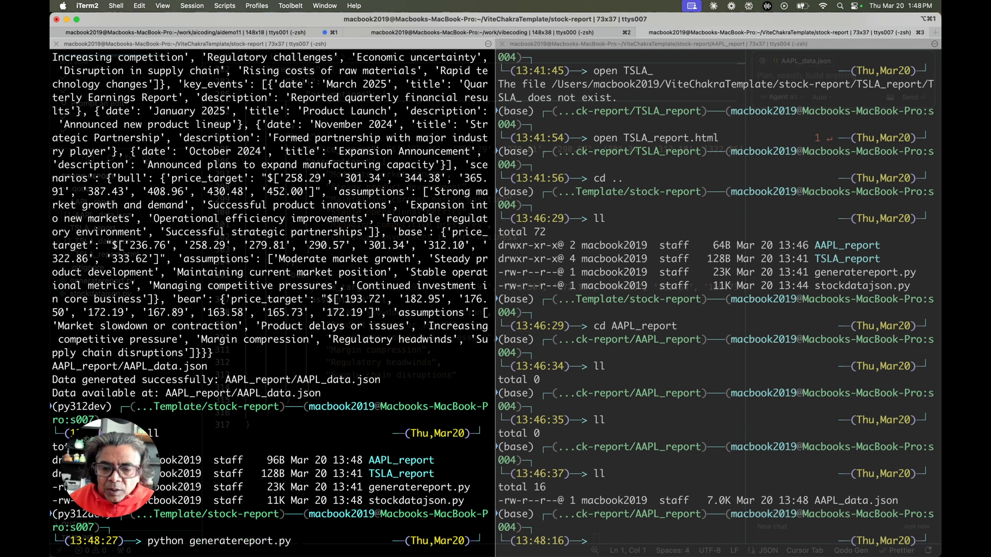
type("AAPL_report/")
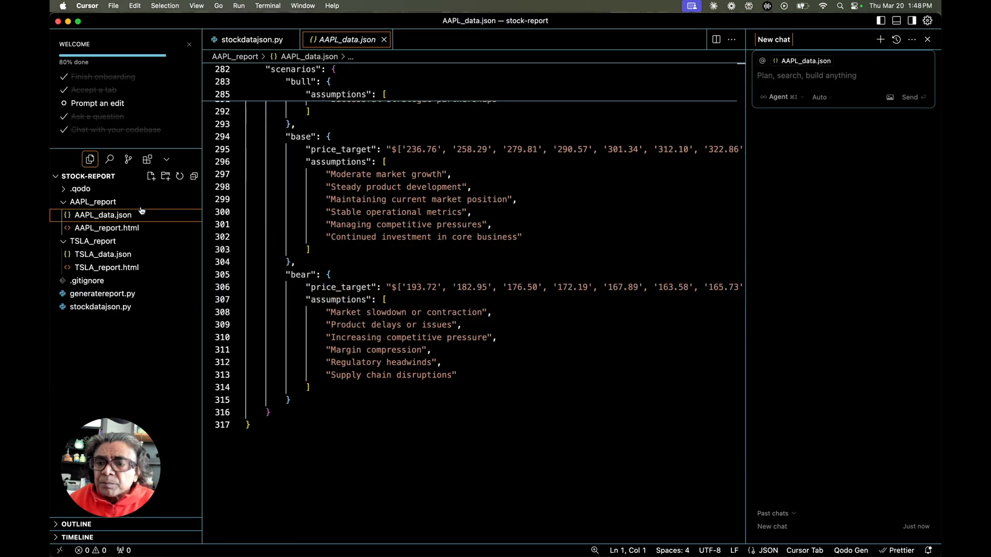
left_click(106, 228)
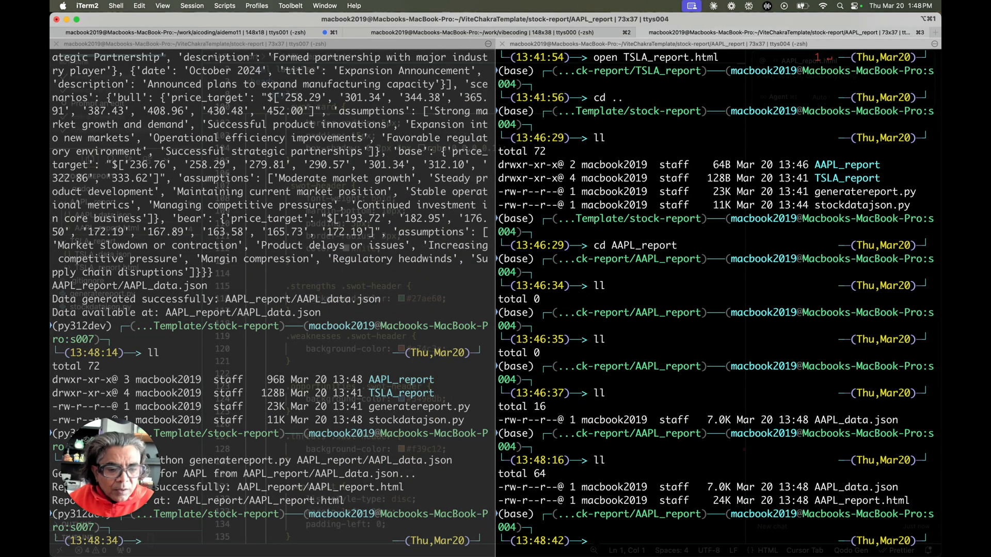
type("open")
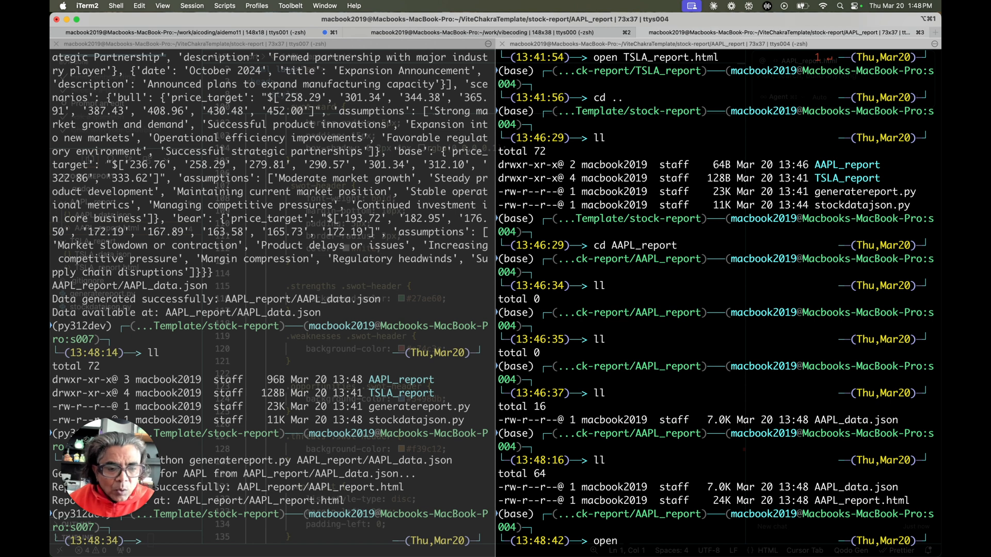
type("AAPL_")
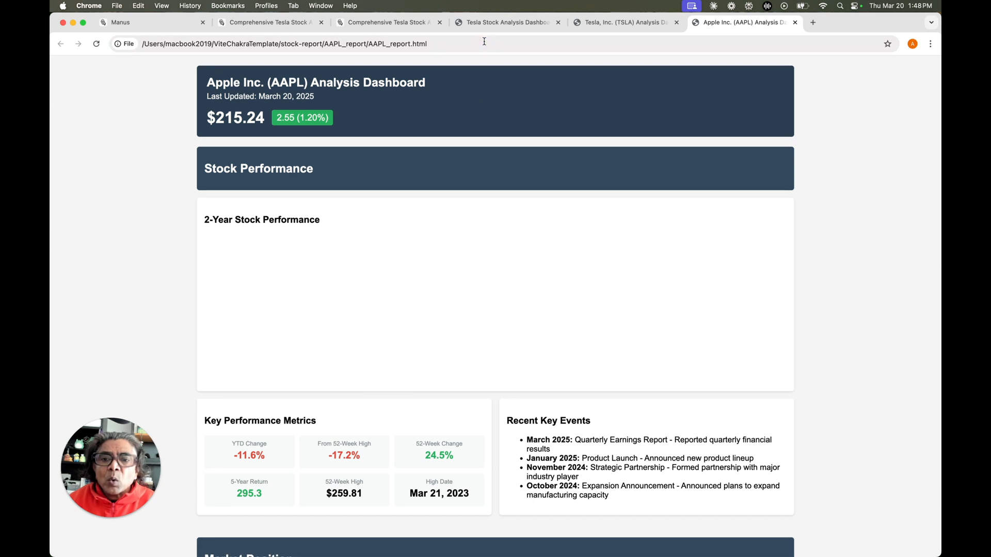
Review the AAPL dashboard and check the DevTools console, which reports an uncaught syntax error.
scroll("down", 3)
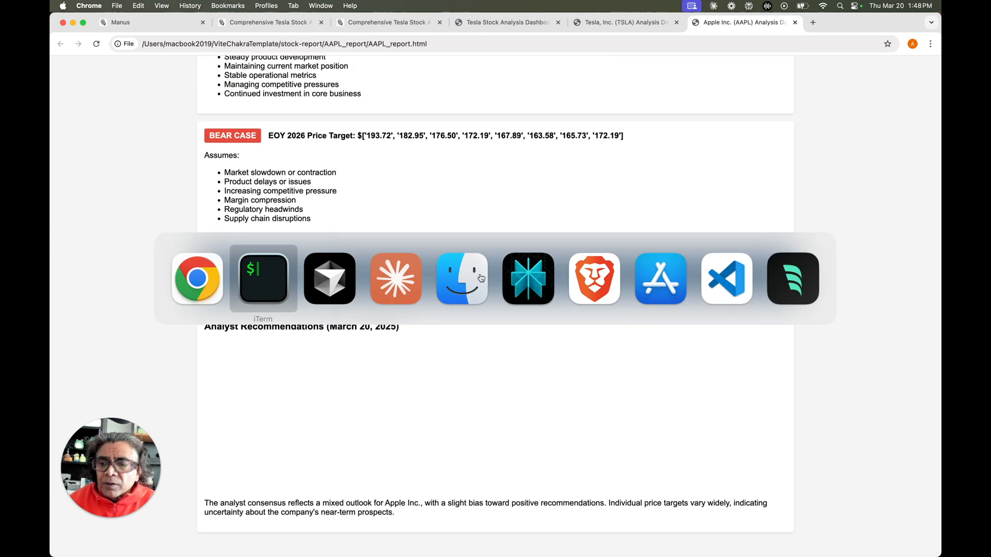
left_click(329, 279)
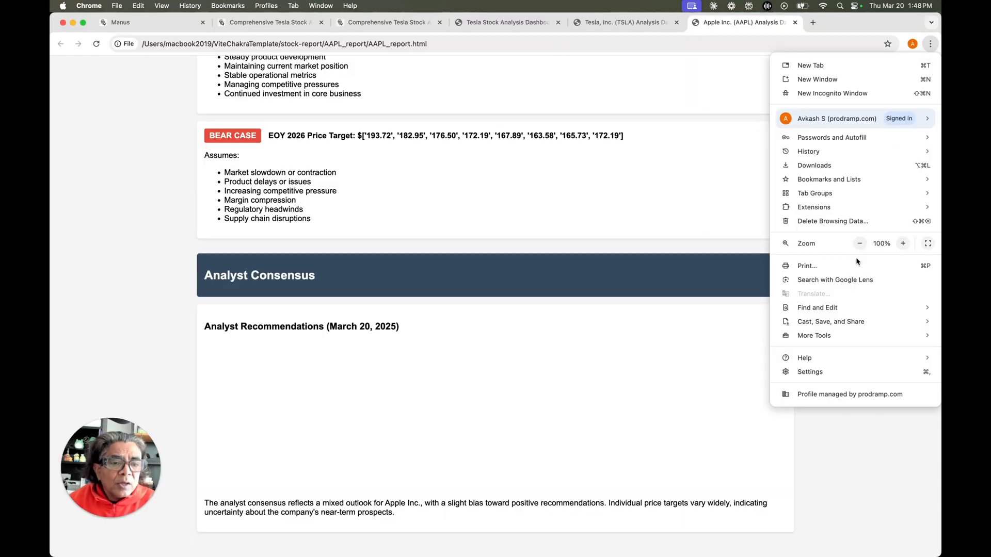
left_click(773, 161)
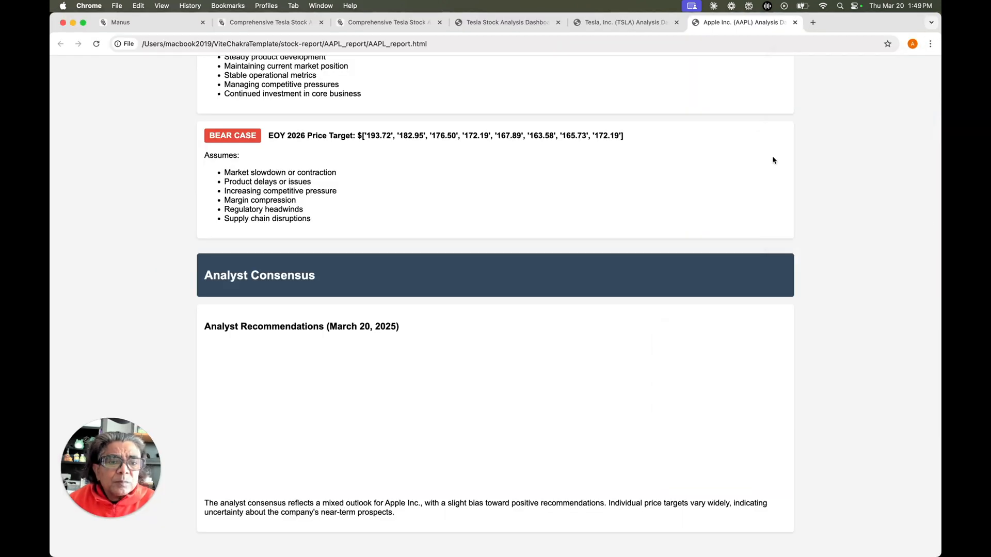
key("F12")
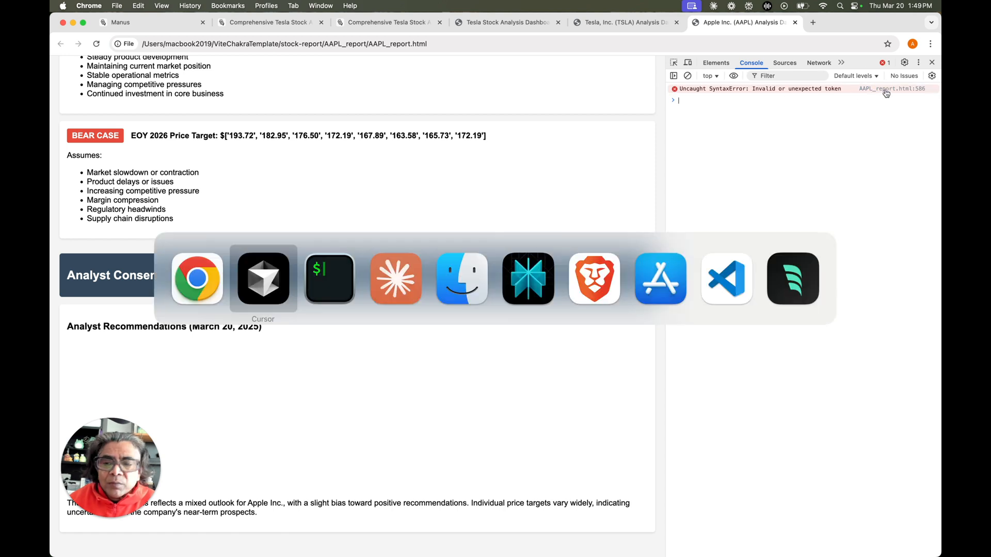
left_click(263, 279)
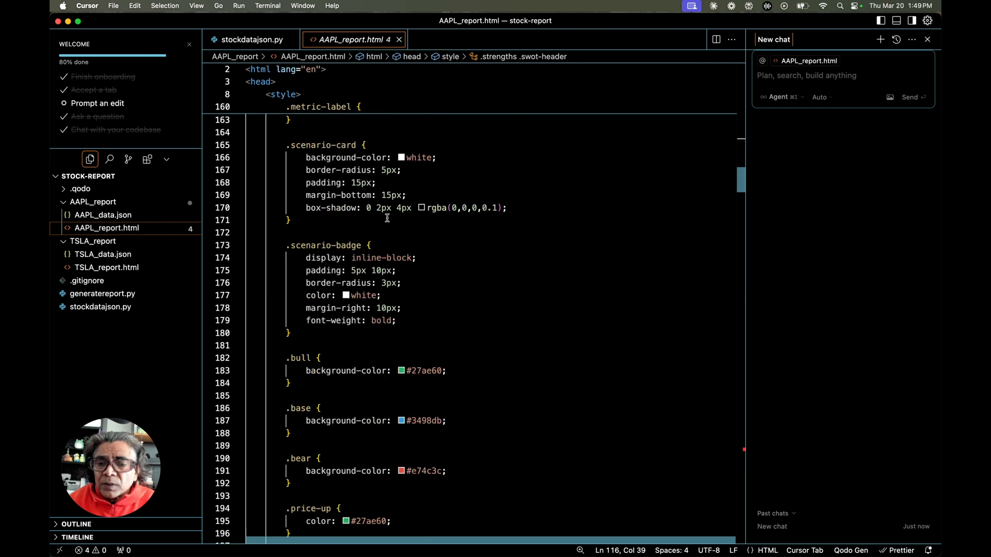
Locate the regionalShareChart block in AAPL_report.html and search generatereport.py for 'regional market share chart'.
scroll("down", 3)
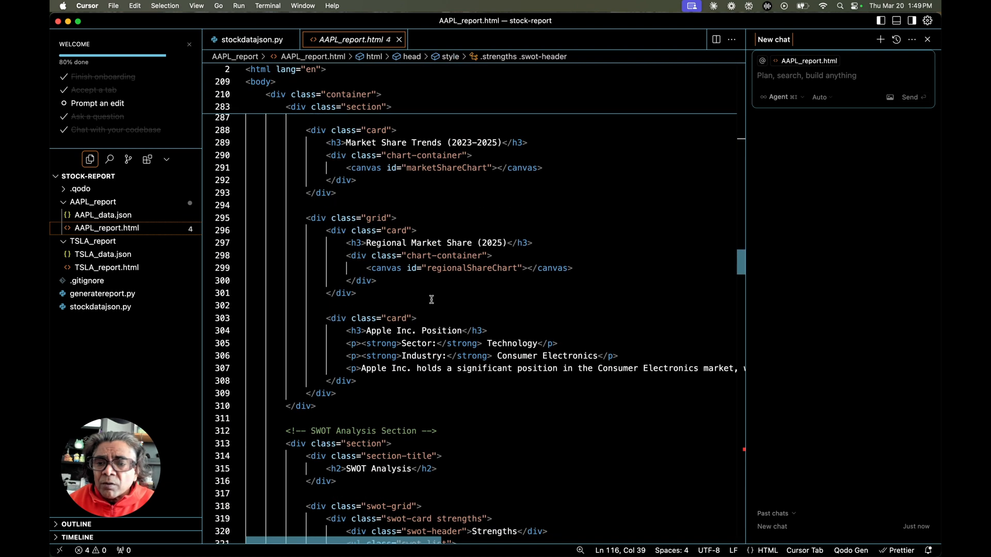
scroll("down", 3)
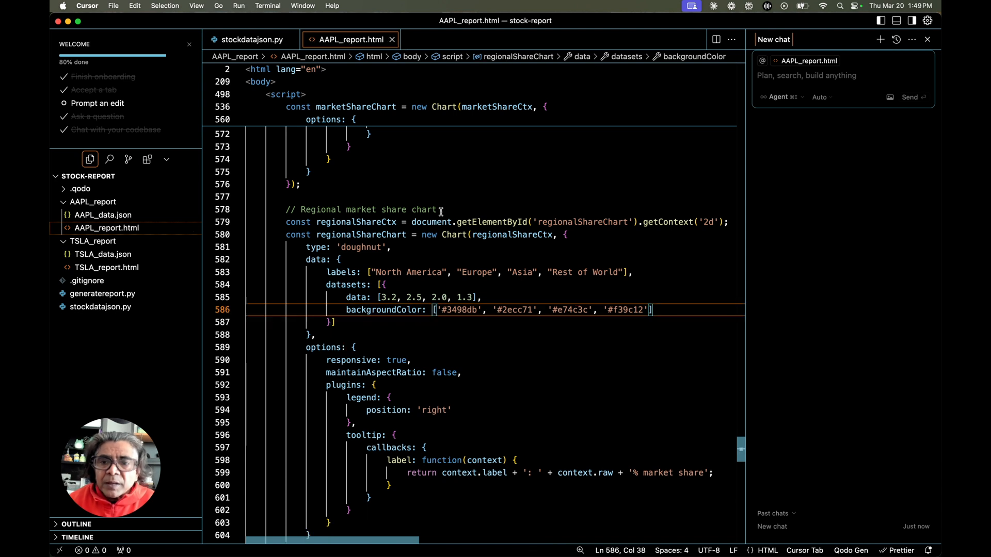
left_click(101, 293)
type("background-color")
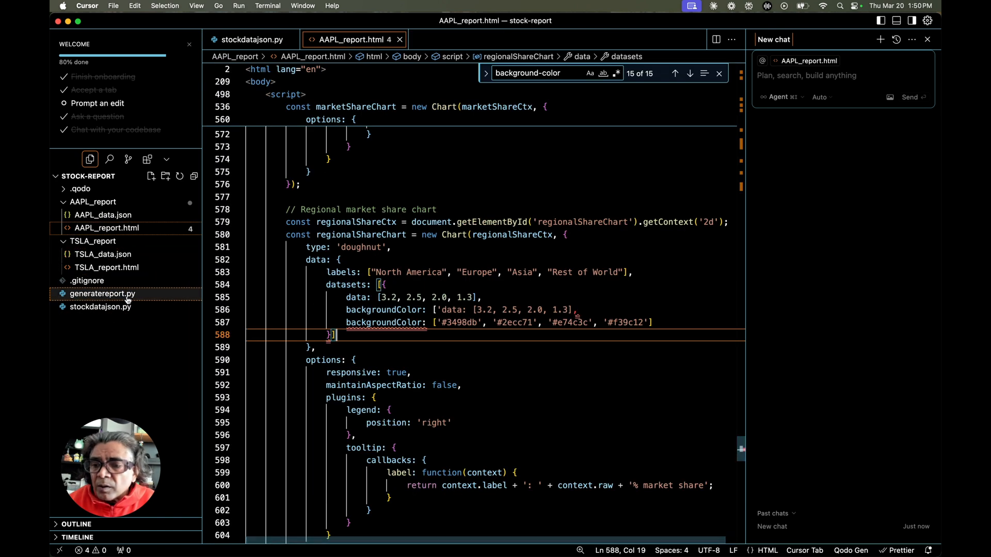
left_click(103, 293)
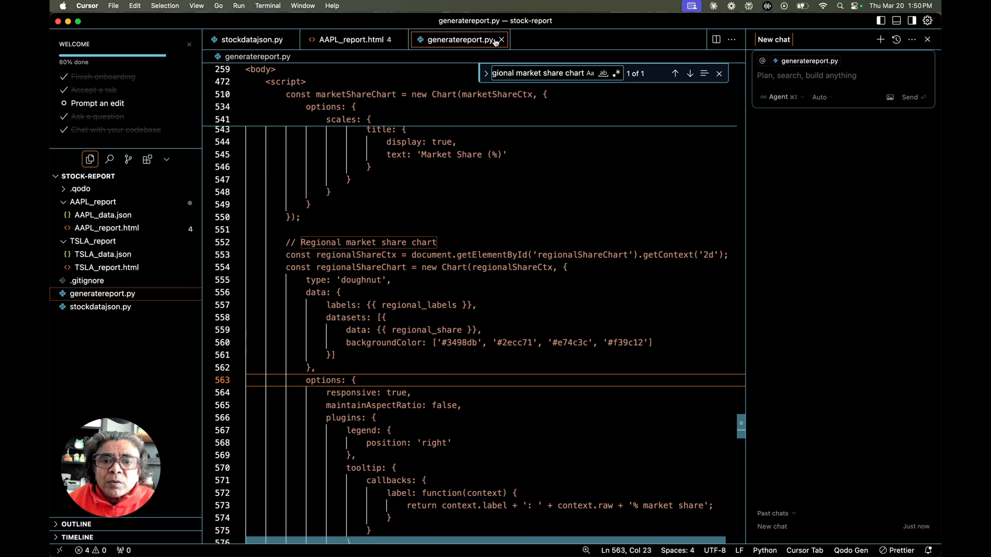
left_click(390, 39)
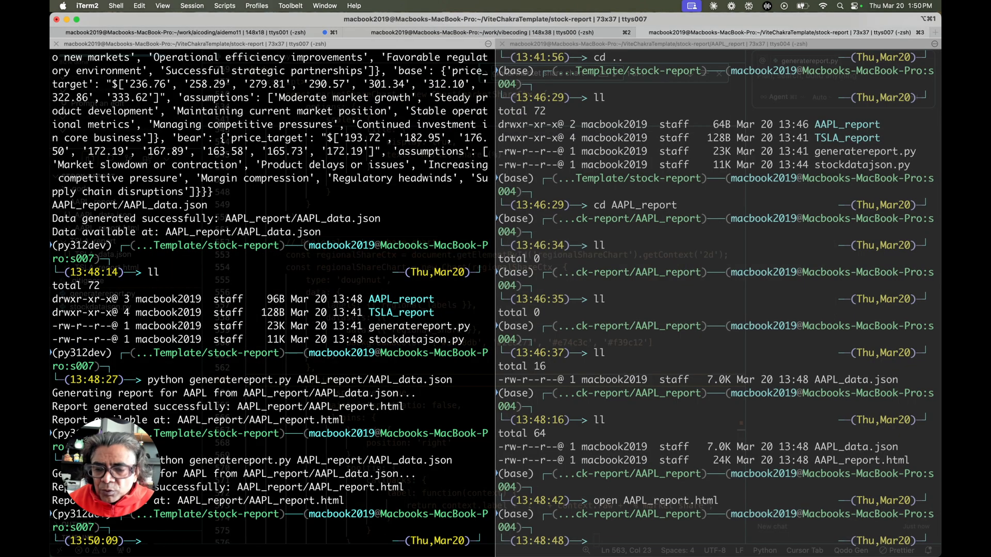
key("cmd+tab")
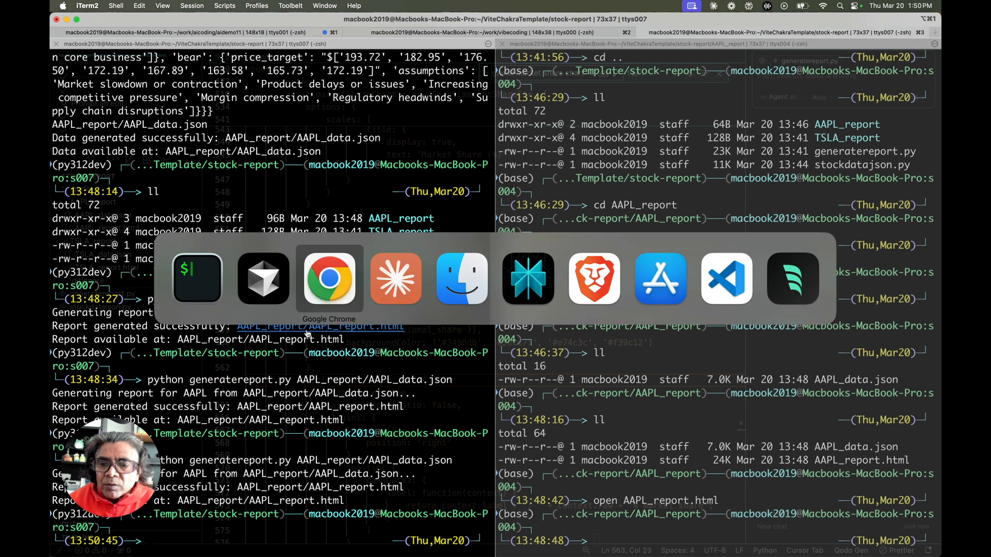
left_click(329, 277)
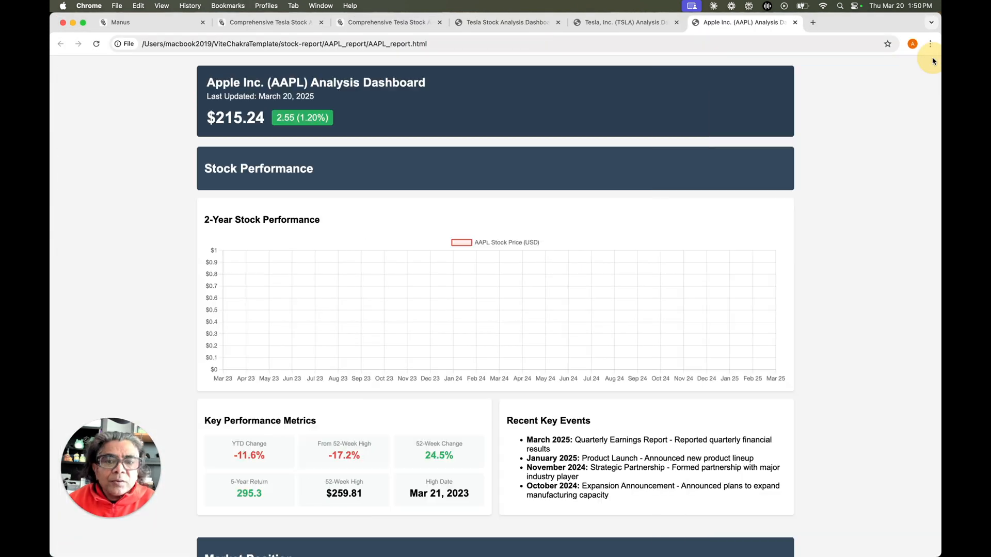
scroll("down", 3)
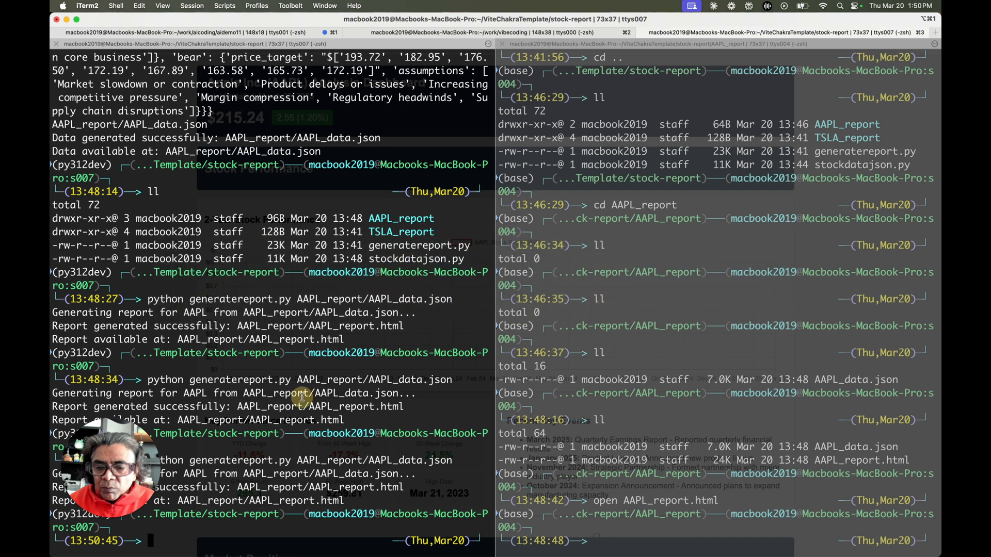
Rerun the AAPL report and generate the MSFT data file with stockdatajson.py MSFT.
type("python generatereport.py AAPL_report/AAPL_data.json")
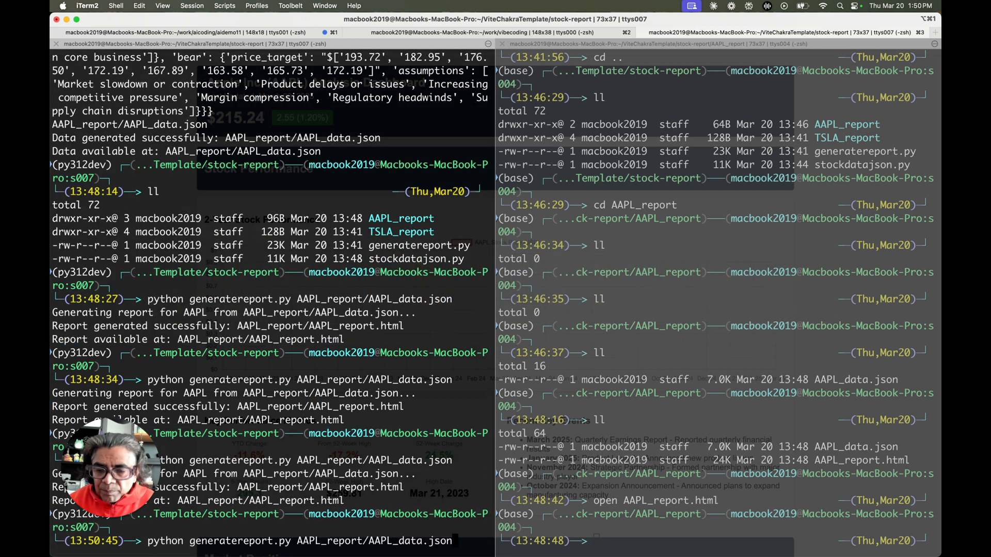
type("python stockdatajson.py AA")
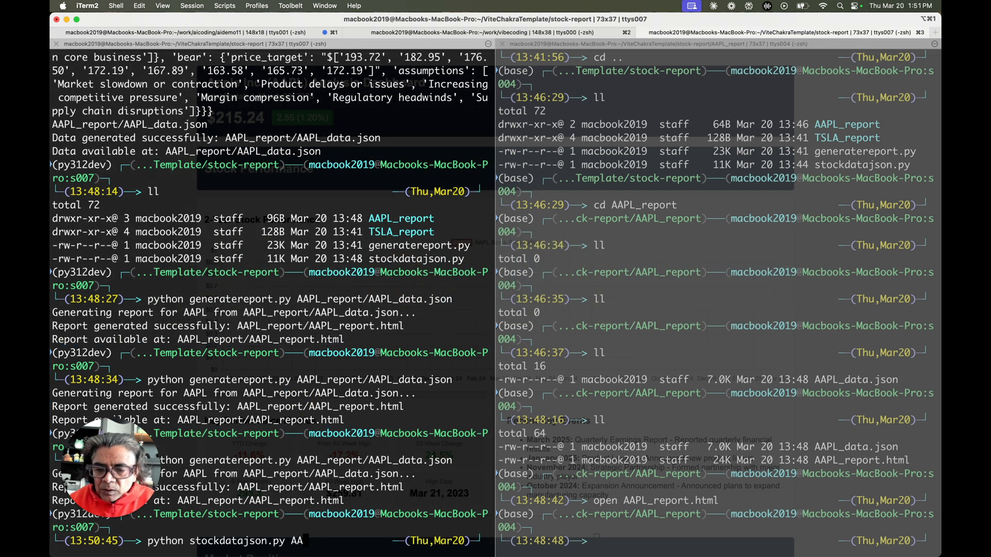
type("MSFT")
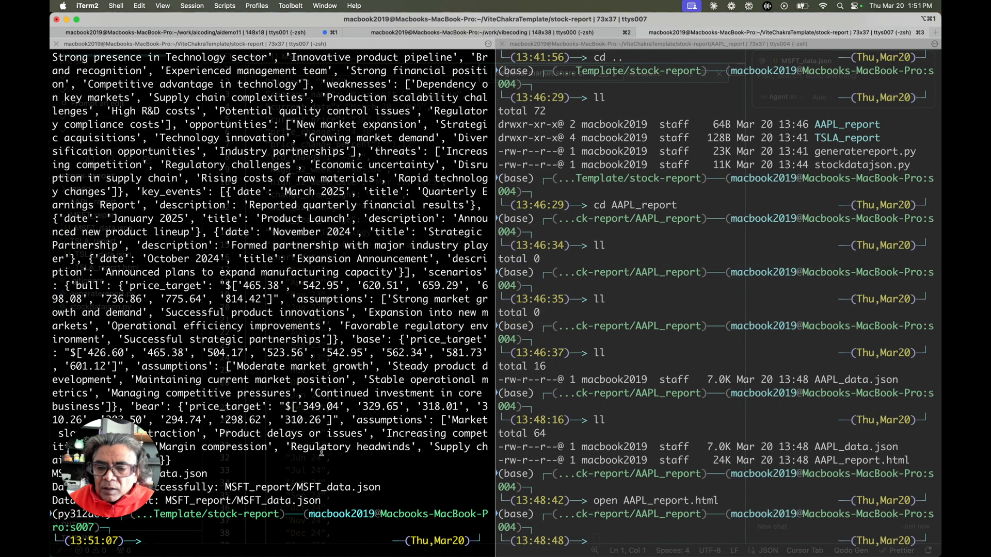
Build MSFT_report.html by running generatereport.py on MSFT_report/MSFT_data.json.
type("p")
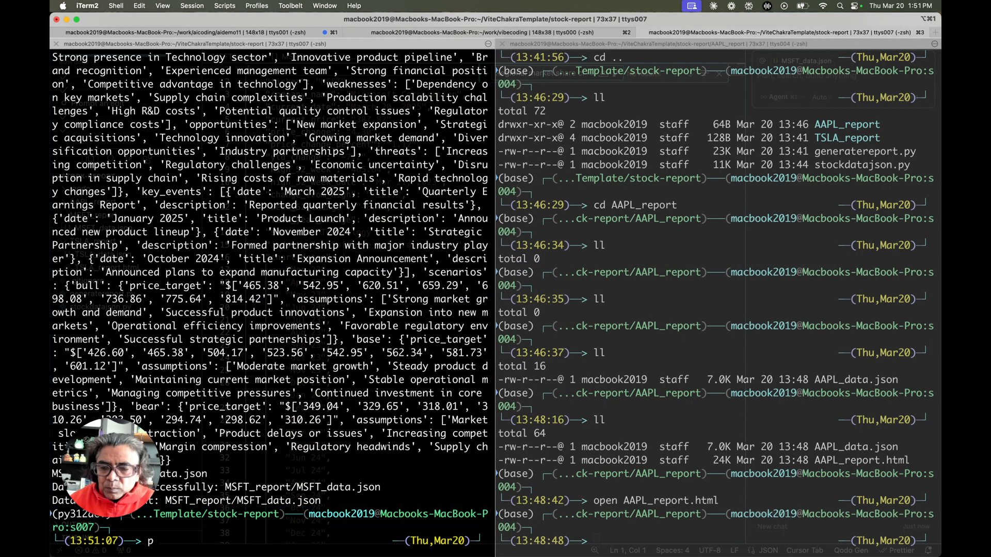
type("ython generatereport.py AAPL_report/AAPL_data.json")
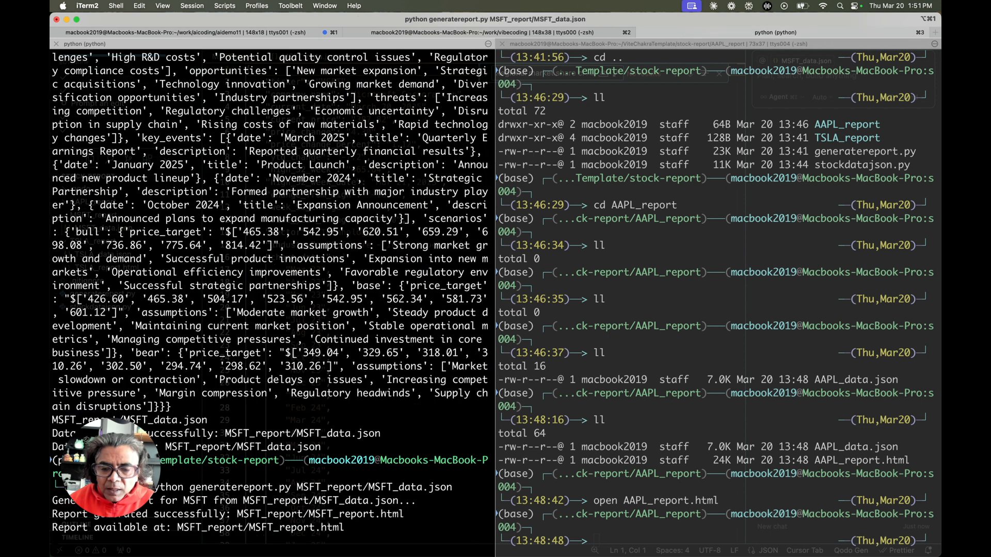
key("cmd+tab")
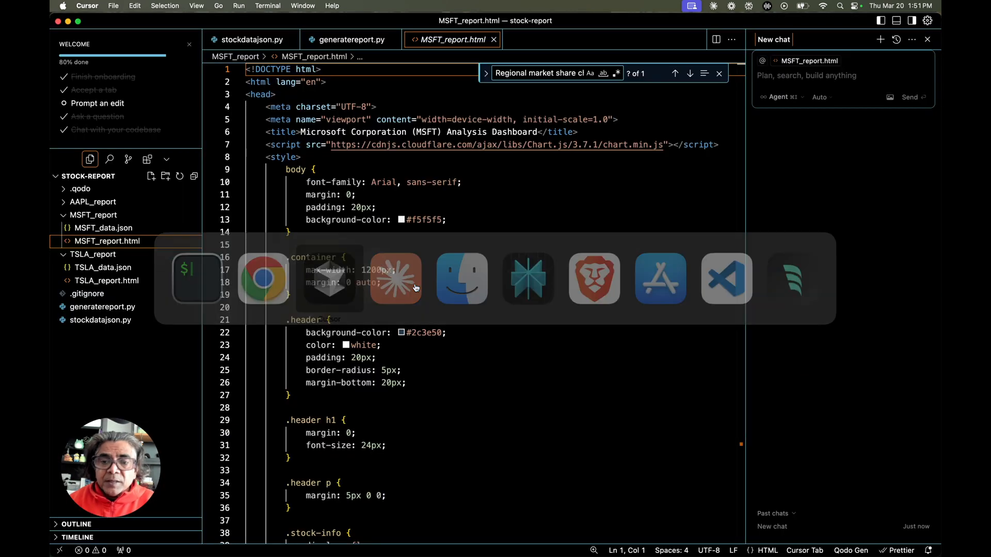
View the MSFT report in Chrome and compare it with the Tesla Stock Analysis Dashboard.
left_click(789, 279)
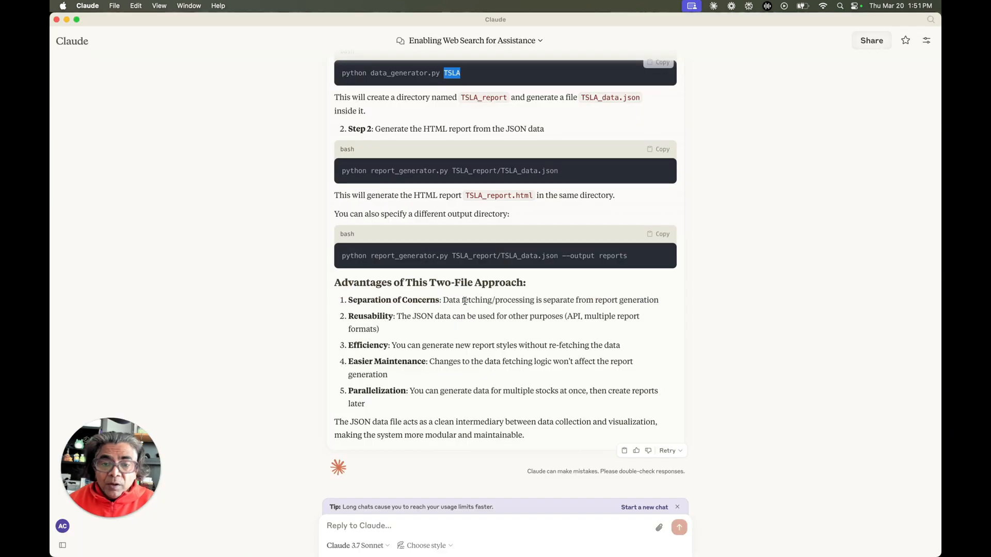
key("cmd+tab")
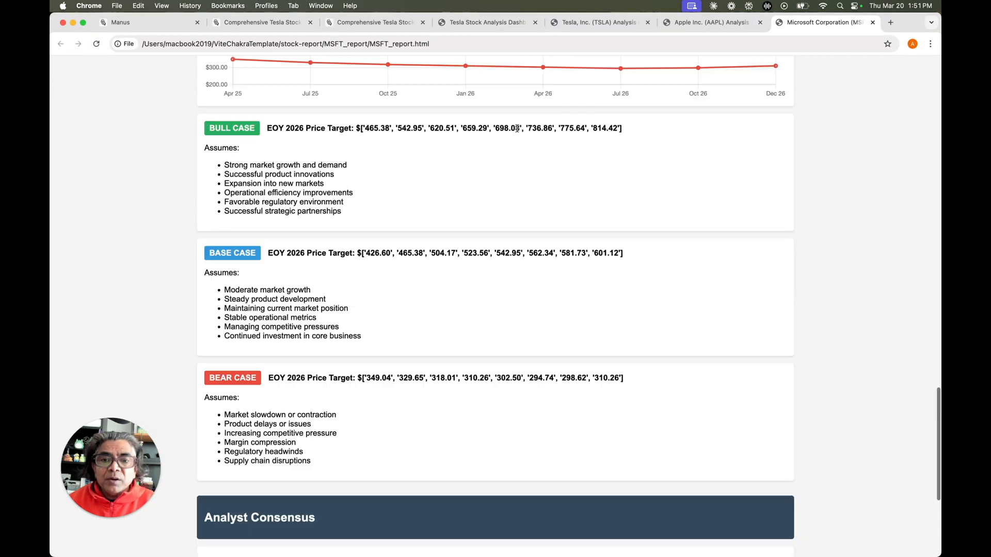
left_click(374, 22)
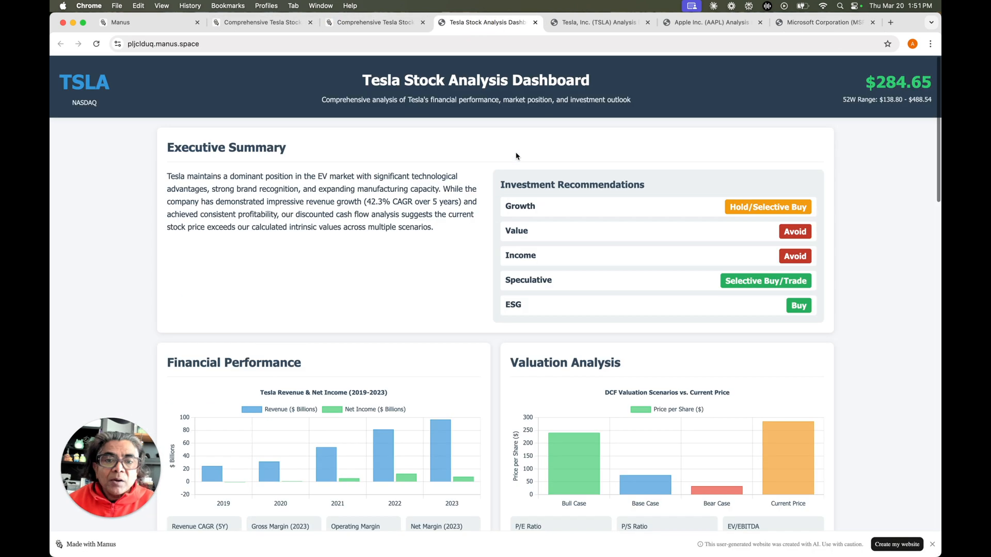
scroll("down", 3)
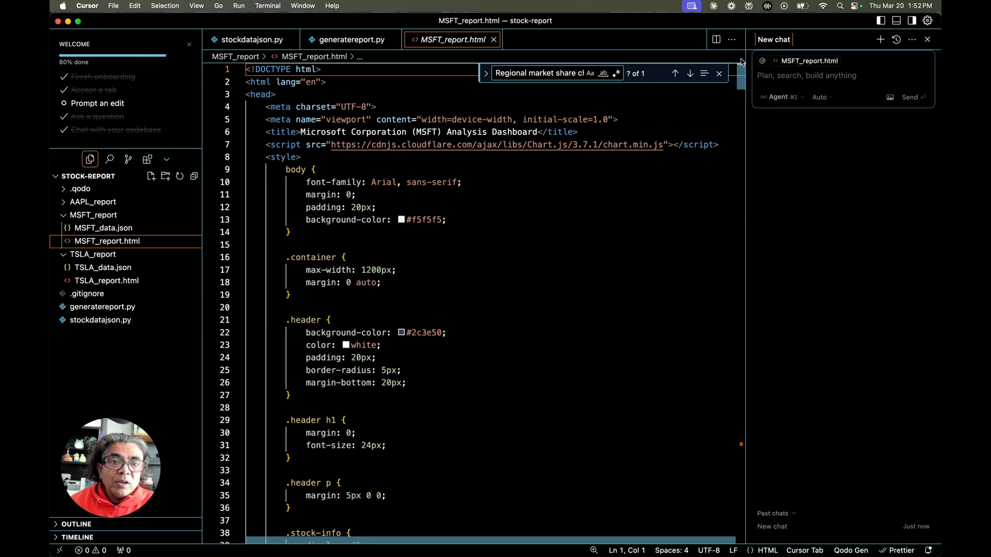
Dismiss Cursor's find box, return to the Tesla dashboard and start a blank browser tab.
left_click(719, 73)
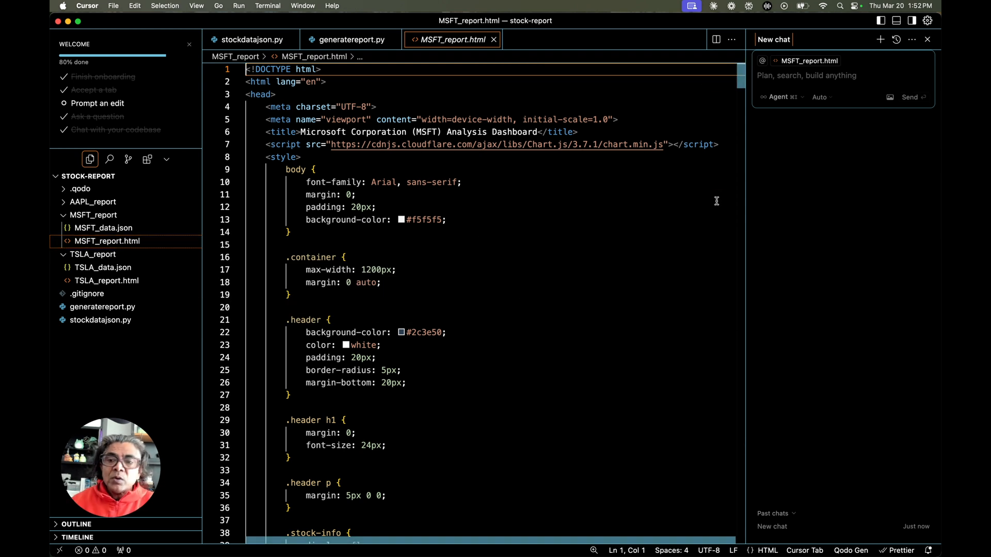
mouse_move(100, 320)
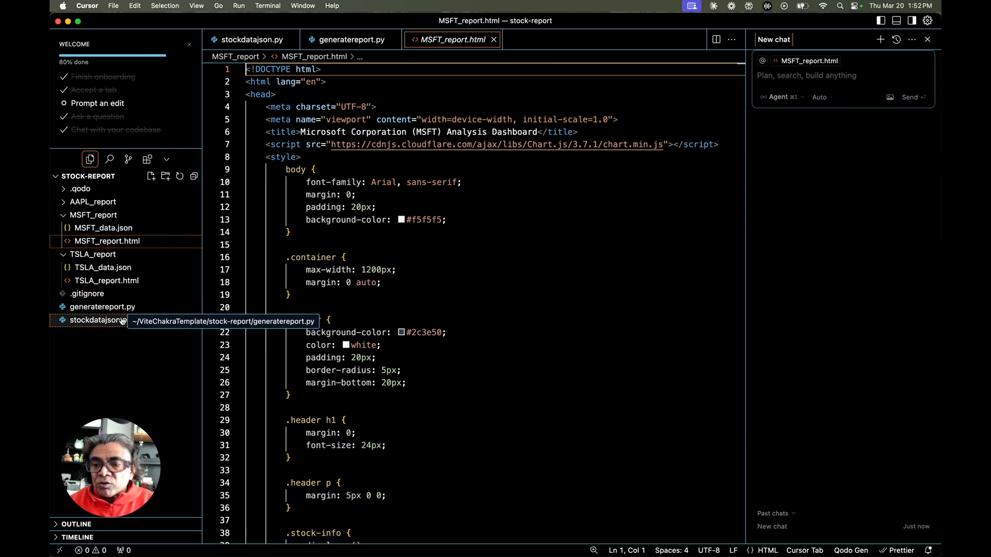
mouse_move(102, 307)
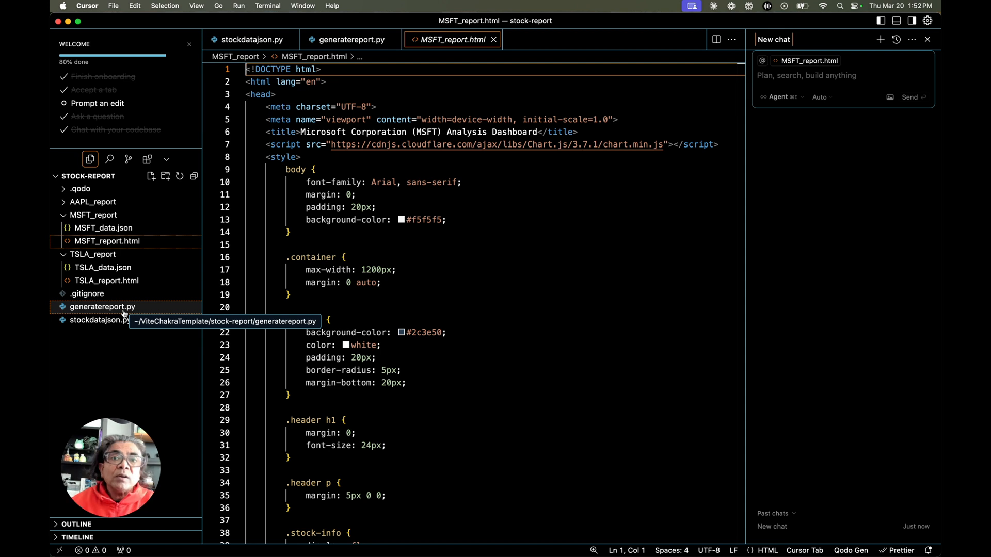
key("cmd+tab")
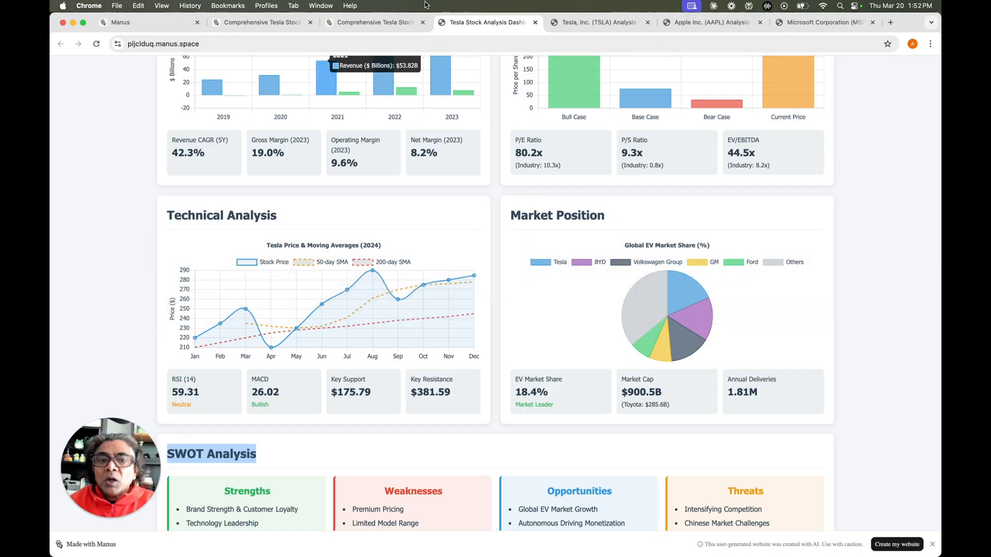
left_click(891, 21)
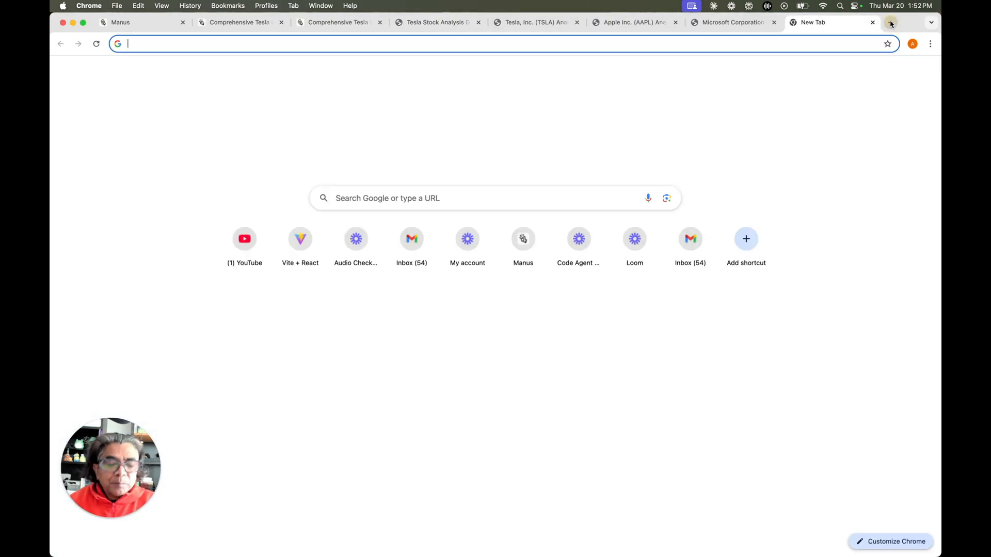
Go to OpenManus main.py on GitHub and read agent/manus.py from the app folder's file tree.
type("github.com/mannaandpoem/OpenManus/blob/main/main.py")
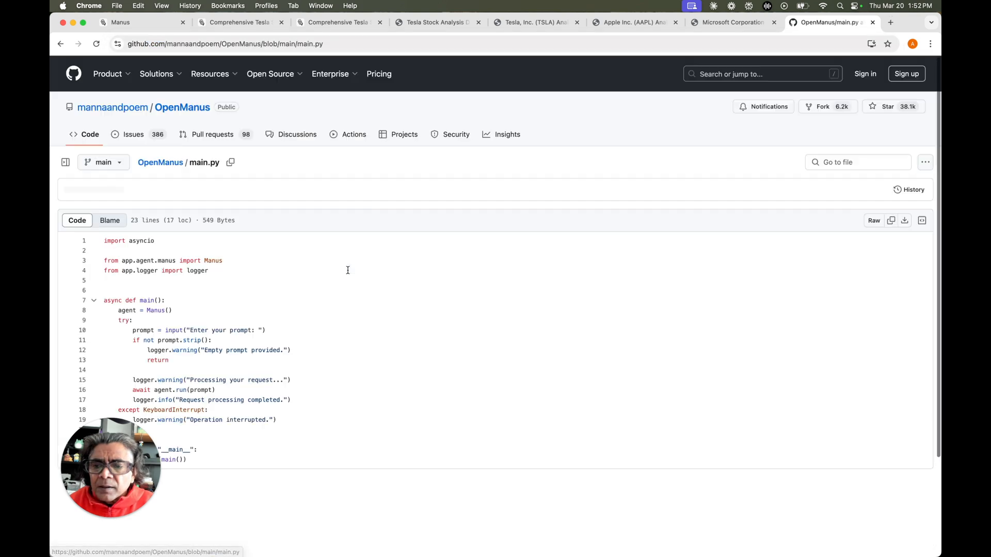
left_click(65, 162)
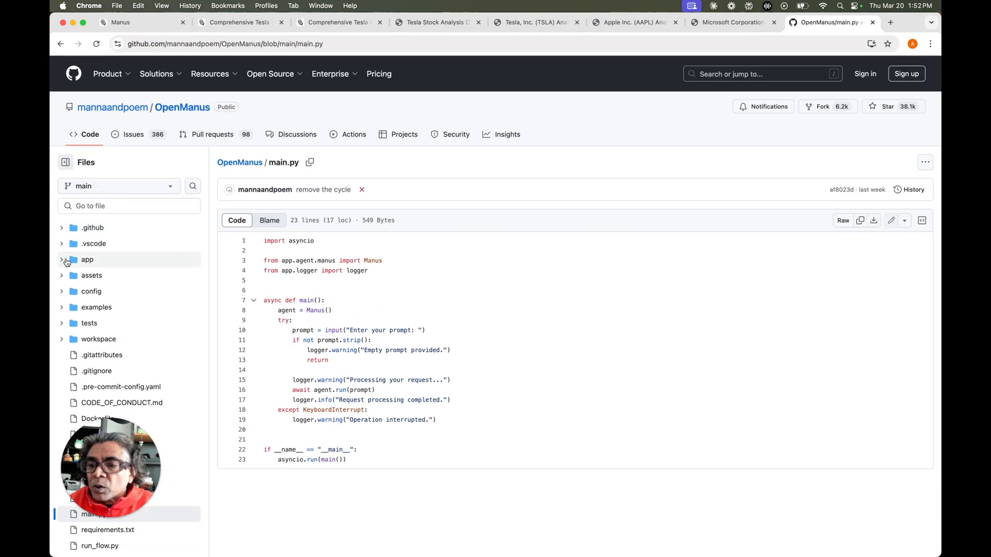
left_click(87, 259)
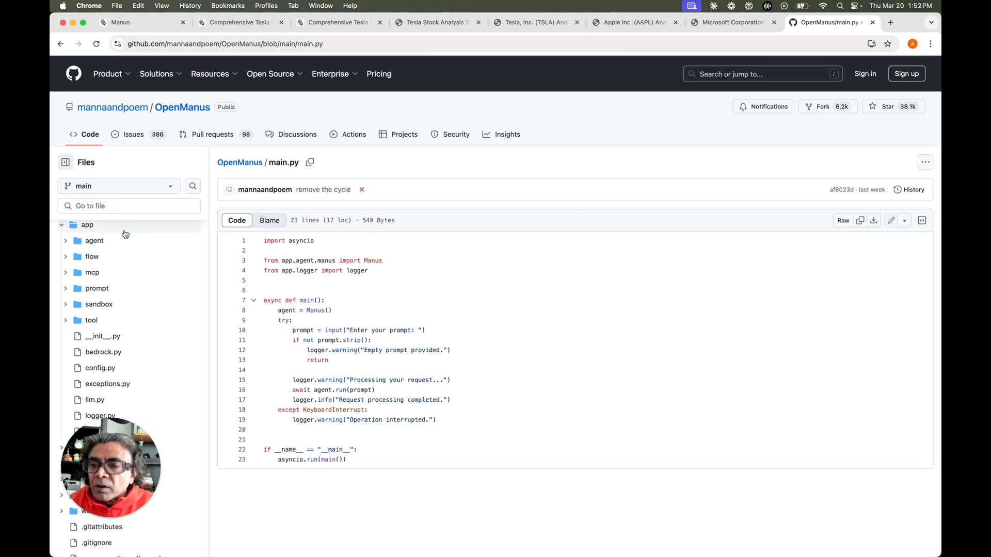
scroll("down", 3)
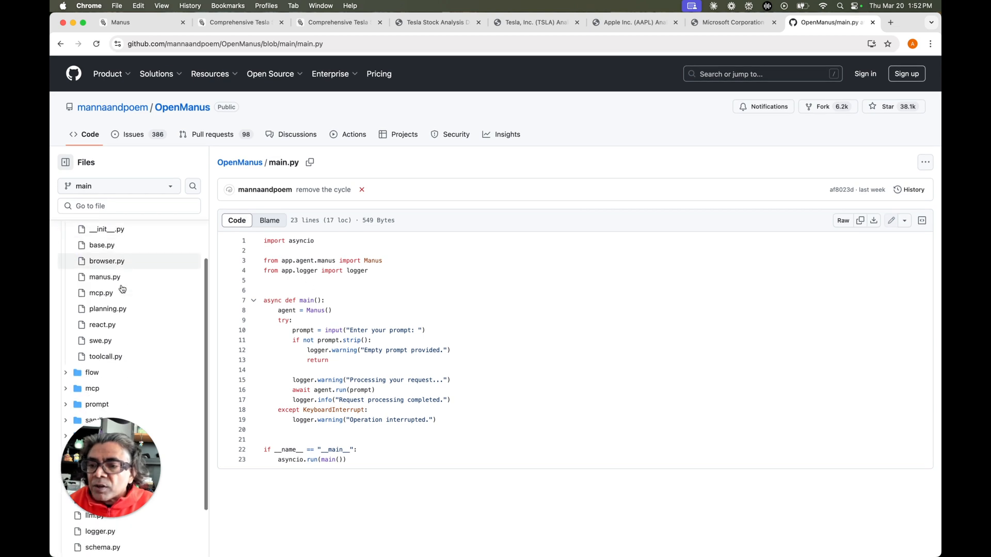
left_click(105, 276)
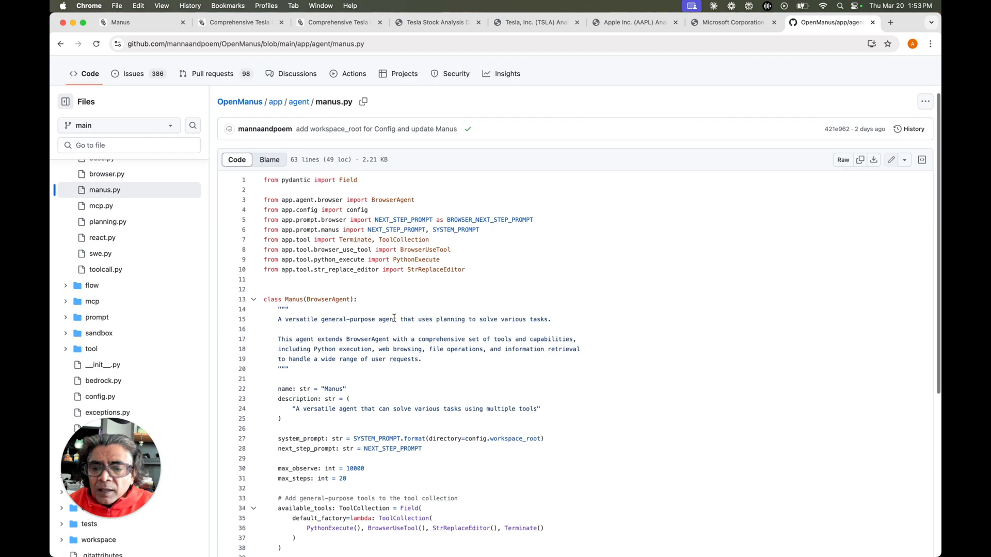
scroll("down", 3)
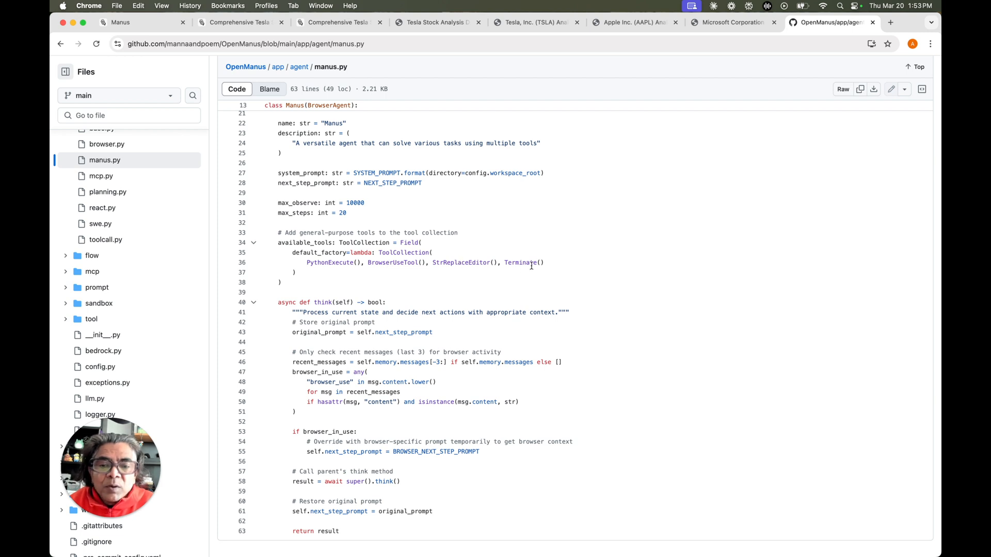
mouse_move(350, 263)
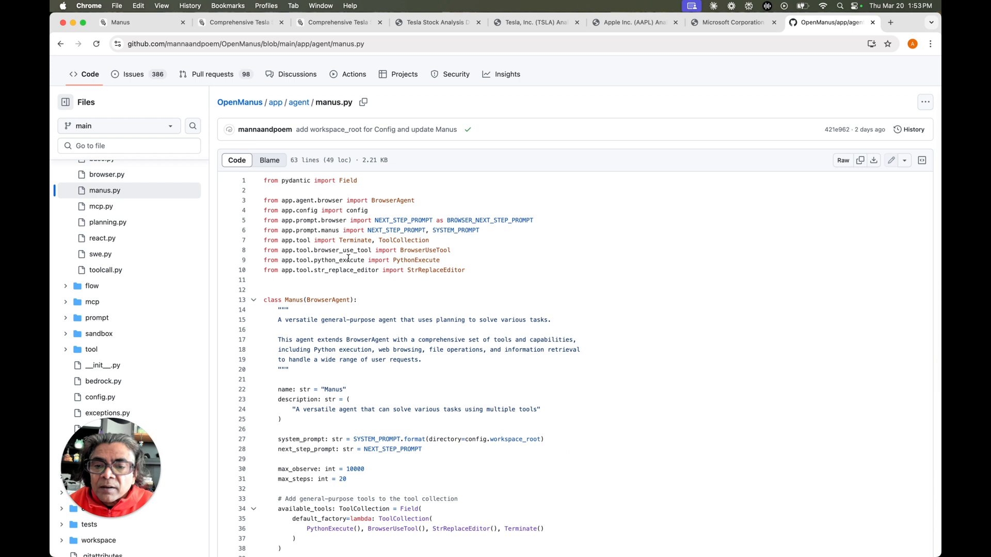
mouse_move(309, 269)
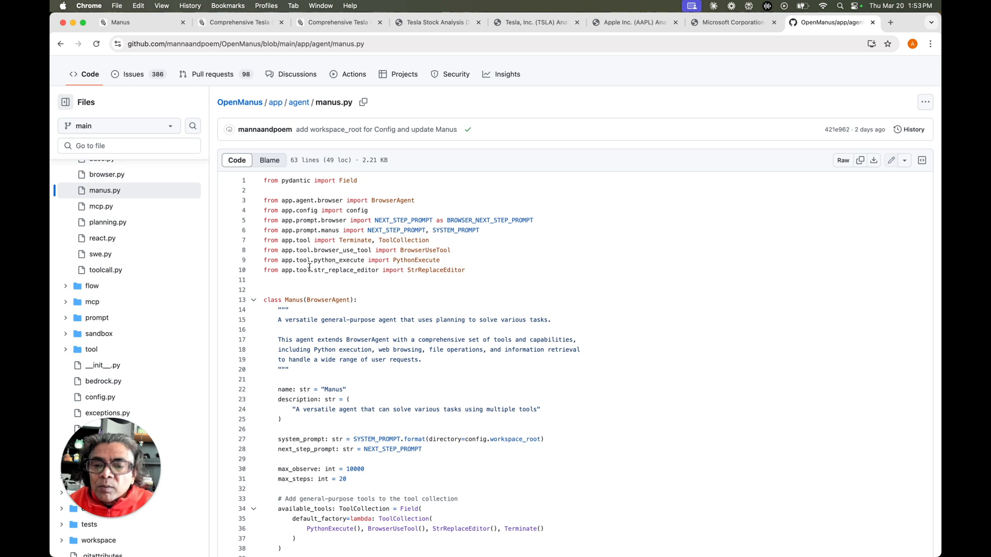
Read through the tool/python_execute.py code in the OpenManus repository.
scroll("down", 3)
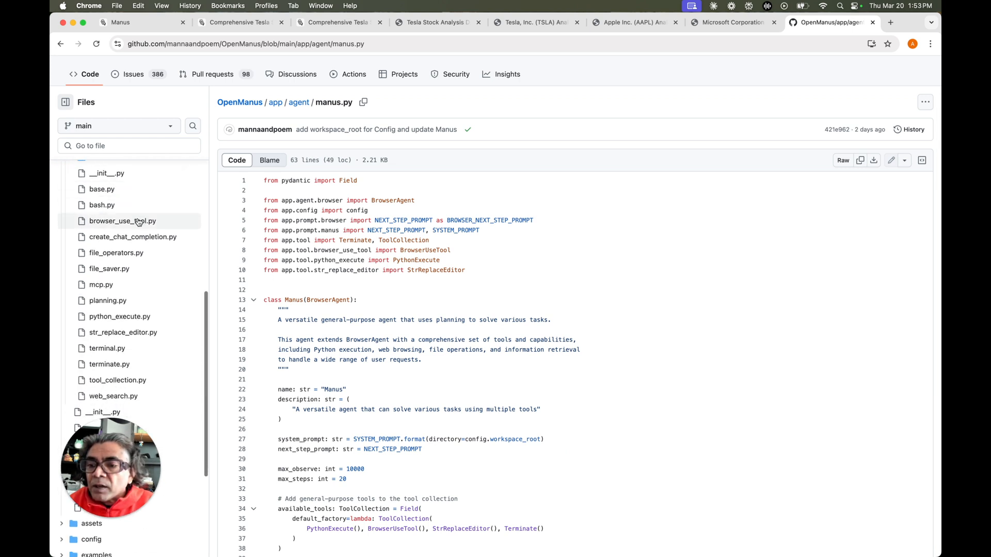
scroll("down", 3)
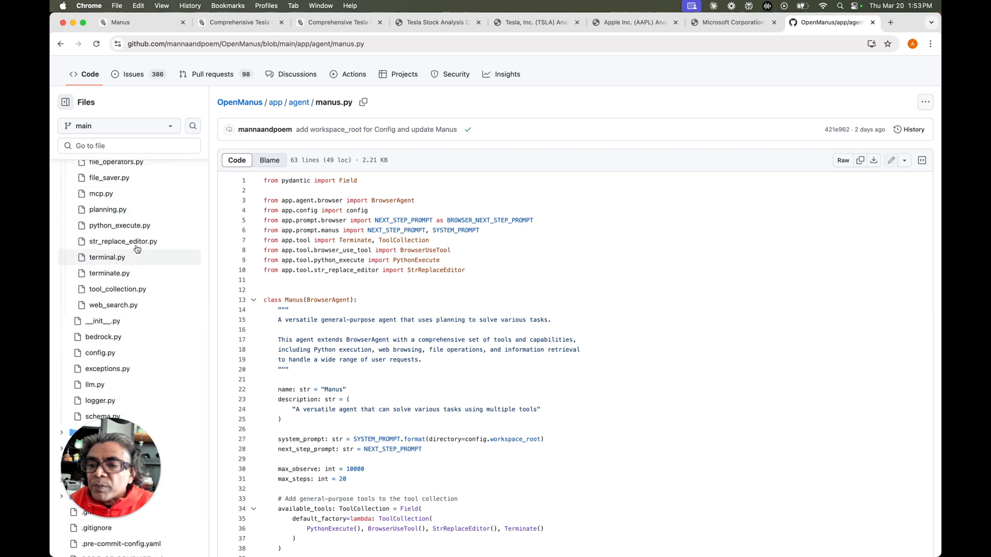
left_click(120, 225)
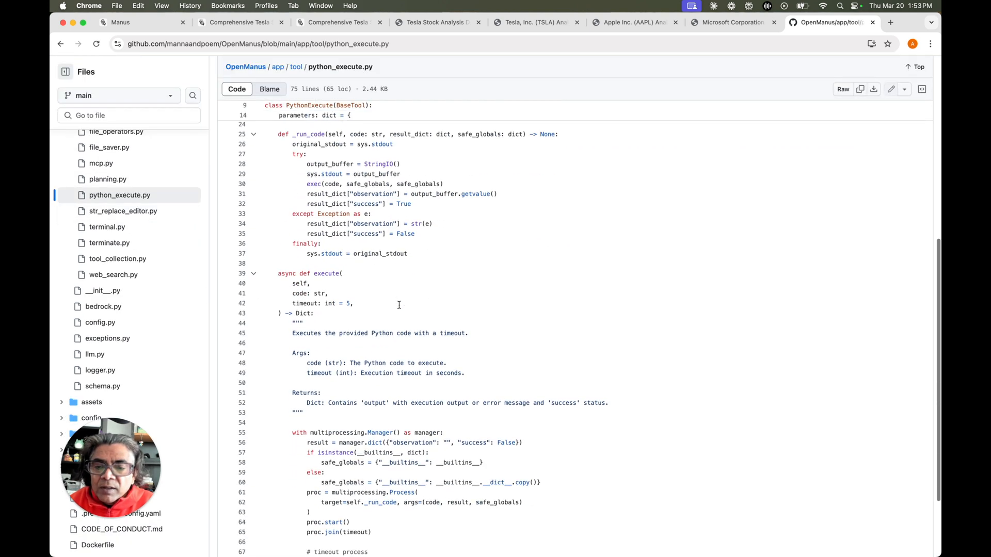
scroll("up", 3)
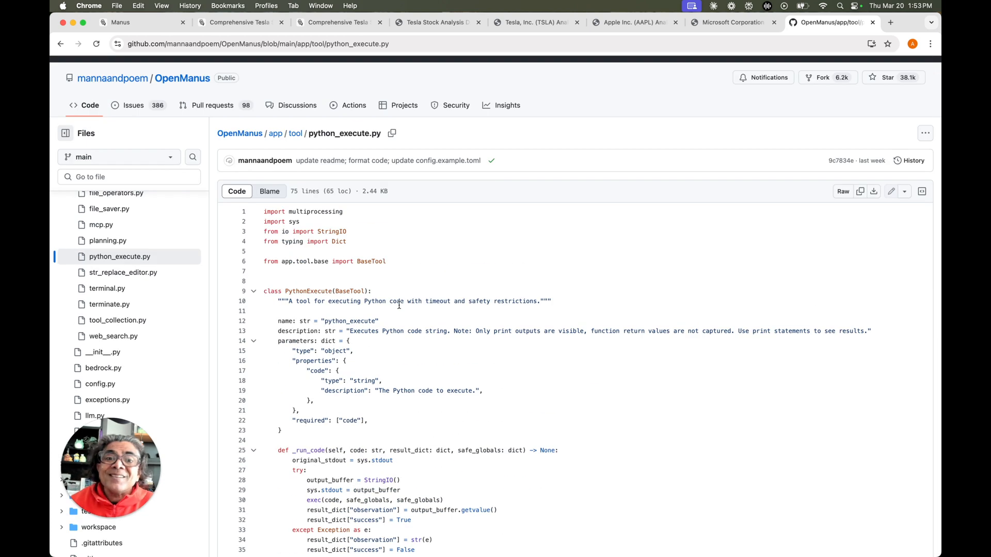
mouse_move(543, 330)
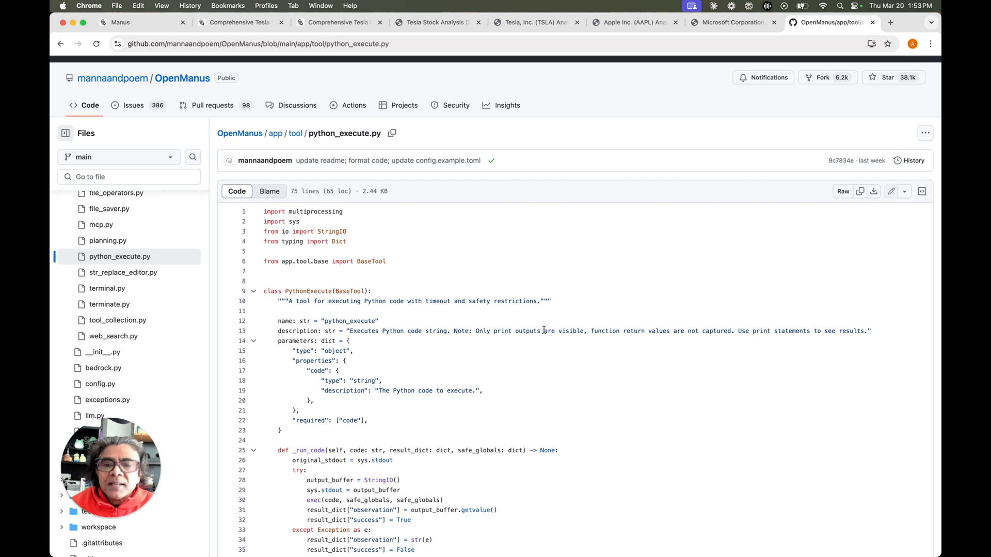
scroll("down", 3)
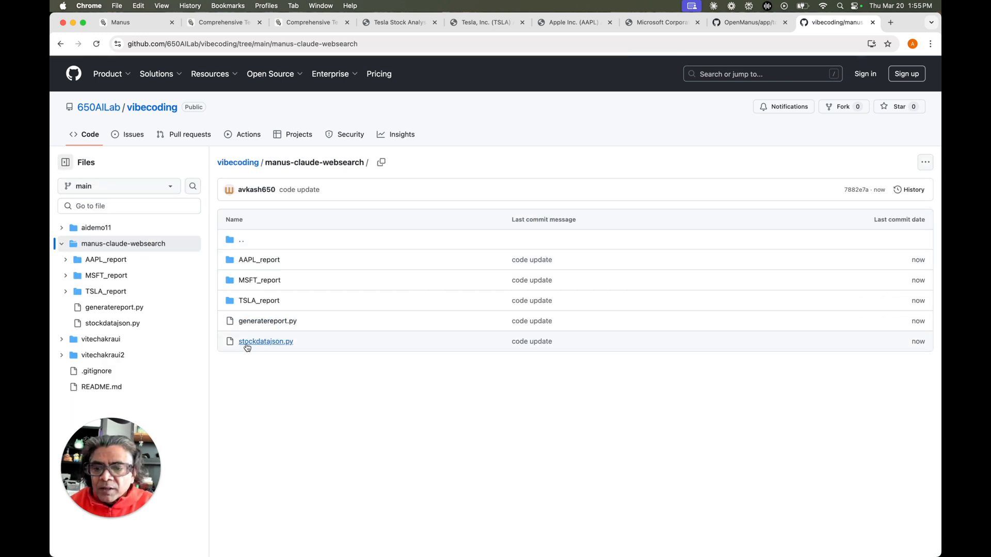
mouse_move(266, 325)
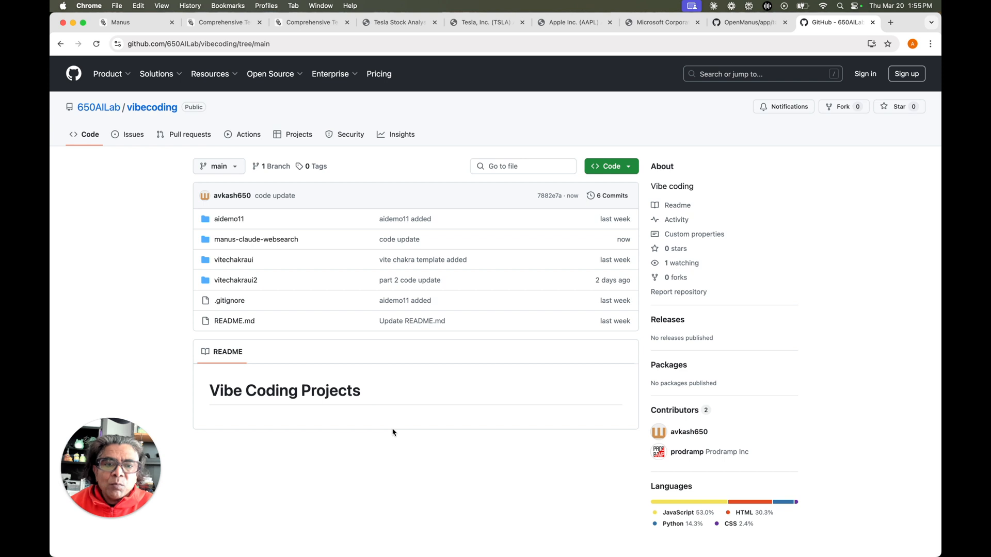
mouse_move(381, 343)
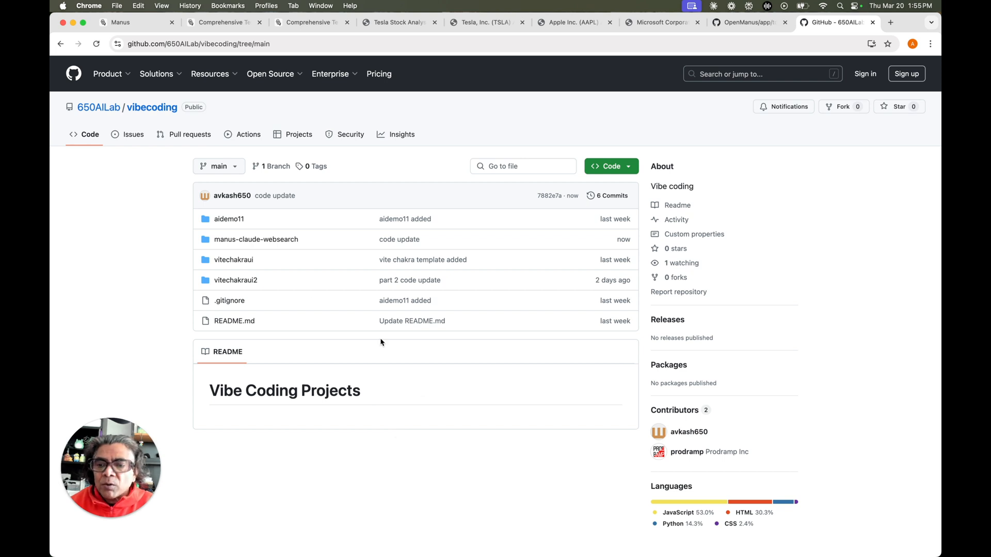
Show the manus-claude-websearch folder with the TSLA, AAPL and MSFT report folders and both scripts.
left_click(256, 238)
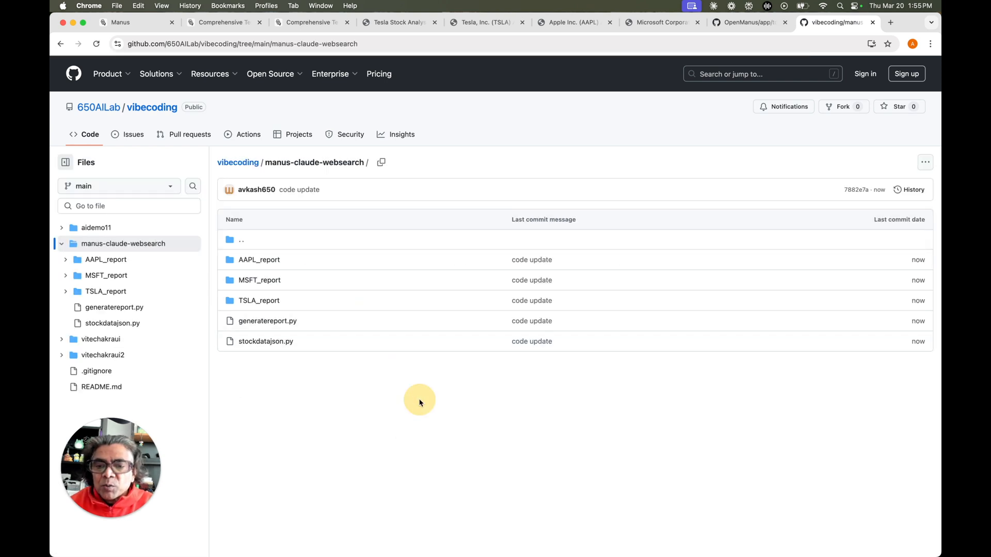